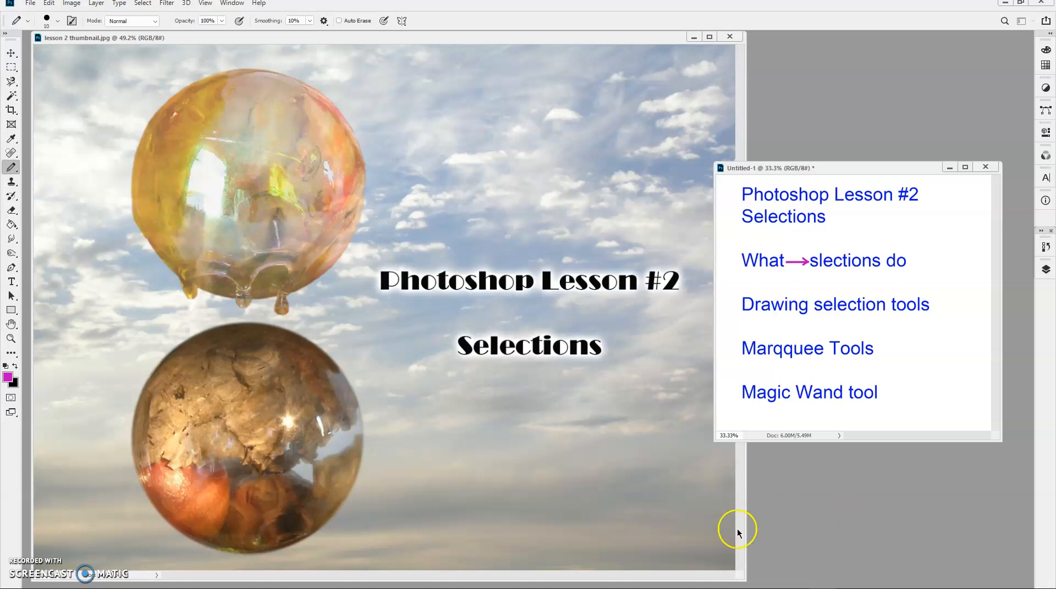
mouse_move(937, 508)
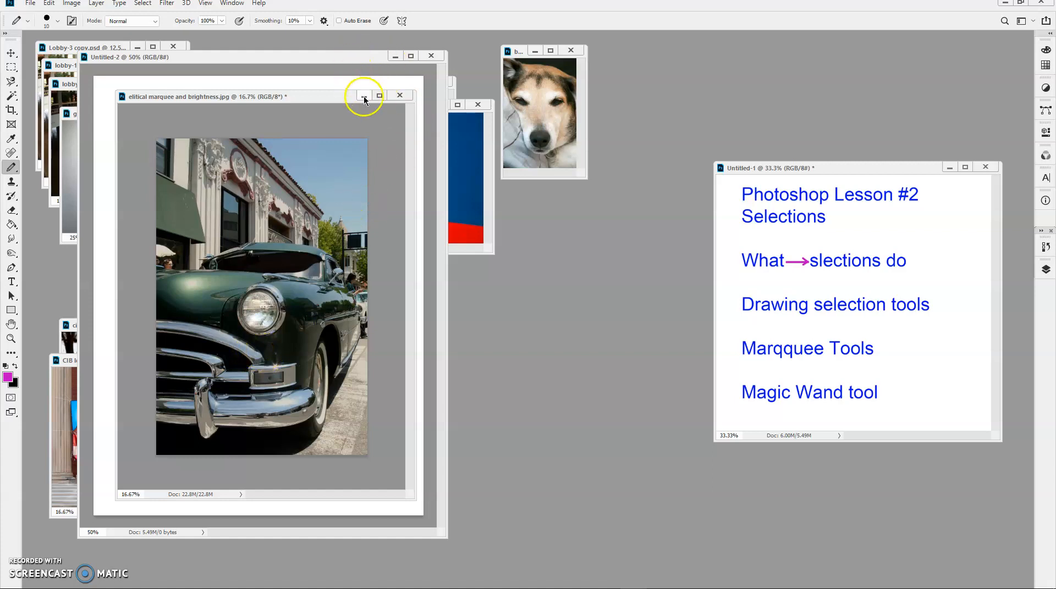
- Put away the car photo and draw circular and narrow oval selections on the blank page
left_click(11, 67)
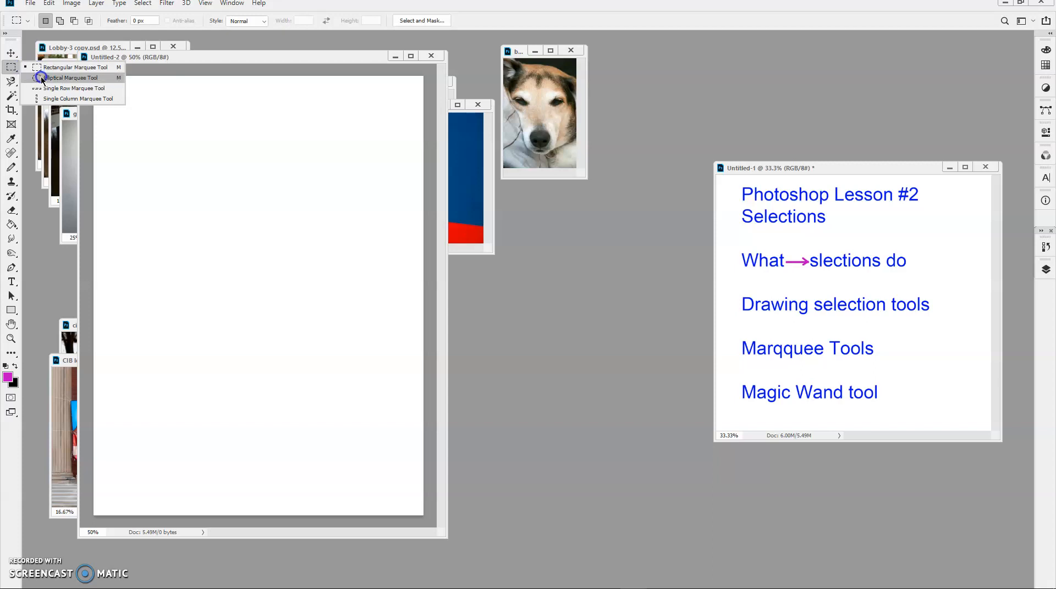
left_click(71, 77)
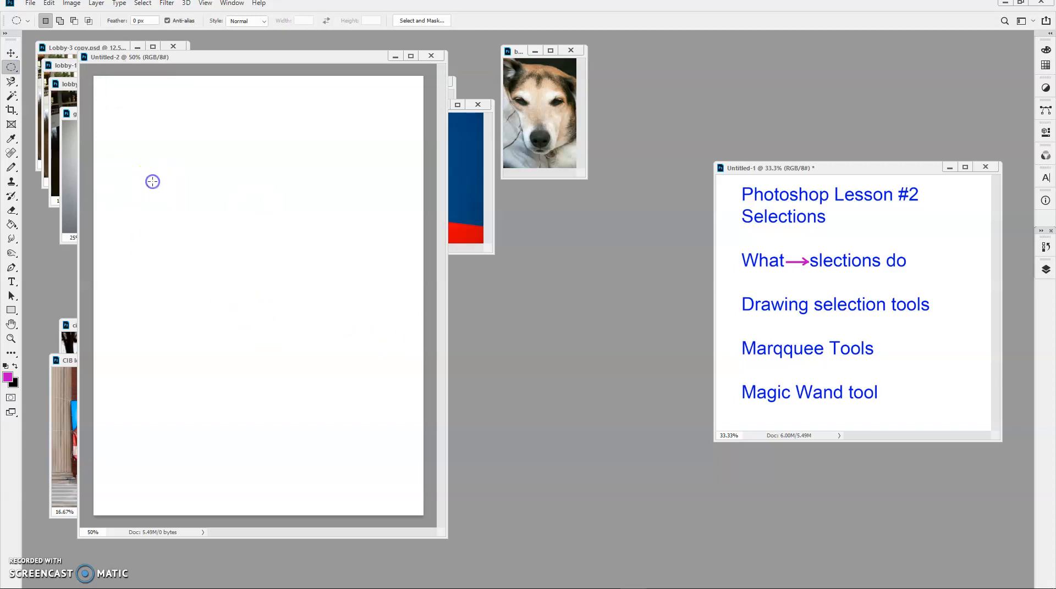
left_click_drag(152, 182, 302, 330)
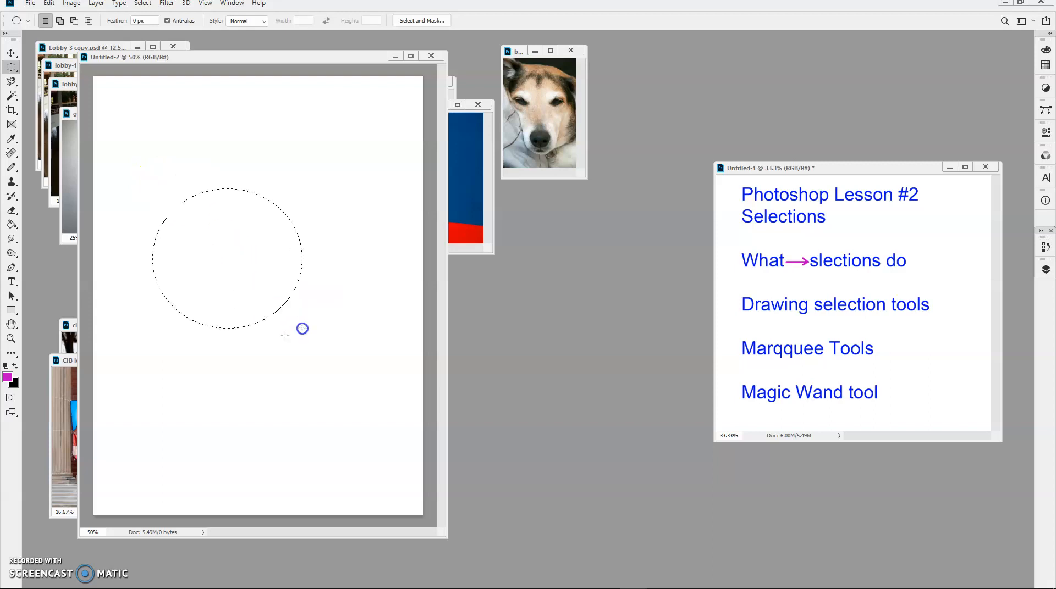
mouse_move(120, 137)
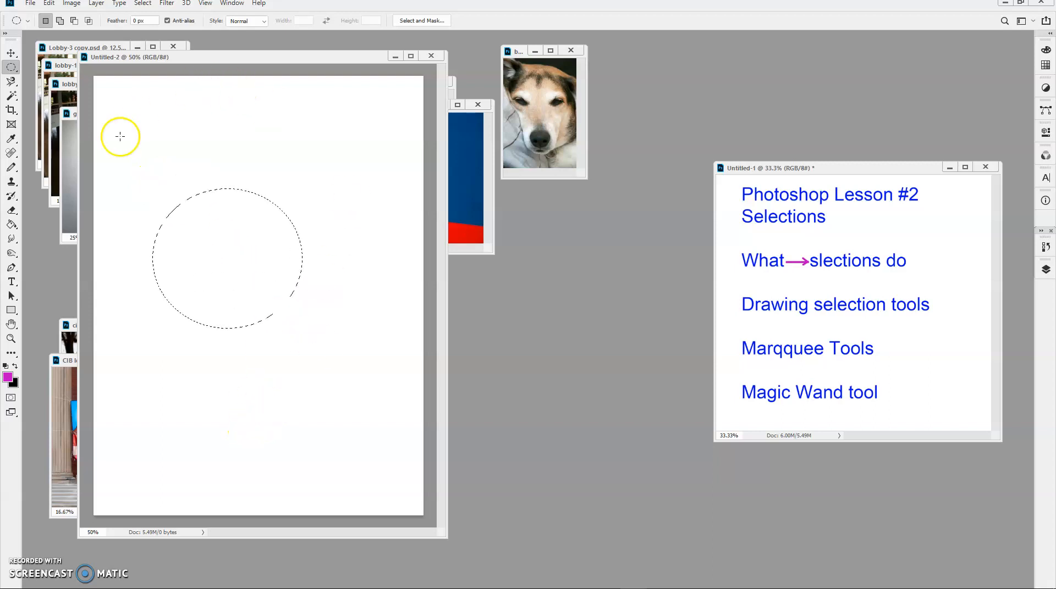
left_click_drag(219, 357, 256, 410)
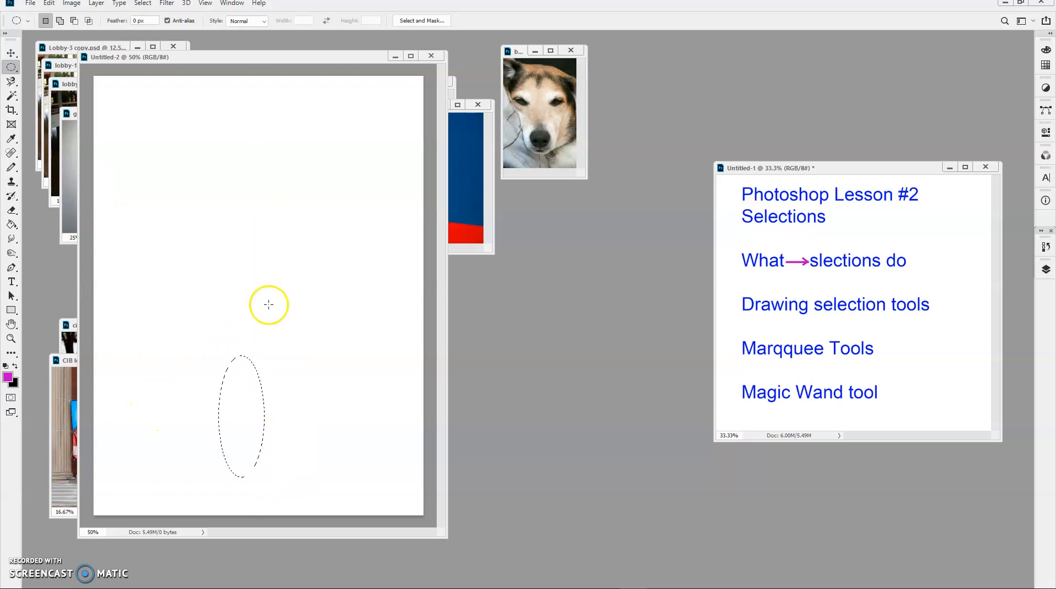
- Clear the oval selections and switch back to rectangular selections, leaving nothing selected
left_click_drag(161, 202, 367, 212)
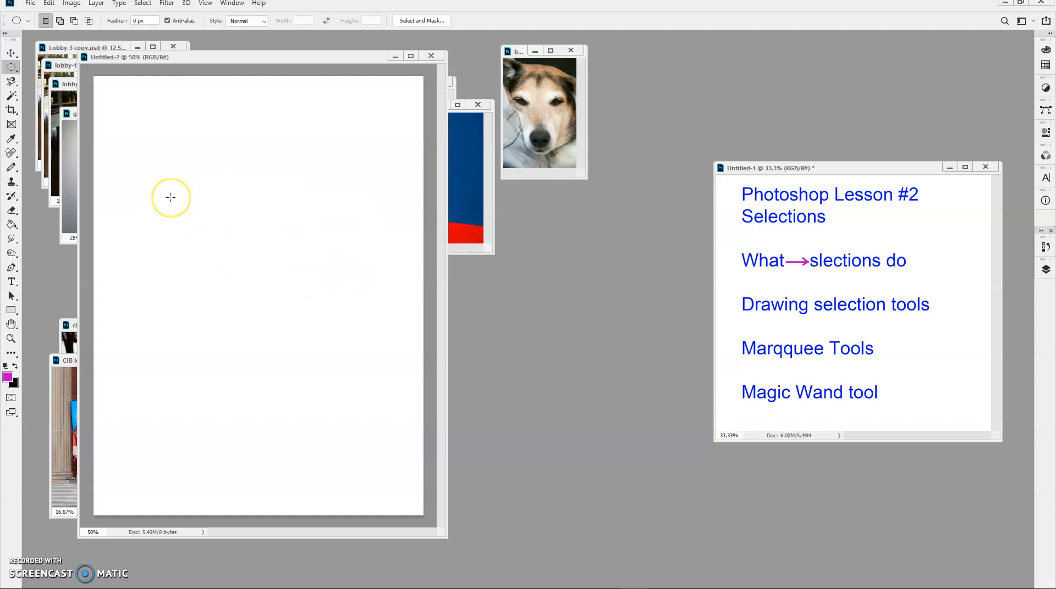
left_click_drag(170, 197, 301, 275)
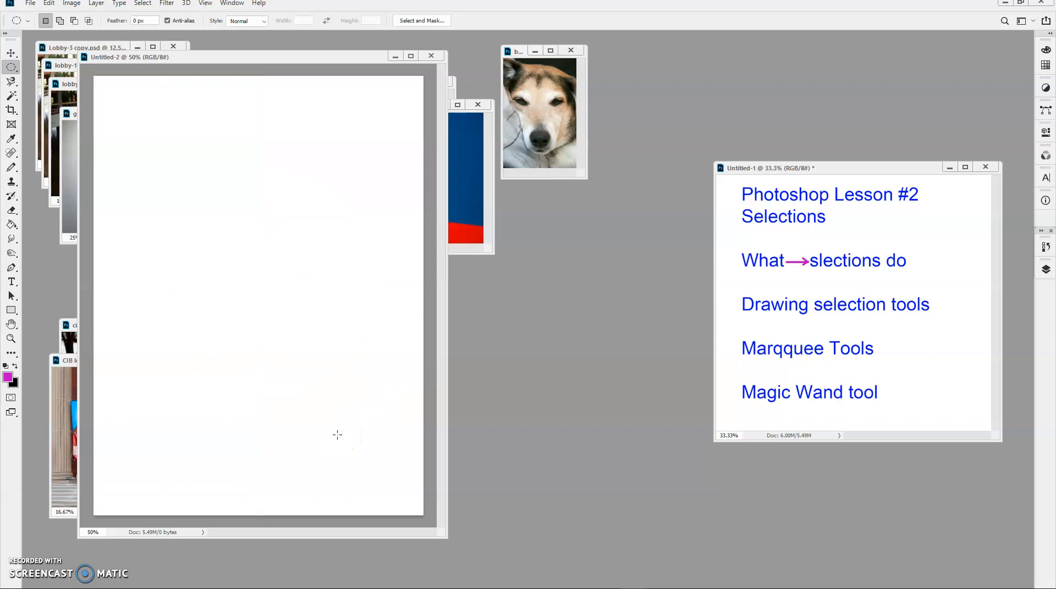
left_click(11, 67)
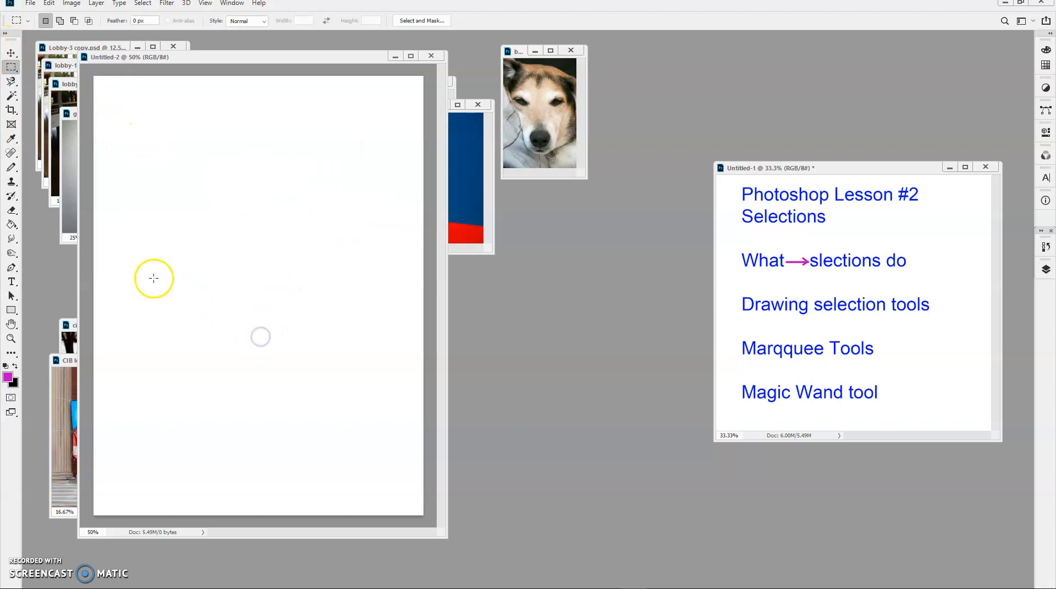
left_click_drag(154, 278, 278, 476)
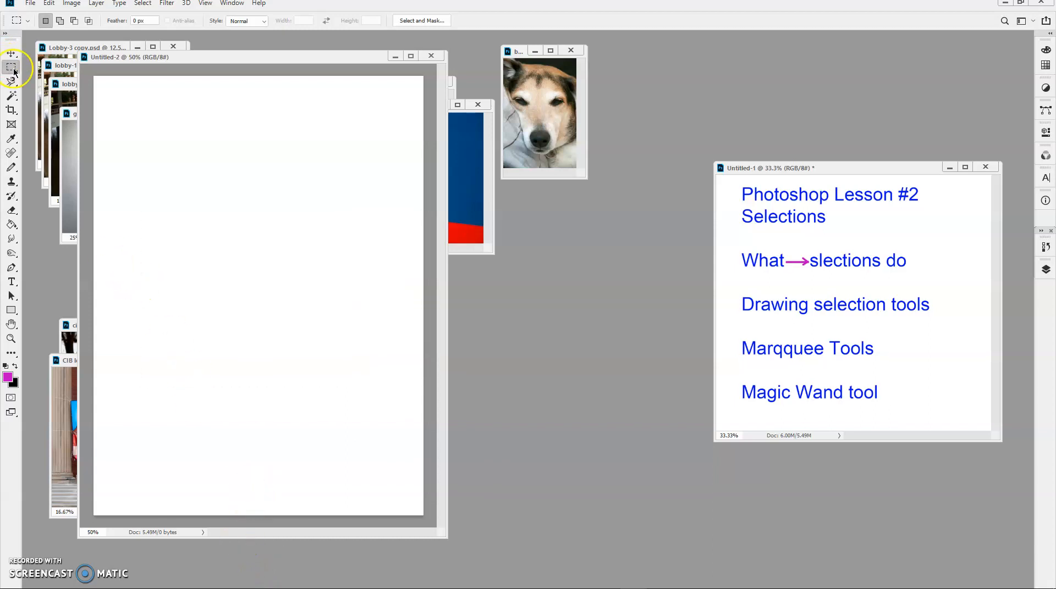
- Draw a large circular selection, paint a magenta stroke inside it and undo it
left_click(11, 67)
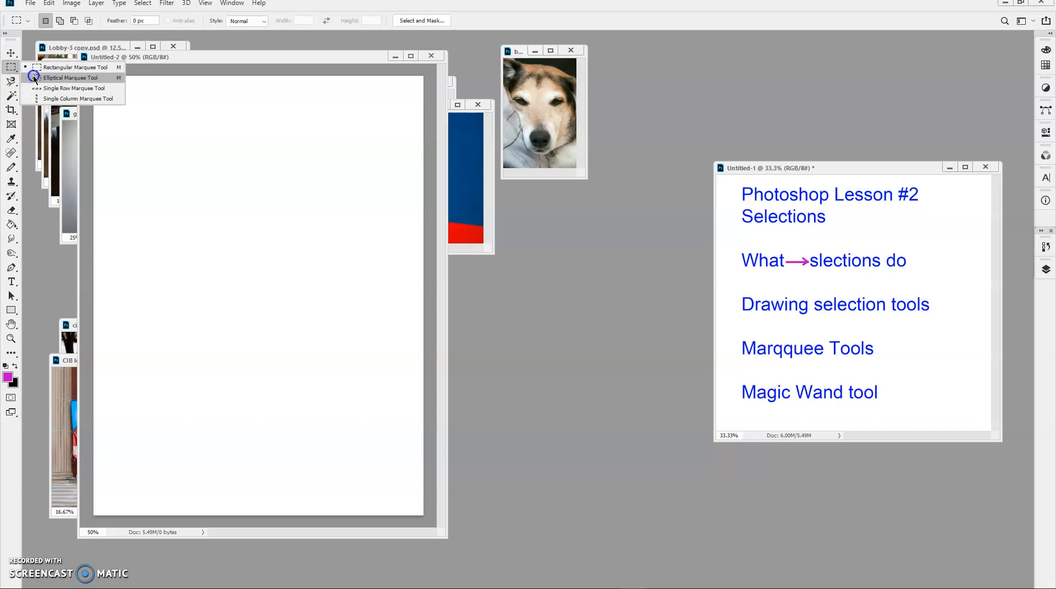
left_click(70, 77)
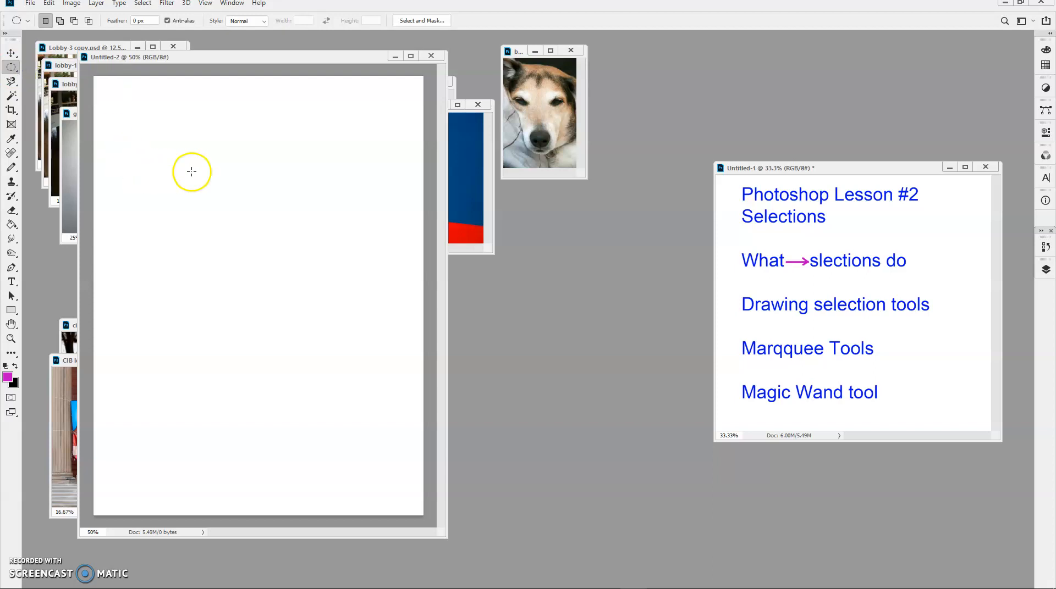
mouse_move(141, 169)
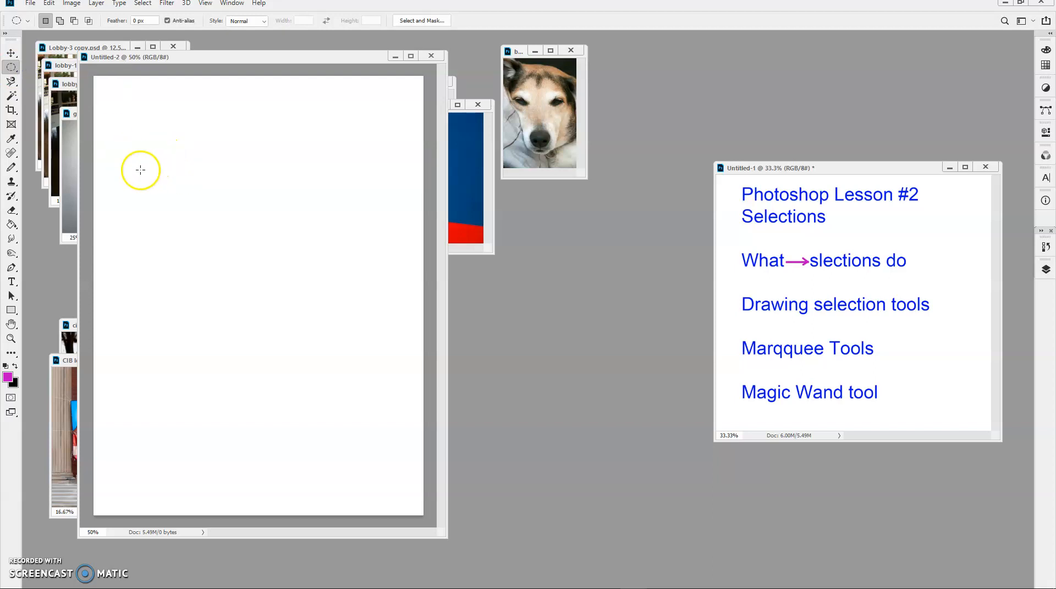
left_click_drag(140, 169, 334, 384)
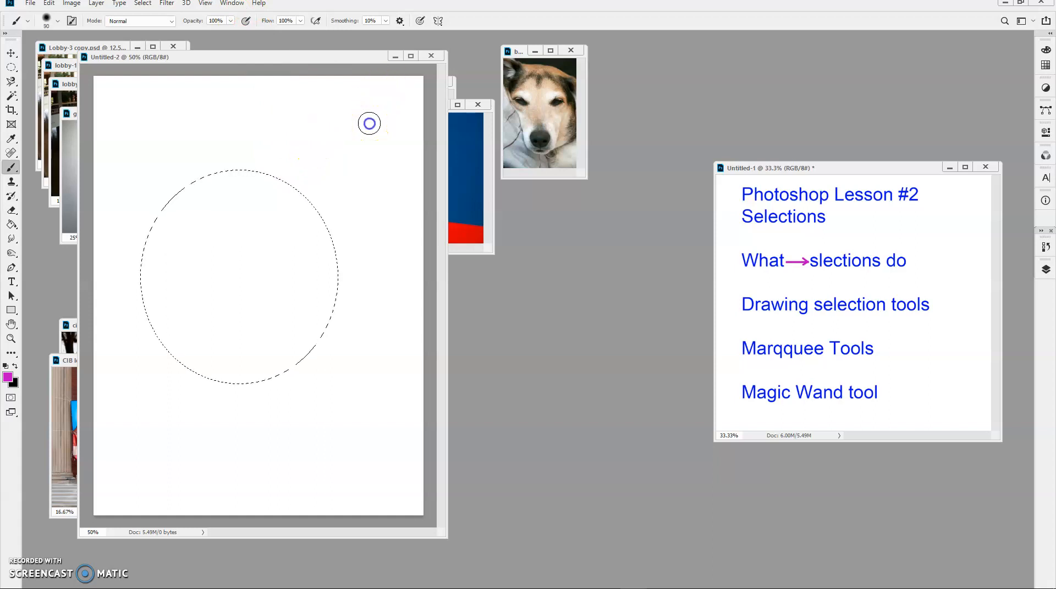
left_click_drag(310, 195, 181, 364)
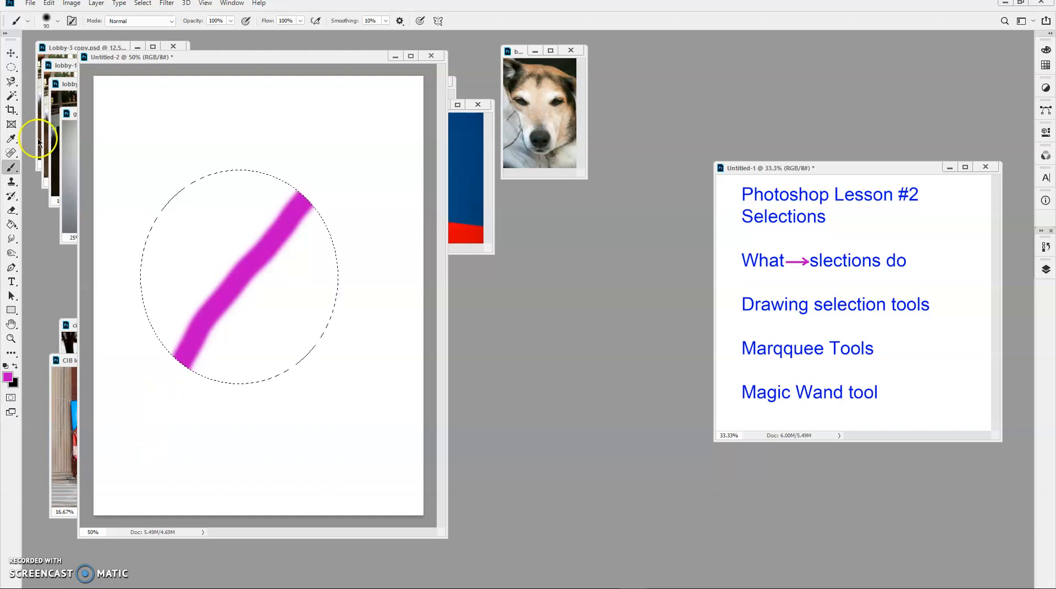
left_click(48, 4)
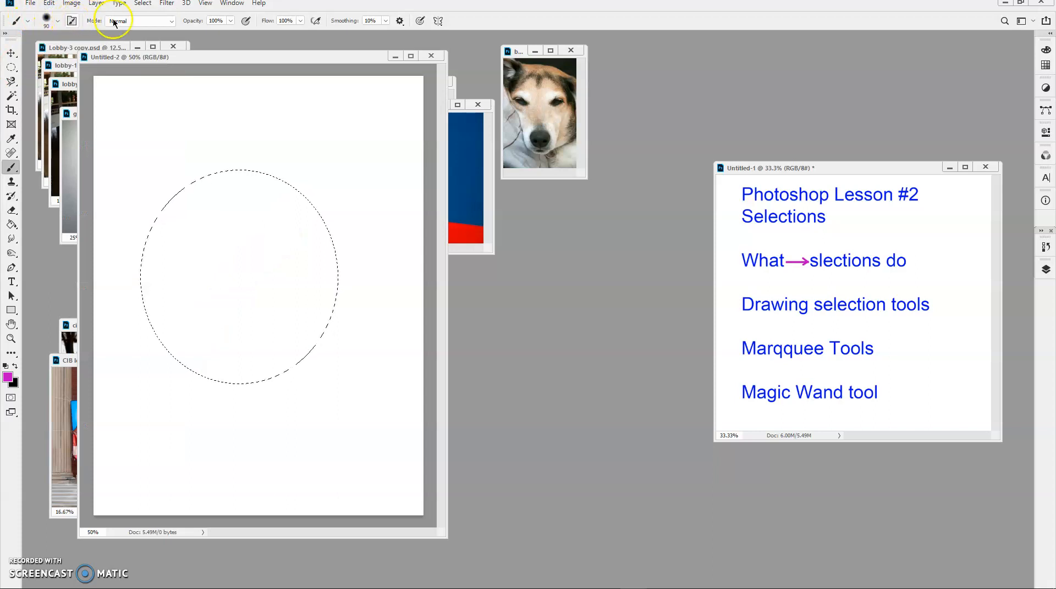
- Invert the selection and paint a magenta stroke that shows only outside the circle
left_click(142, 4)
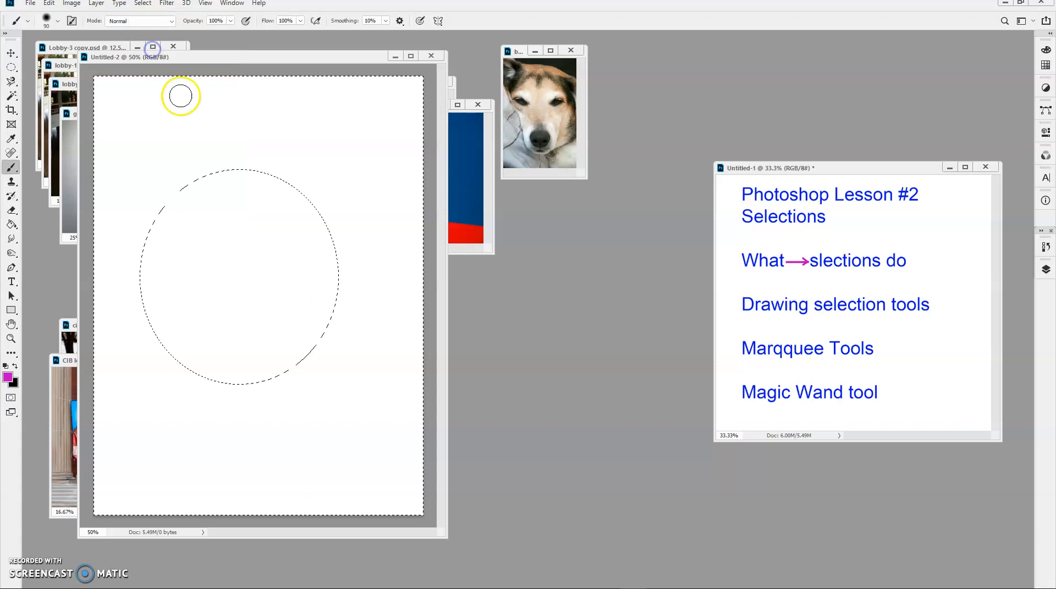
mouse_move(388, 102)
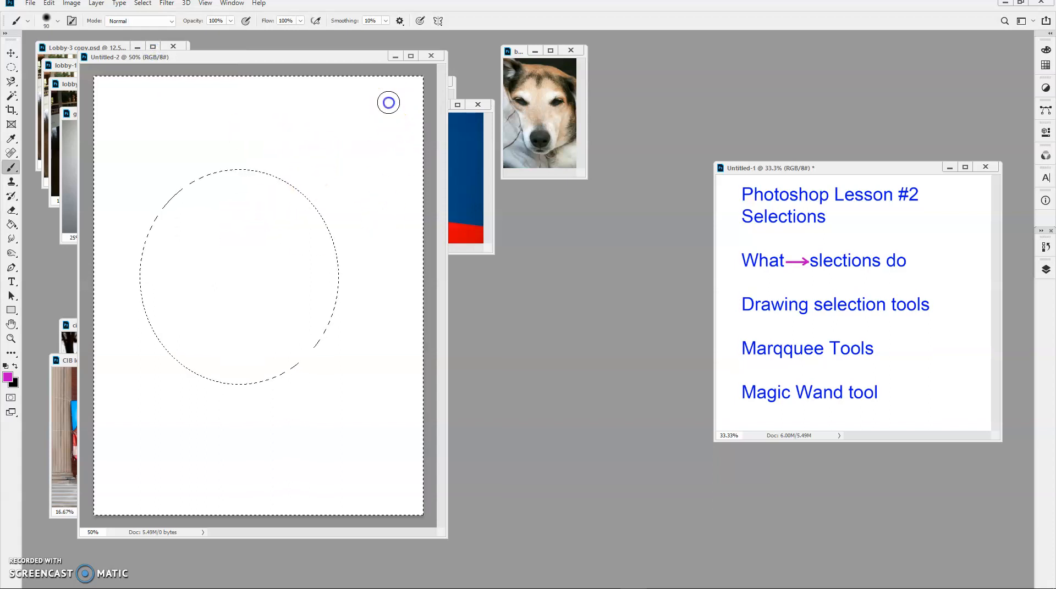
left_click_drag(387, 102, 154, 446)
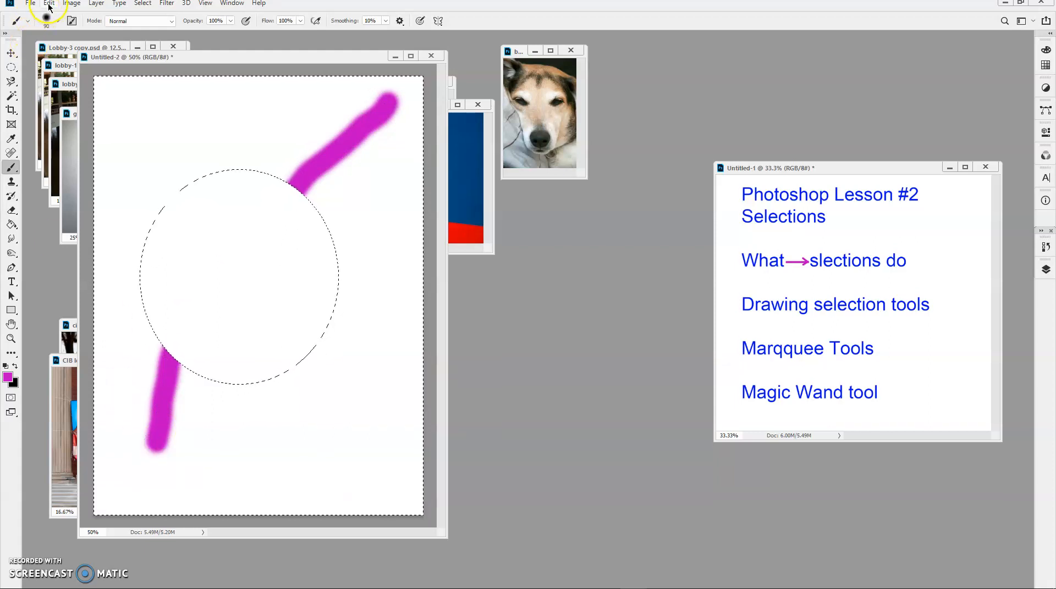
- Undo the magenta stroke and invert the selection back to just the circle
left_click(49, 3)
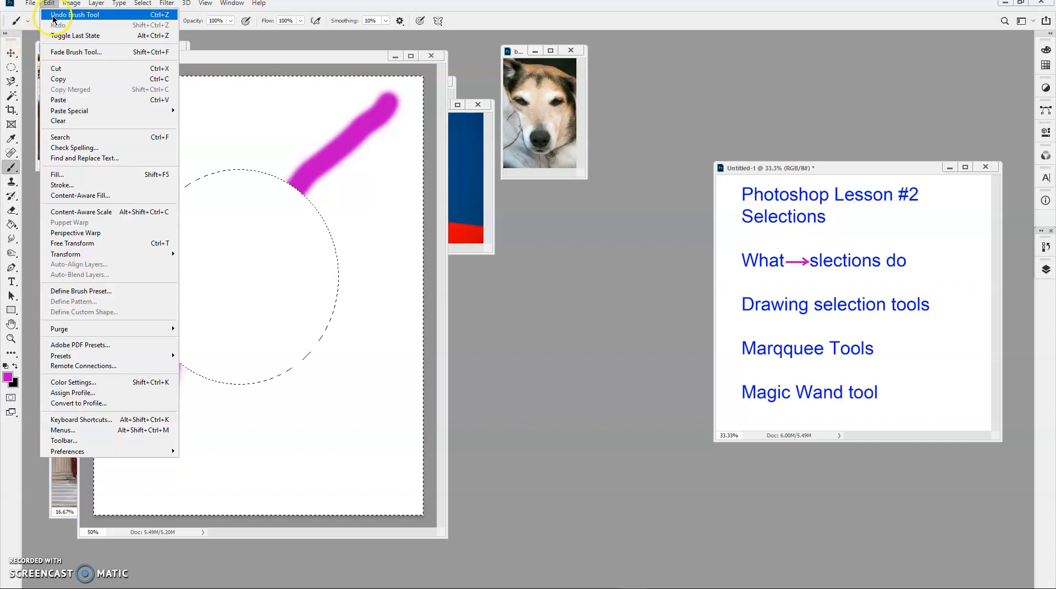
left_click(76, 14)
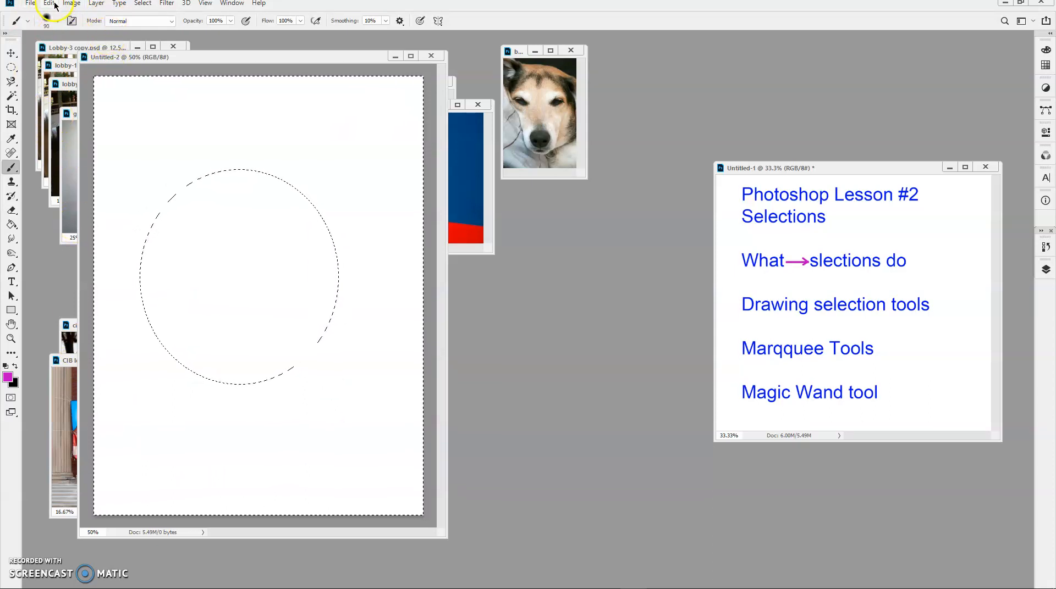
left_click(48, 3)
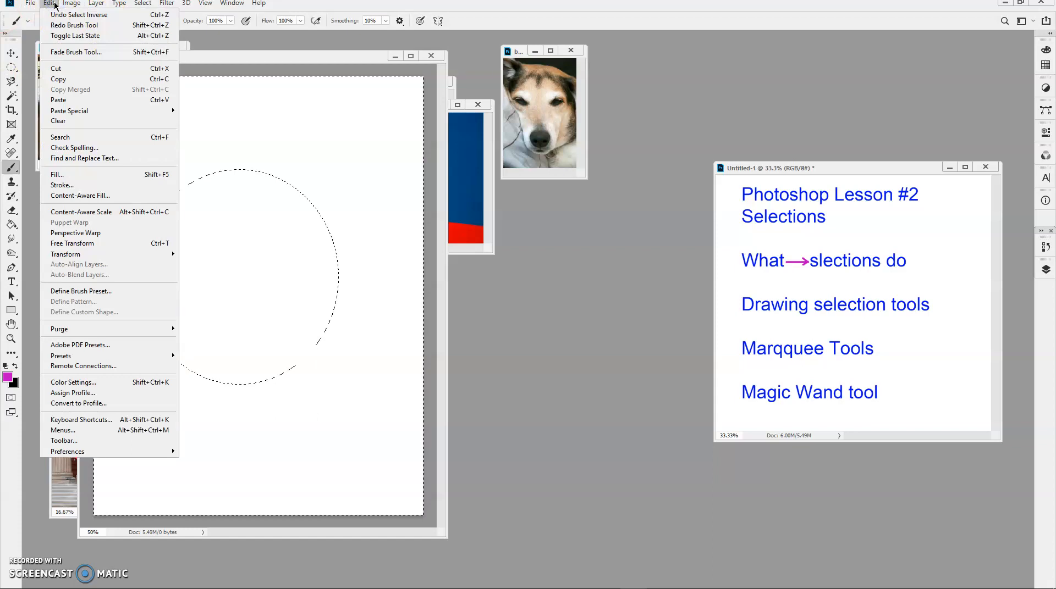
left_click(142, 4)
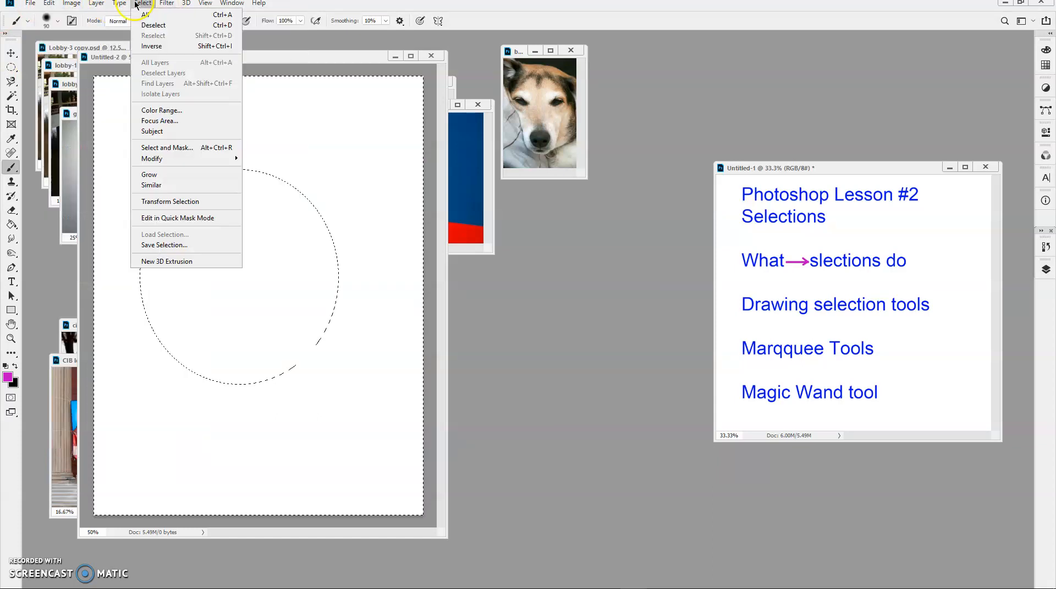
left_click(269, 219)
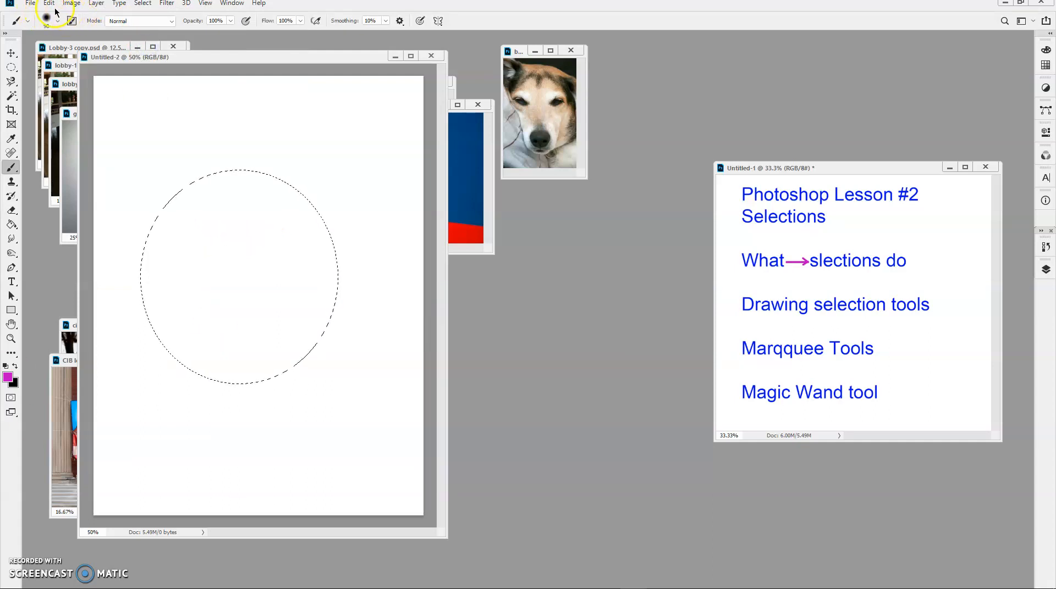
- Enter a 10 px width in the Stroke dialog for the selection, then dismiss it
left_click(48, 3)
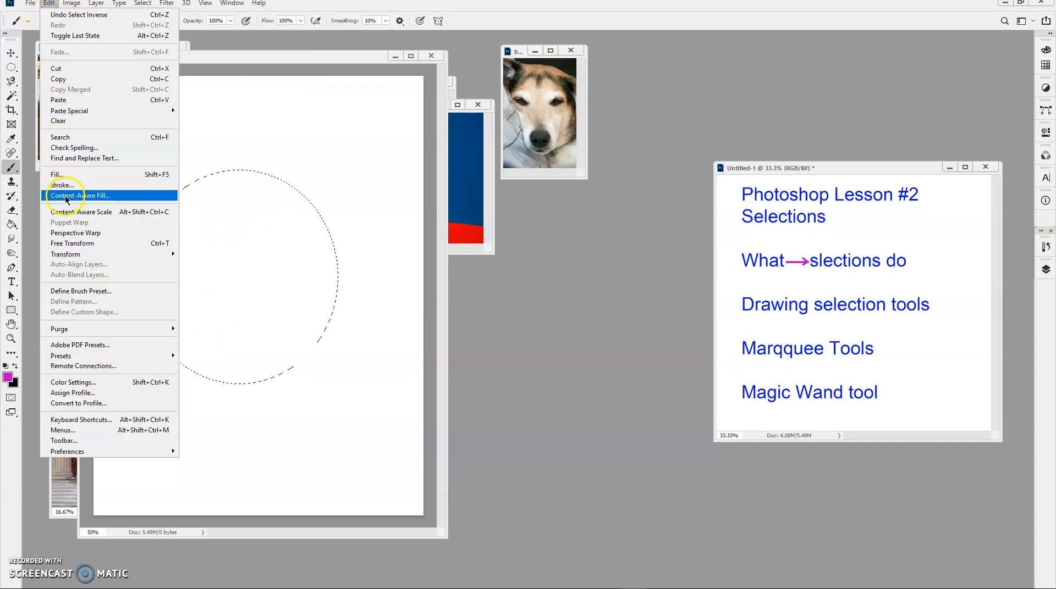
left_click(62, 185)
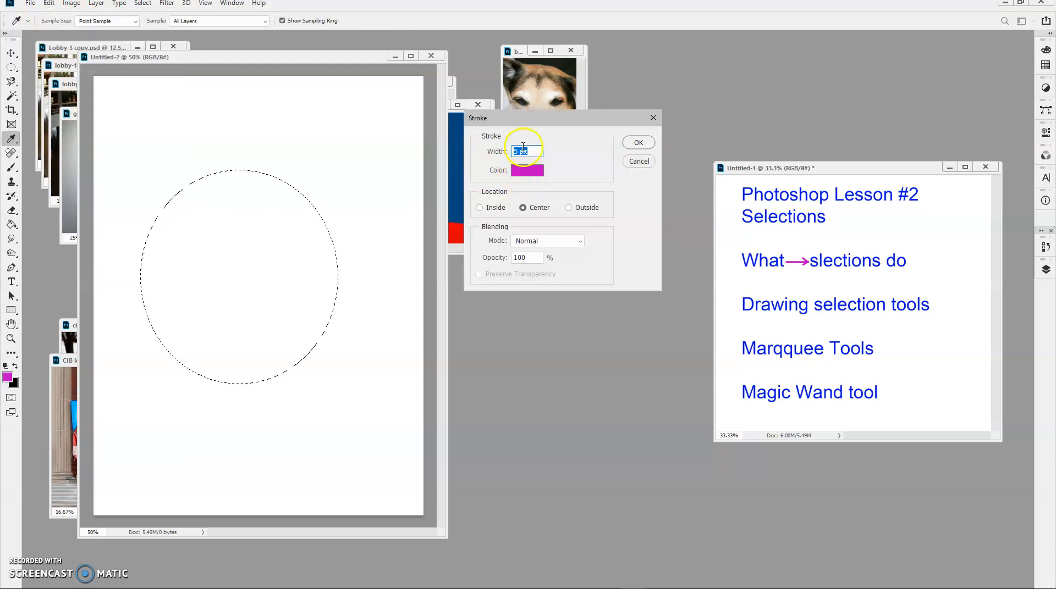
type("10")
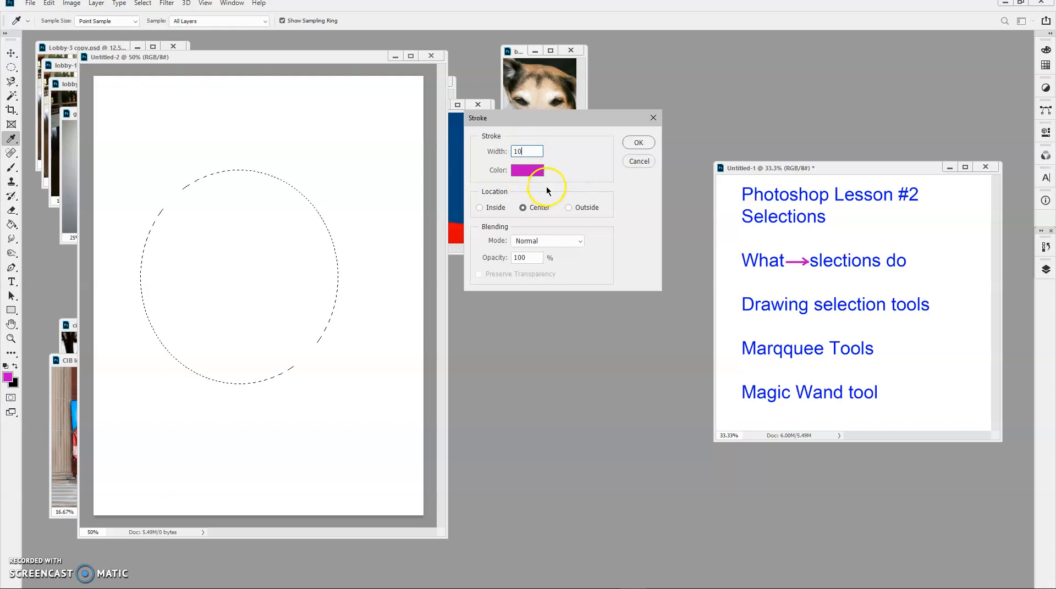
left_click(636, 142)
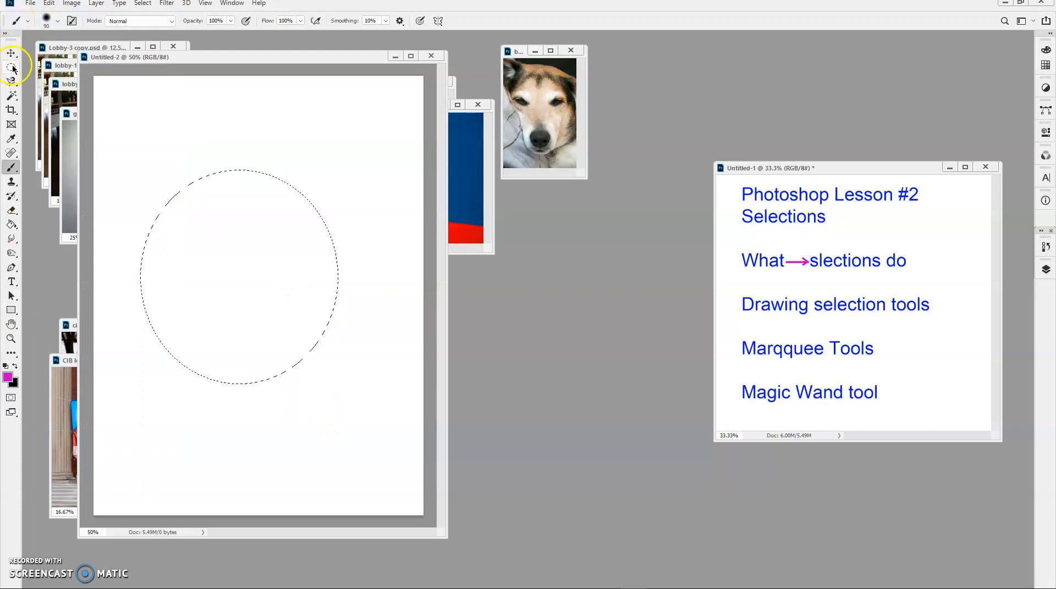
- Switch to rectangular selections and deselect the half-circle marquee
left_click(11, 69)
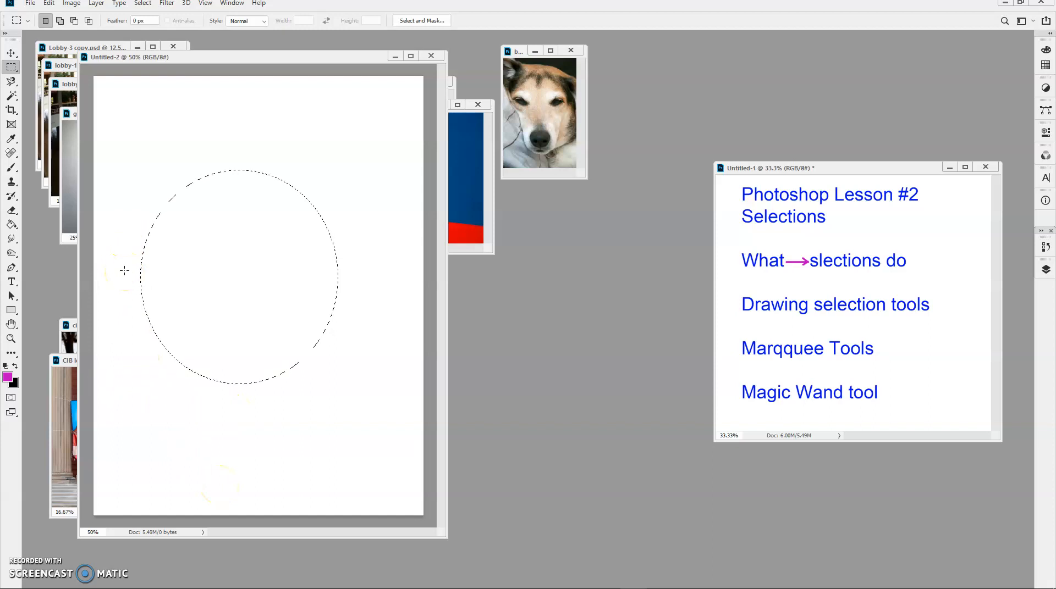
mouse_move(121, 235)
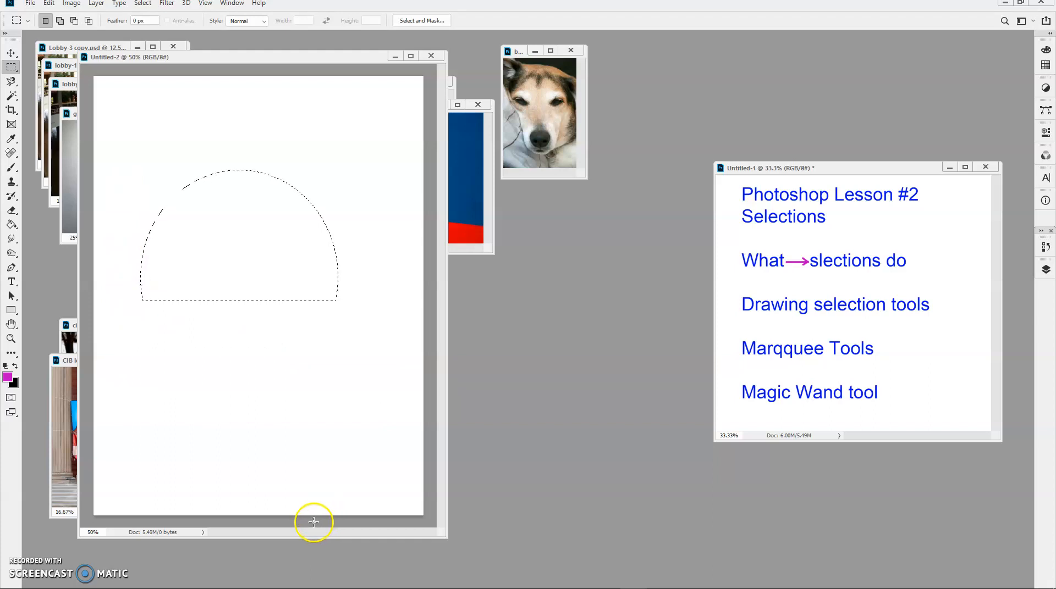
mouse_move(230, 303)
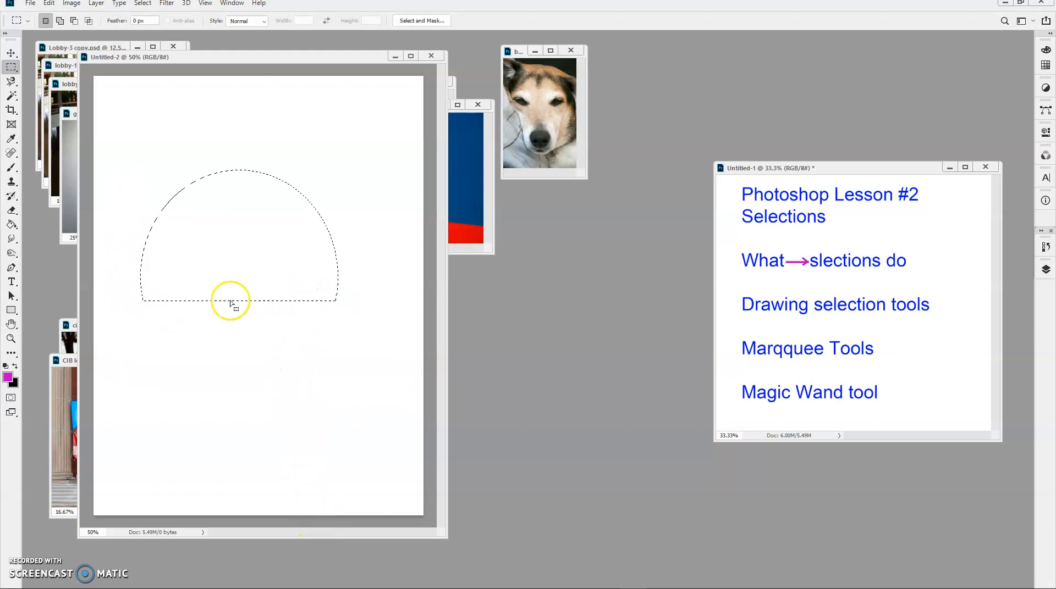
mouse_move(163, 393)
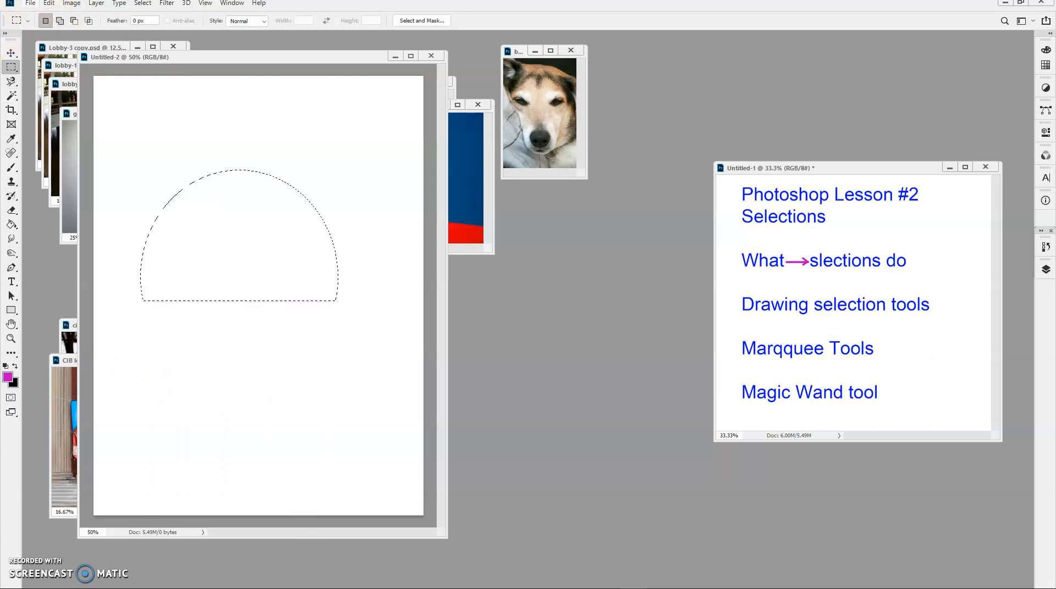
left_click(142, 4)
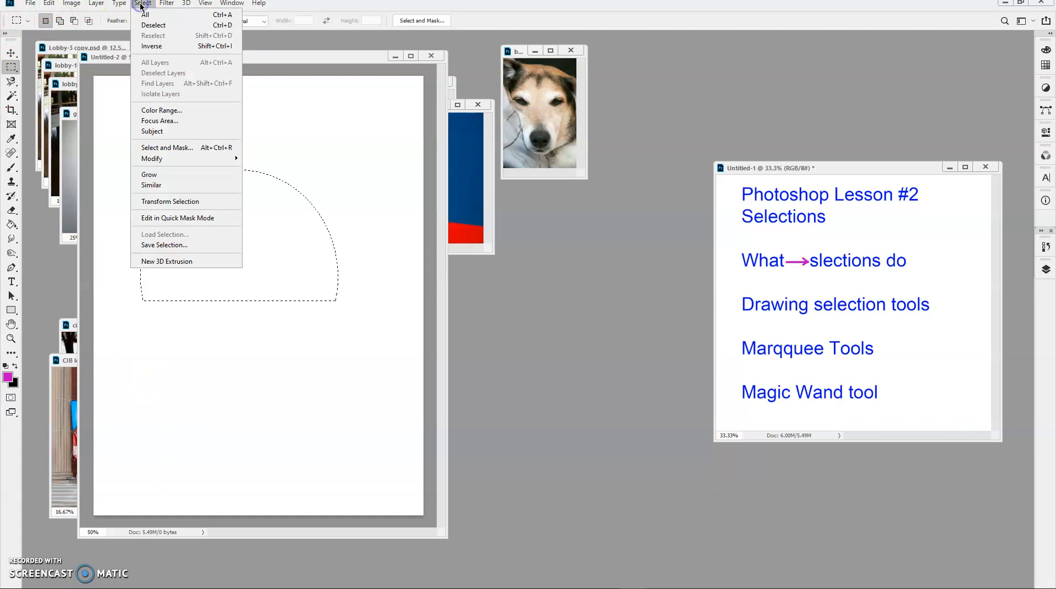
left_click(153, 25)
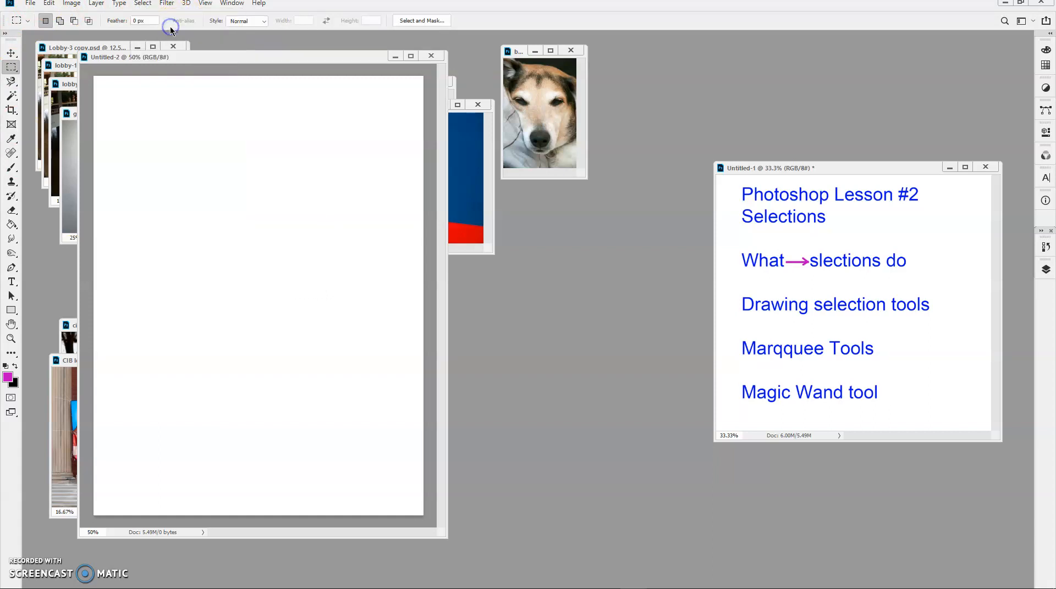
left_click(11, 83)
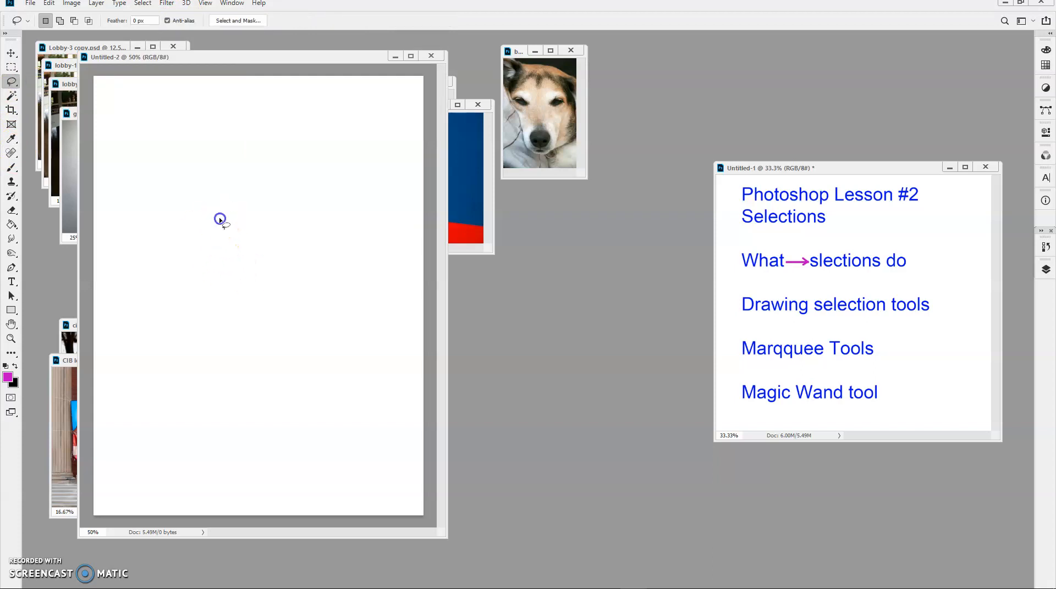
left_click_drag(220, 220, 253, 494)
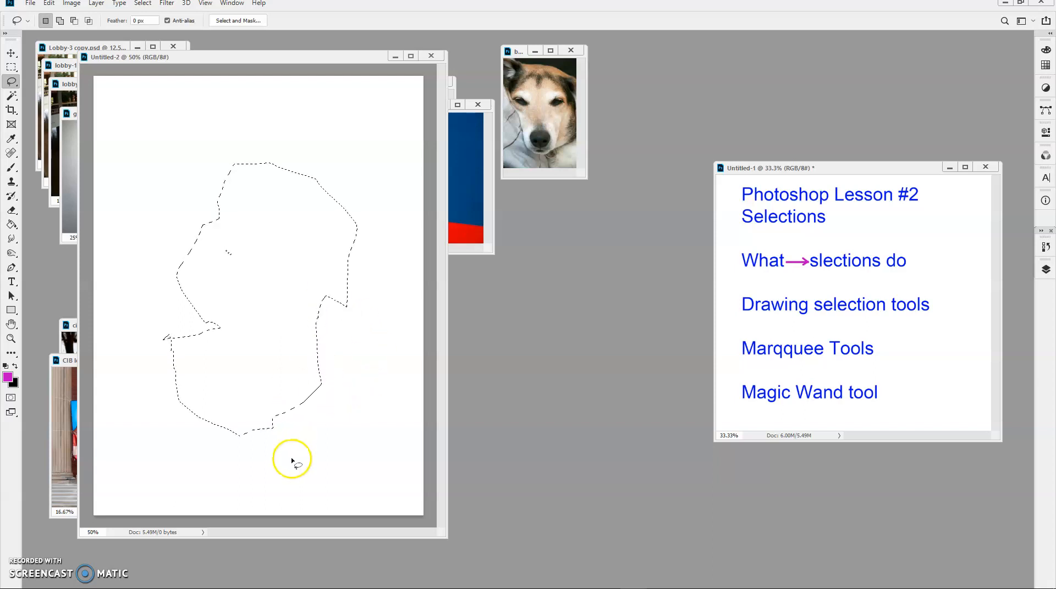
mouse_move(231, 255)
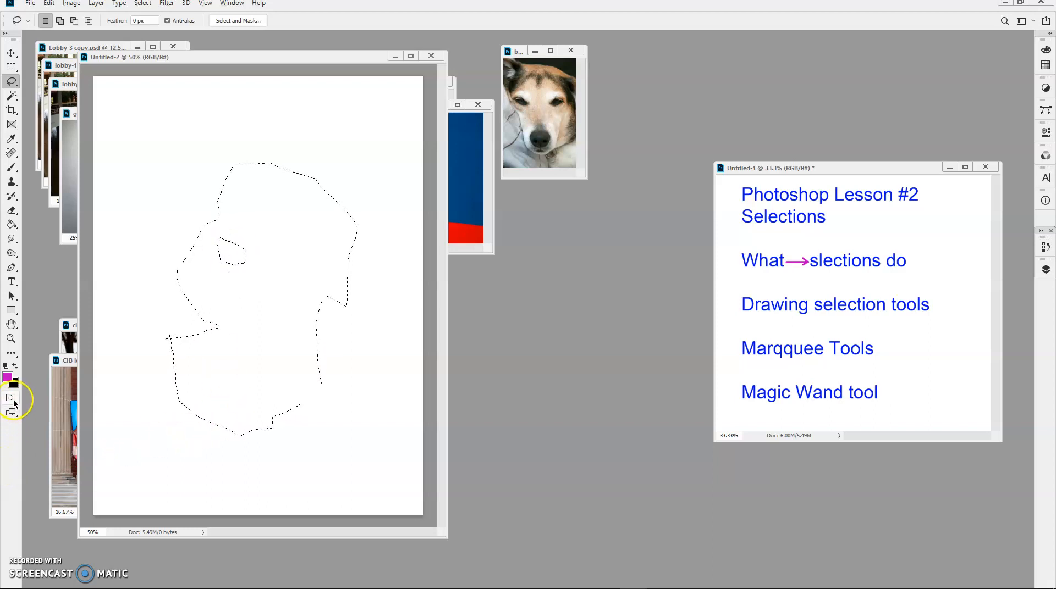
left_click(11, 398)
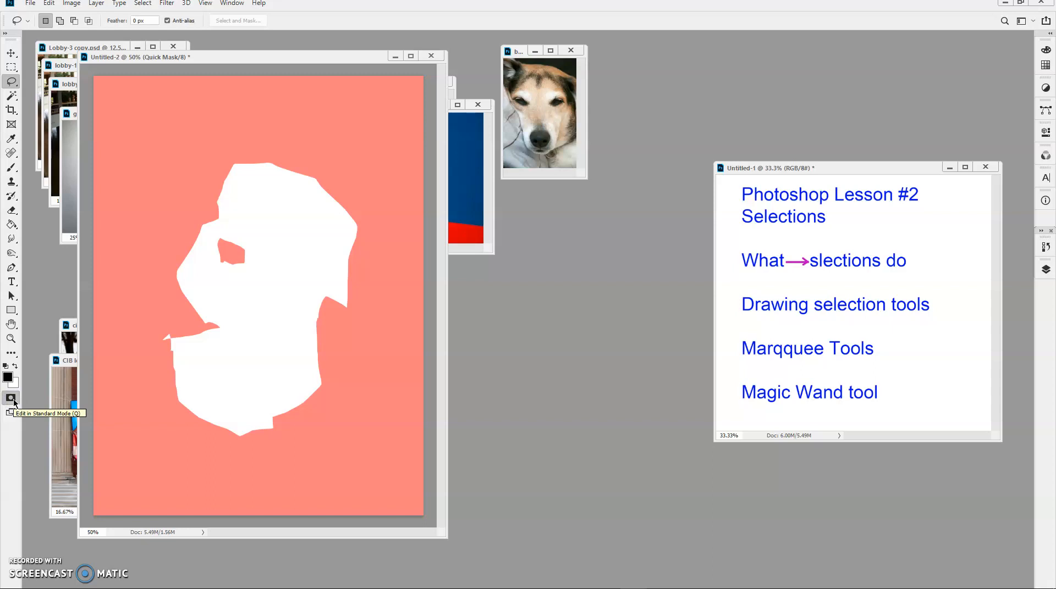
left_click(11, 398)
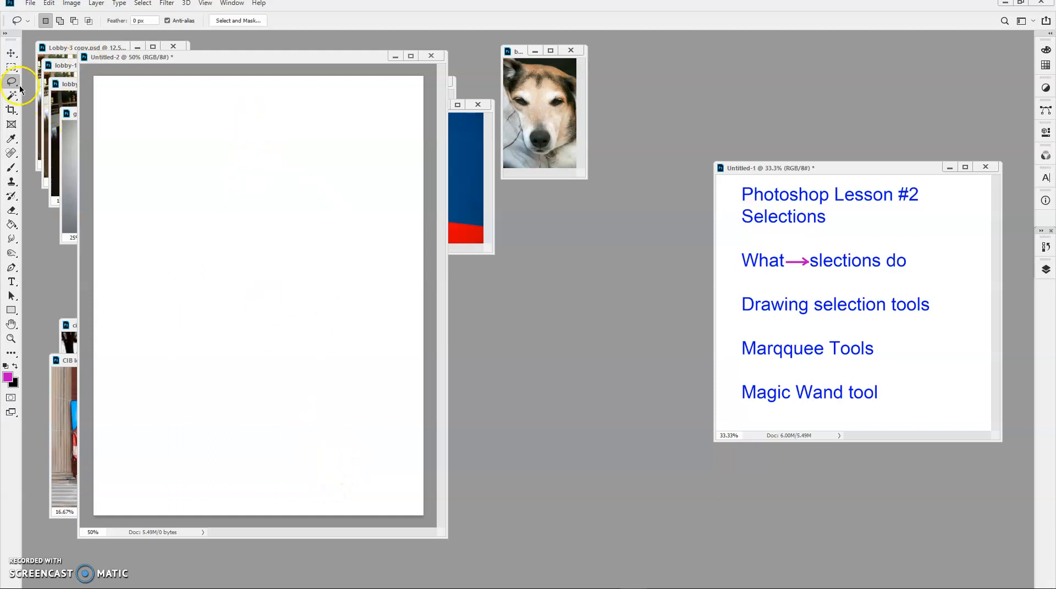
- Try the Magnetic Lasso on the blank page, then return to the plain Lasso
left_click(11, 83)
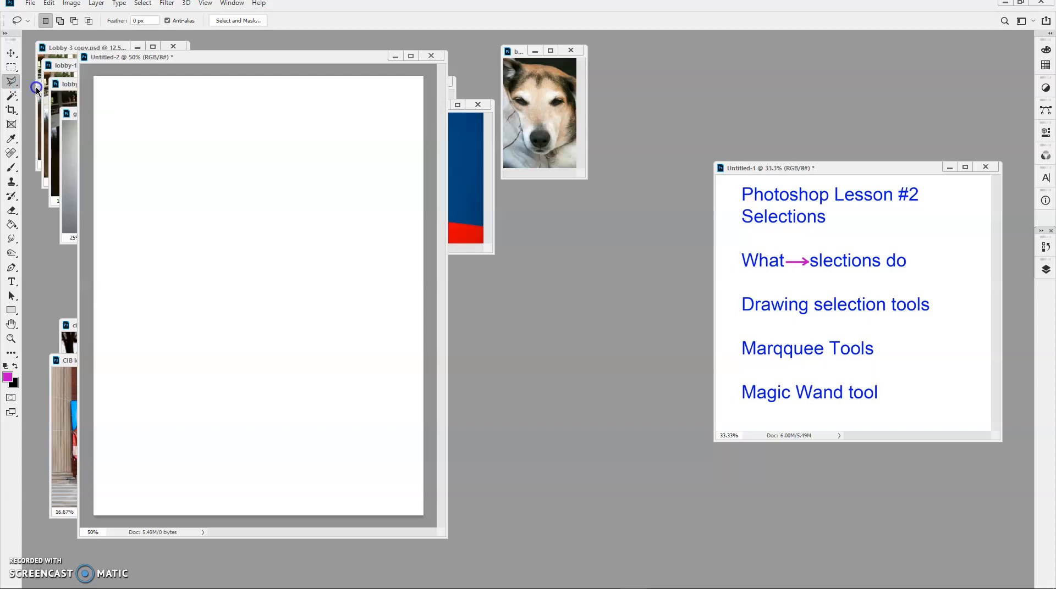
left_click_drag(145, 192, 353, 124)
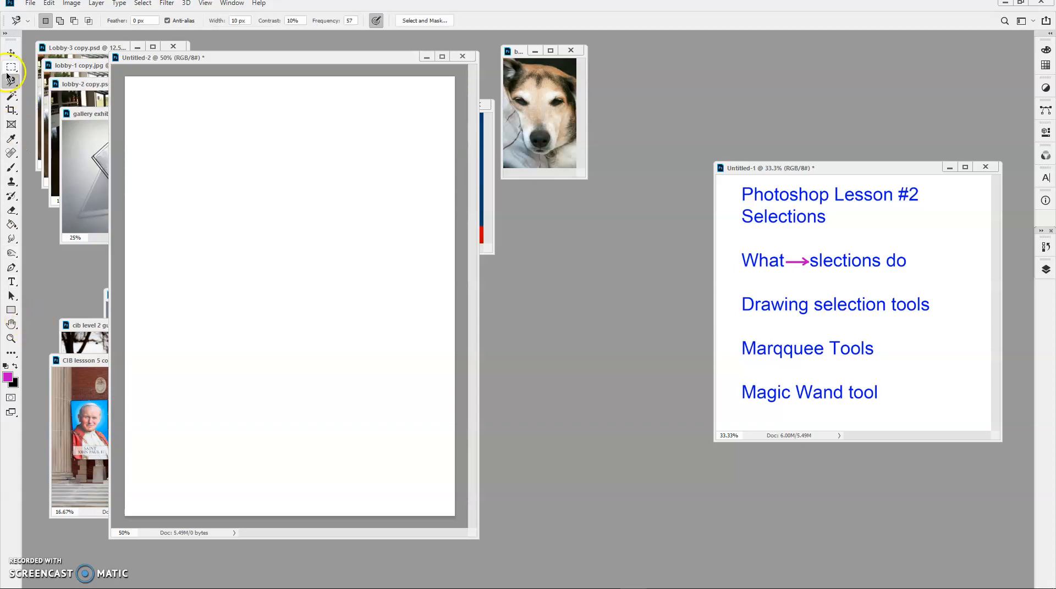
left_click(11, 81)
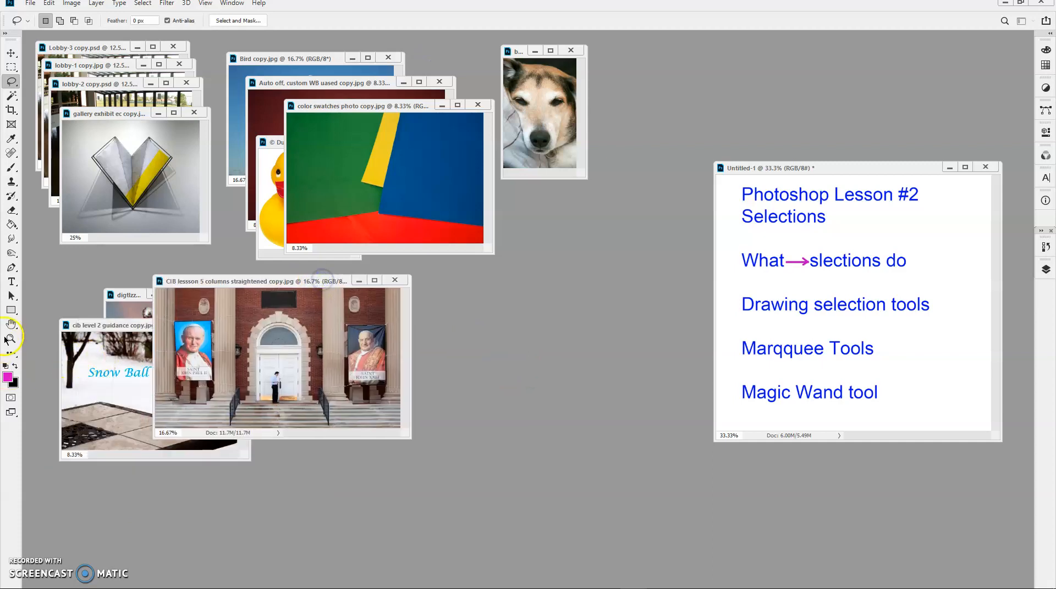
- Bring the church facade photo forward and draw a circular selection fitted to the arched window
left_click(11, 340)
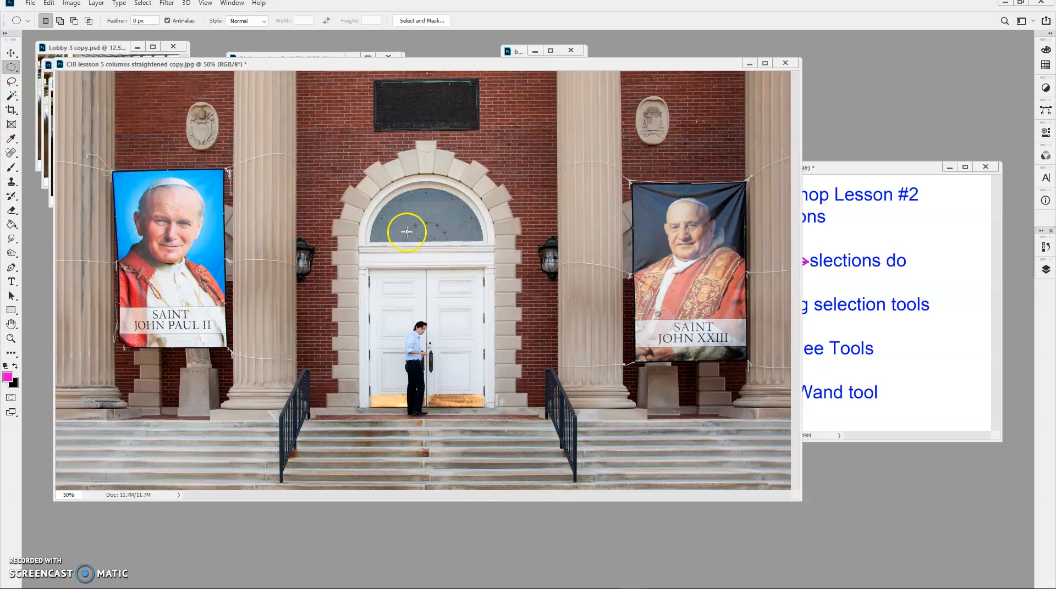
left_click_drag(406, 232, 437, 239)
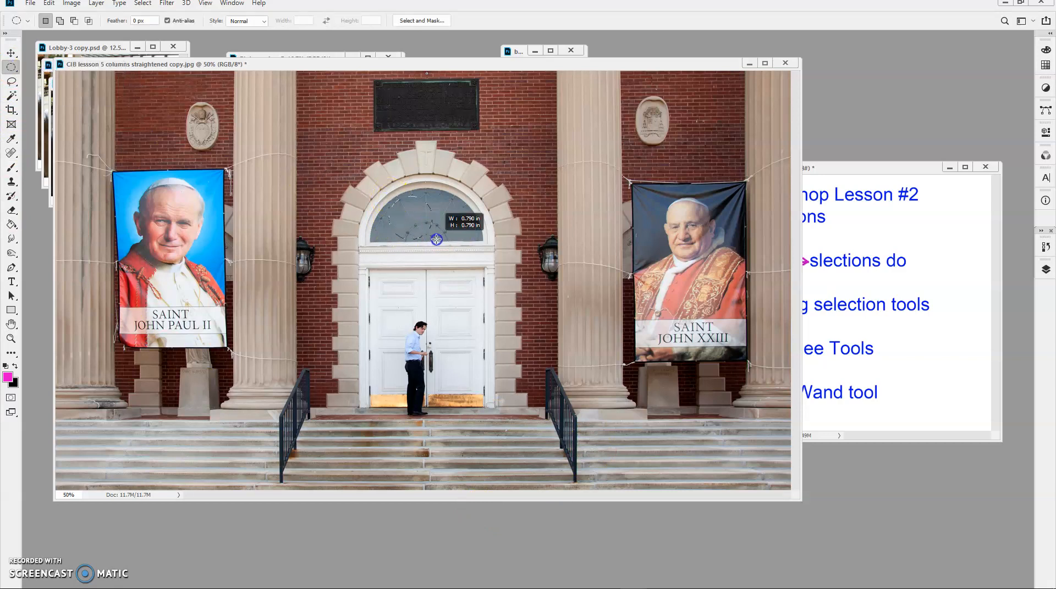
left_click_drag(436, 238, 497, 298)
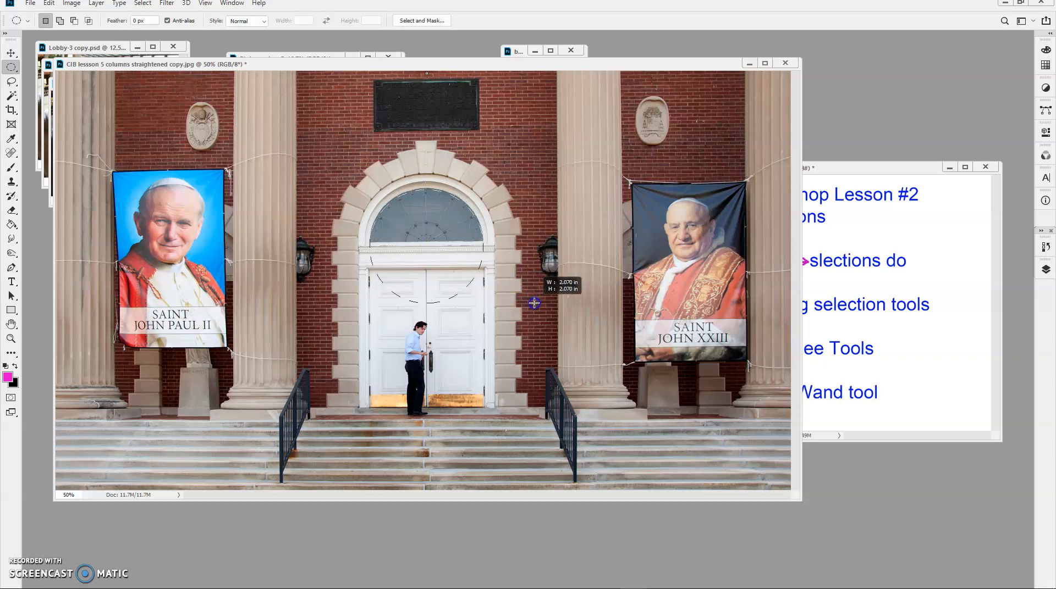
left_click_drag(535, 304, 535, 300)
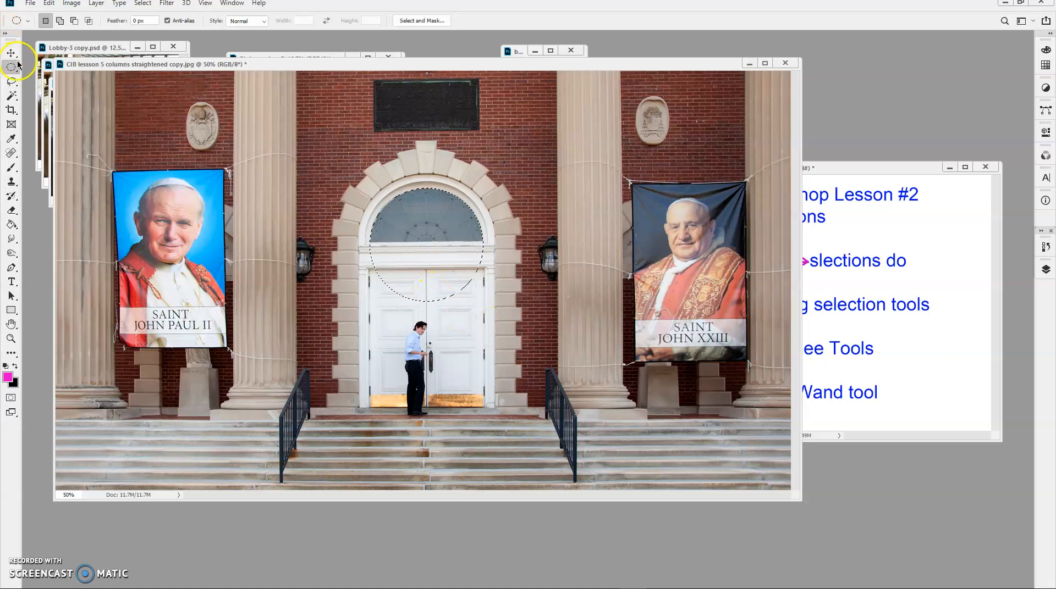
- Intersect with a rectangular selection to keep only the top half-round of the arch
left_click(11, 67)
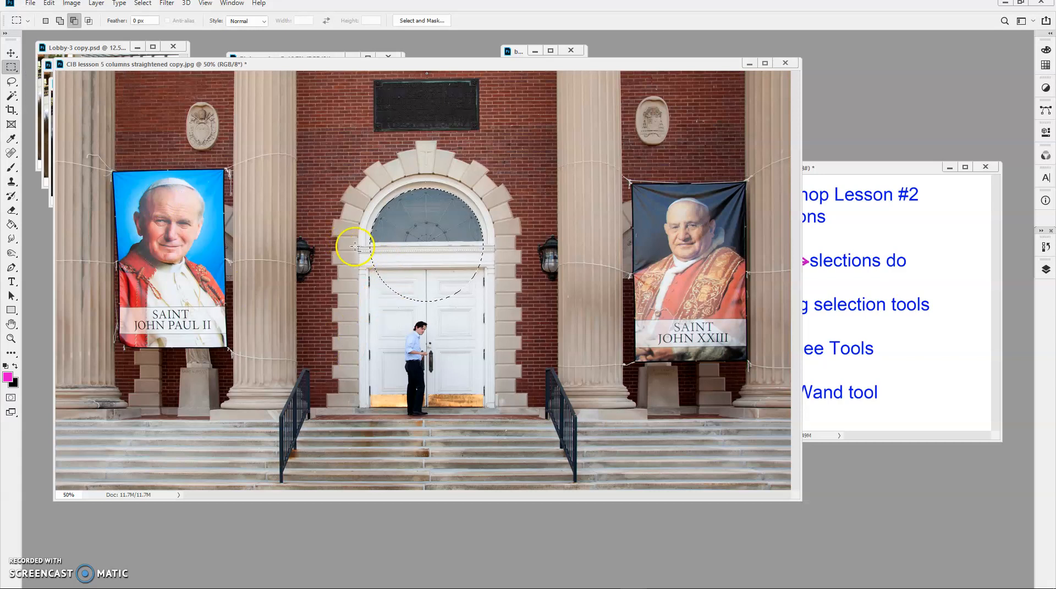
left_click_drag(353, 246, 509, 326)
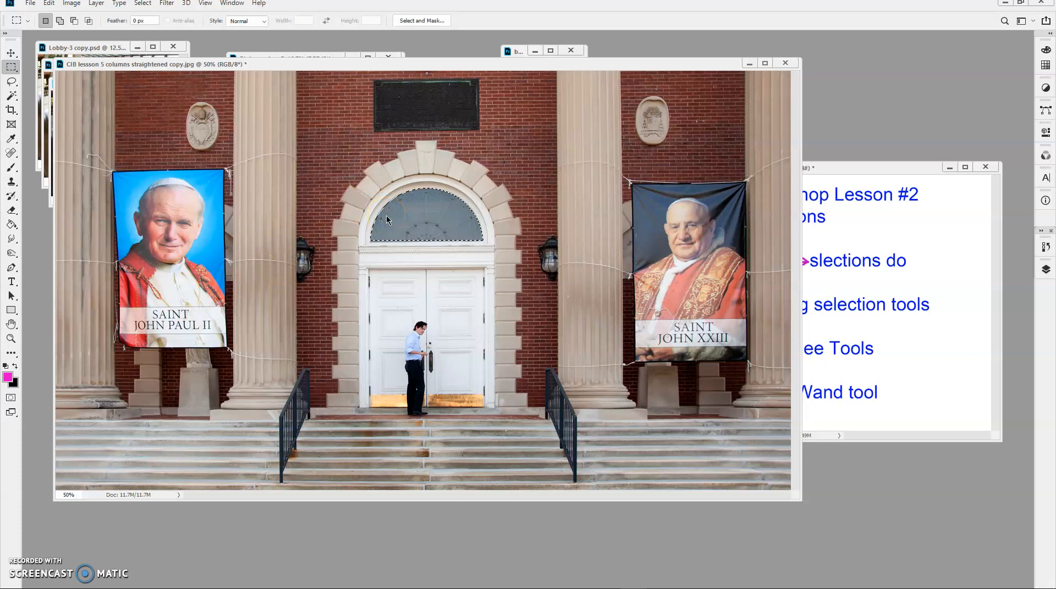
mouse_move(426, 217)
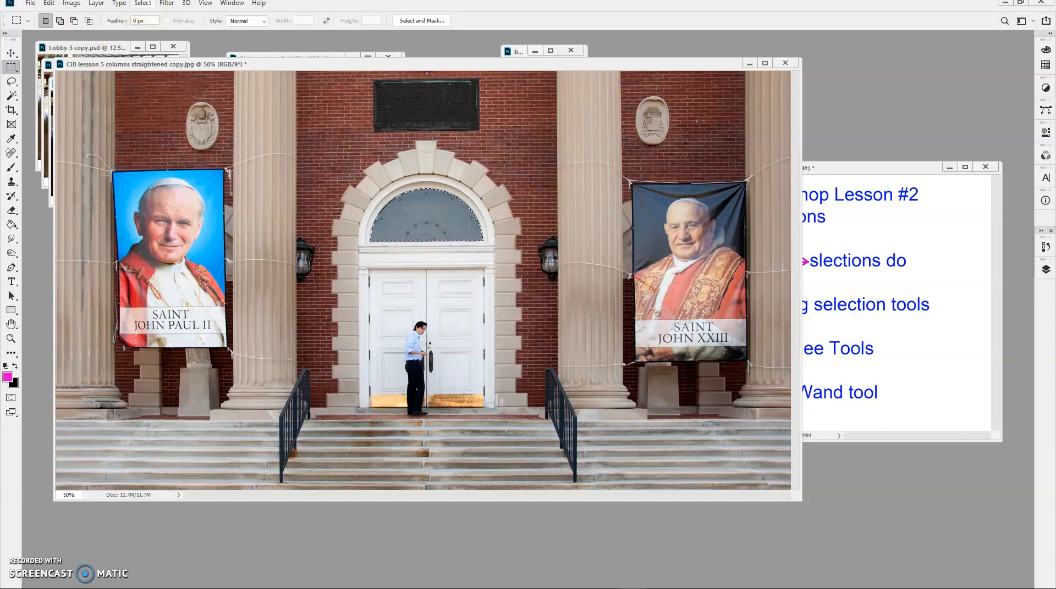
- Feather the arched-window selection via Select > Modify > Feather
left_click(142, 4)
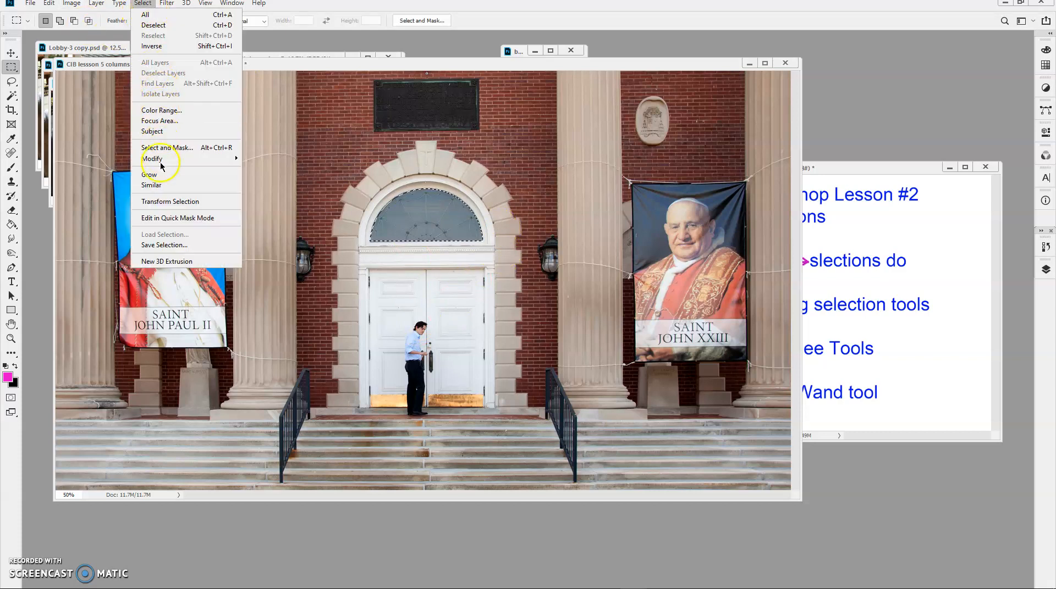
mouse_move(152, 158)
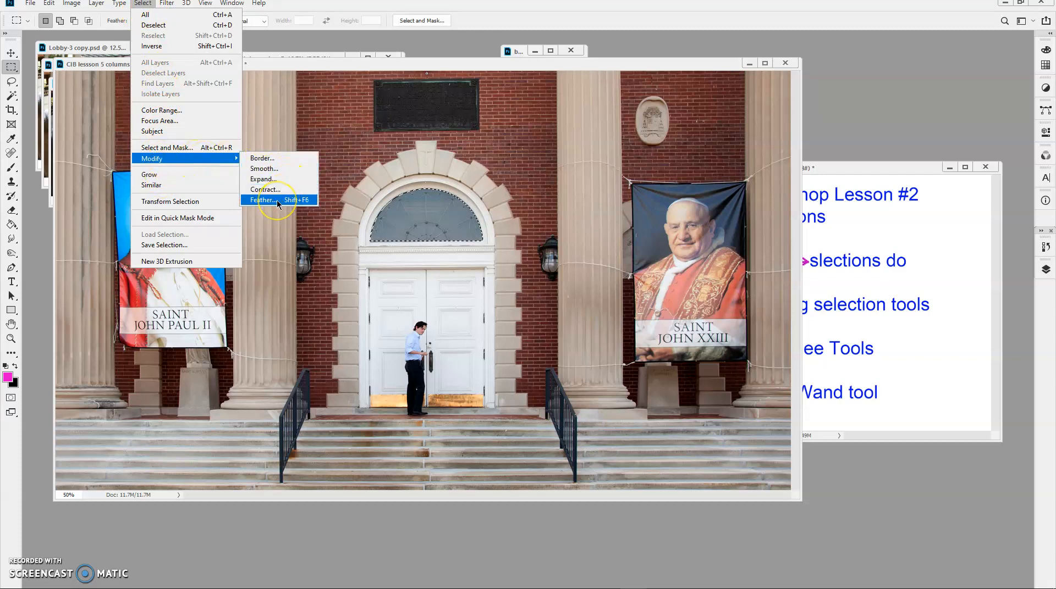
left_click(263, 200)
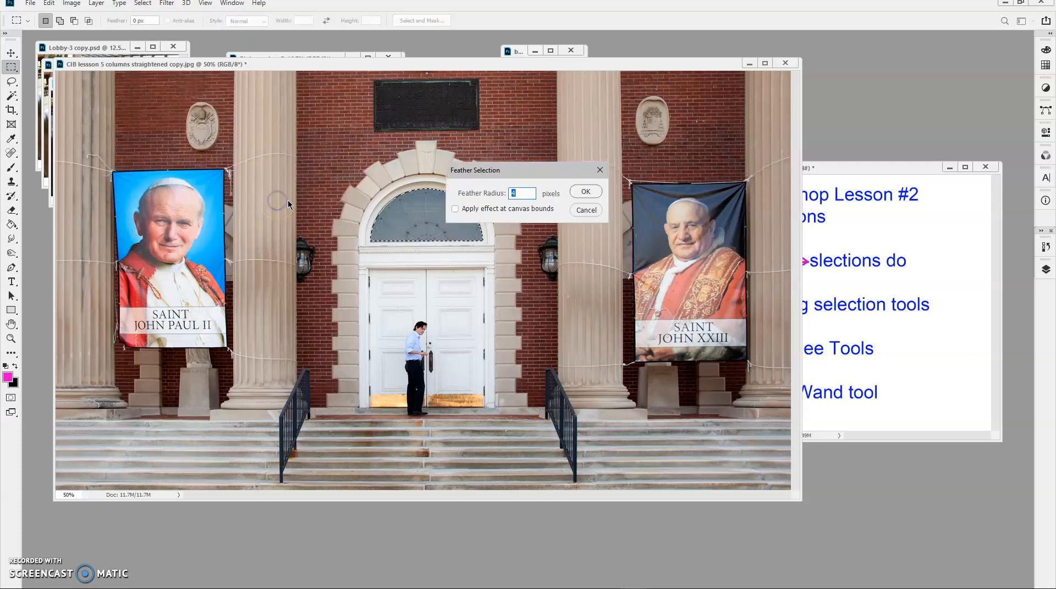
left_click(522, 194)
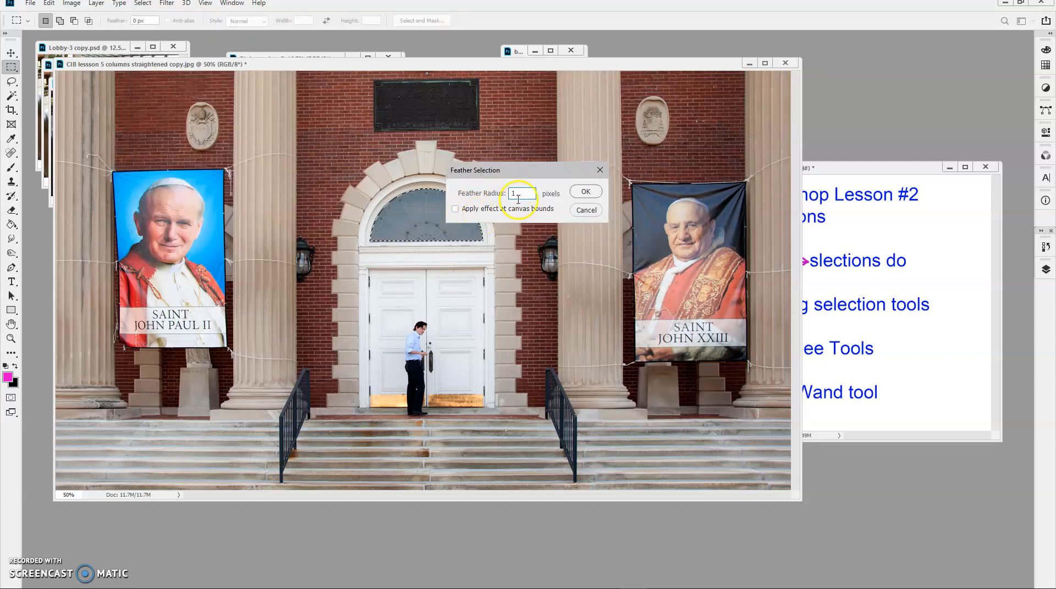
left_click(584, 191)
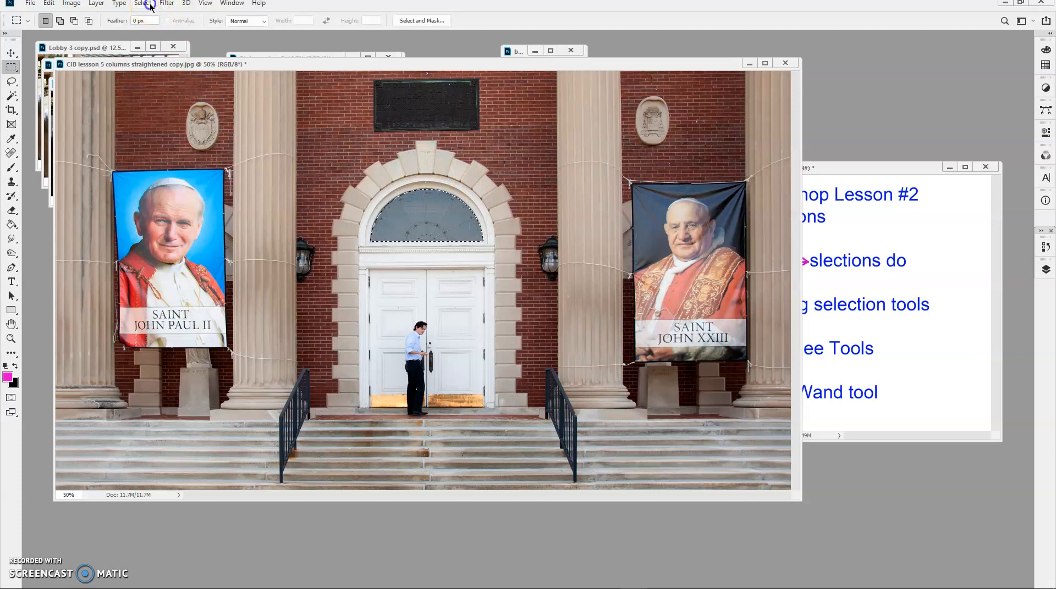
- Expand the selection by 1 pixel and preview it as a red Quick Mask, then return to normal view
left_click(141, 3)
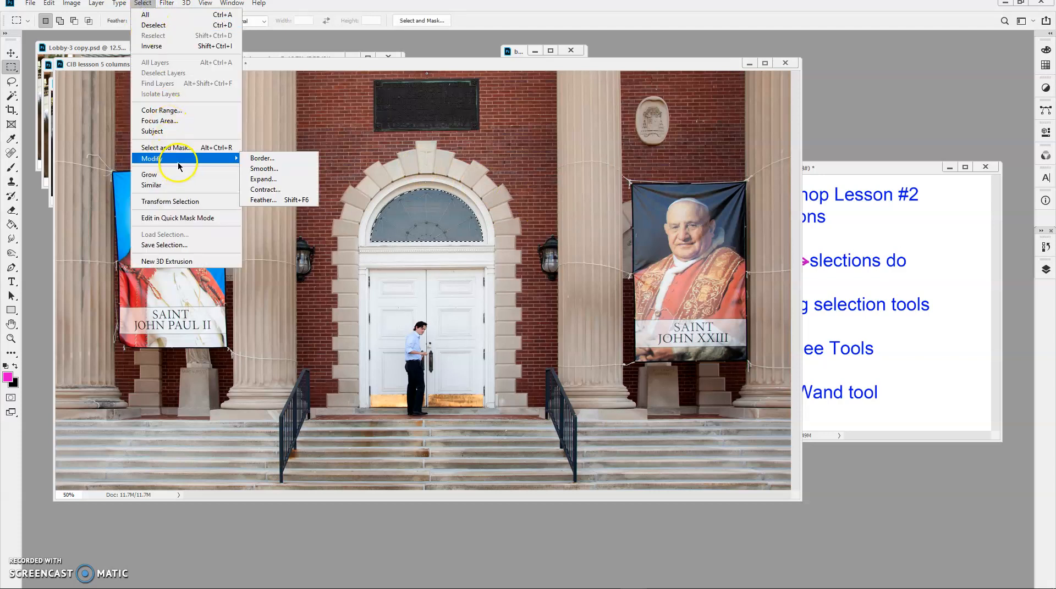
left_click(263, 179)
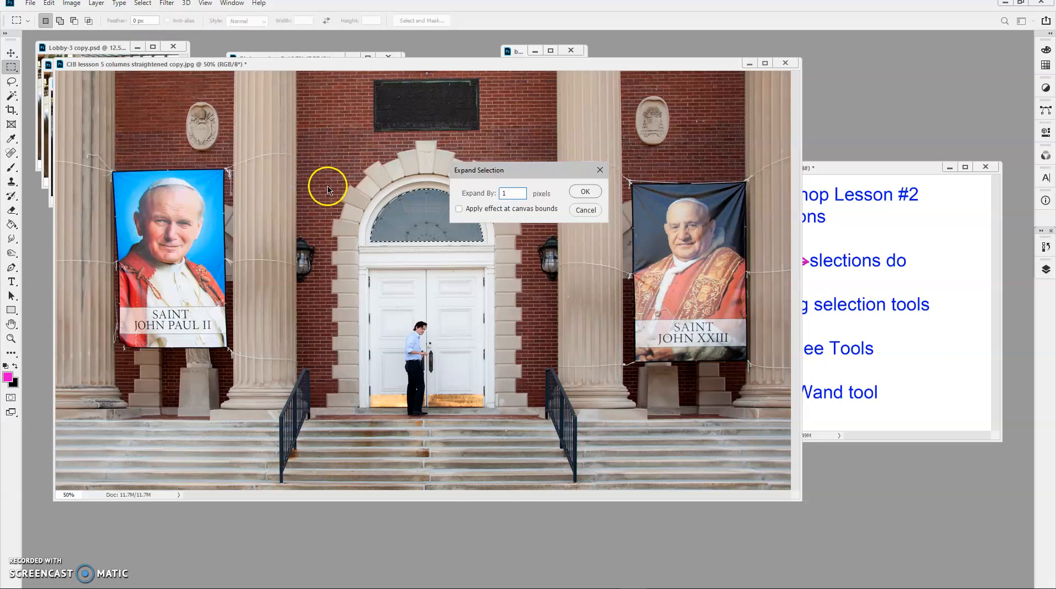
left_click(584, 191)
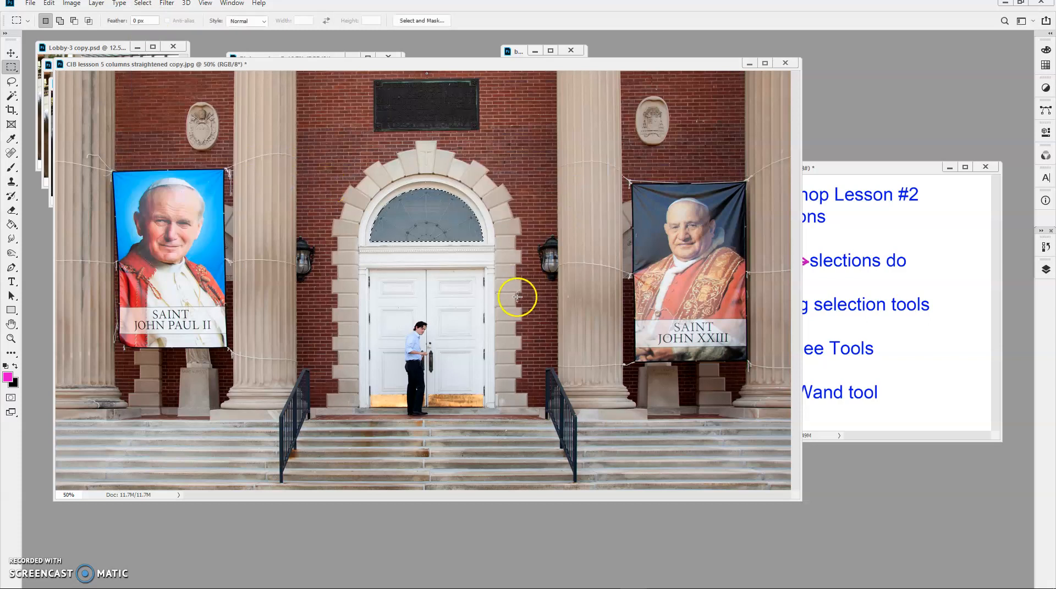
left_click(11, 396)
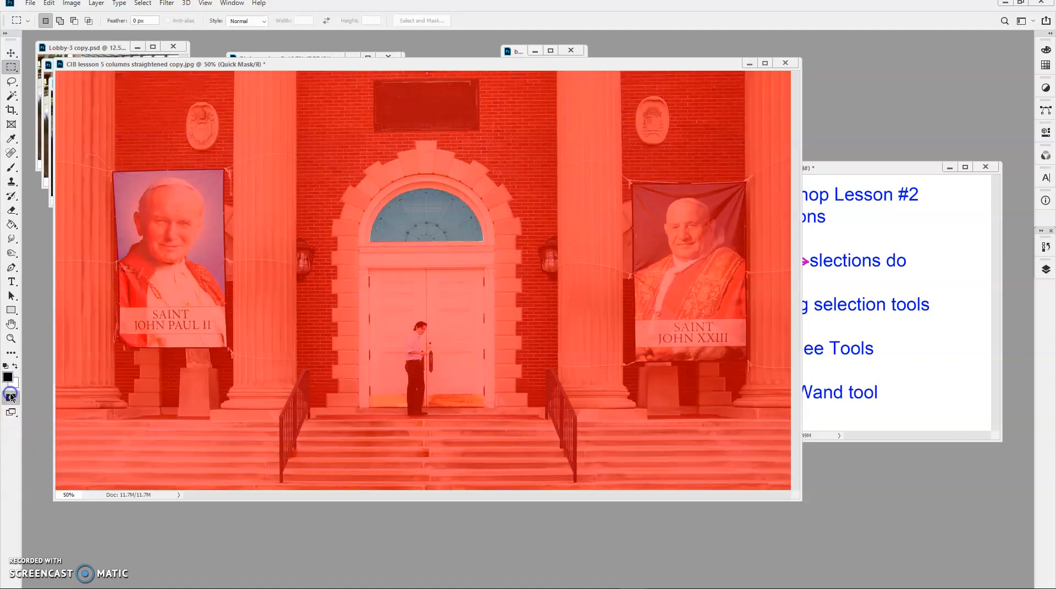
mouse_move(11, 397)
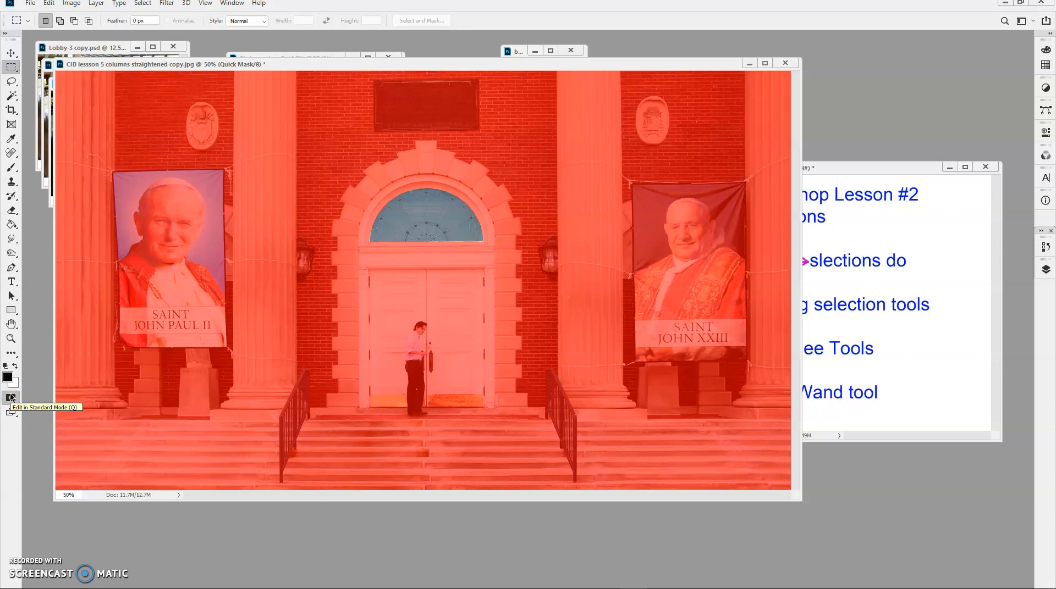
left_click(11, 397)
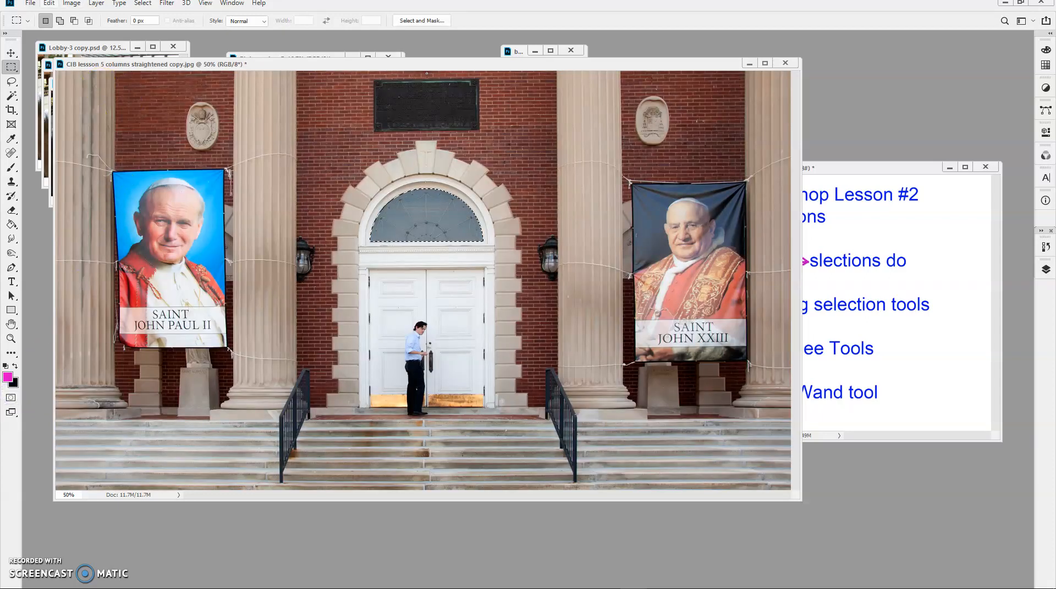
- Apply Brightness 32 and Contrast 33 to the arched window, then deselect
left_click(73, 4)
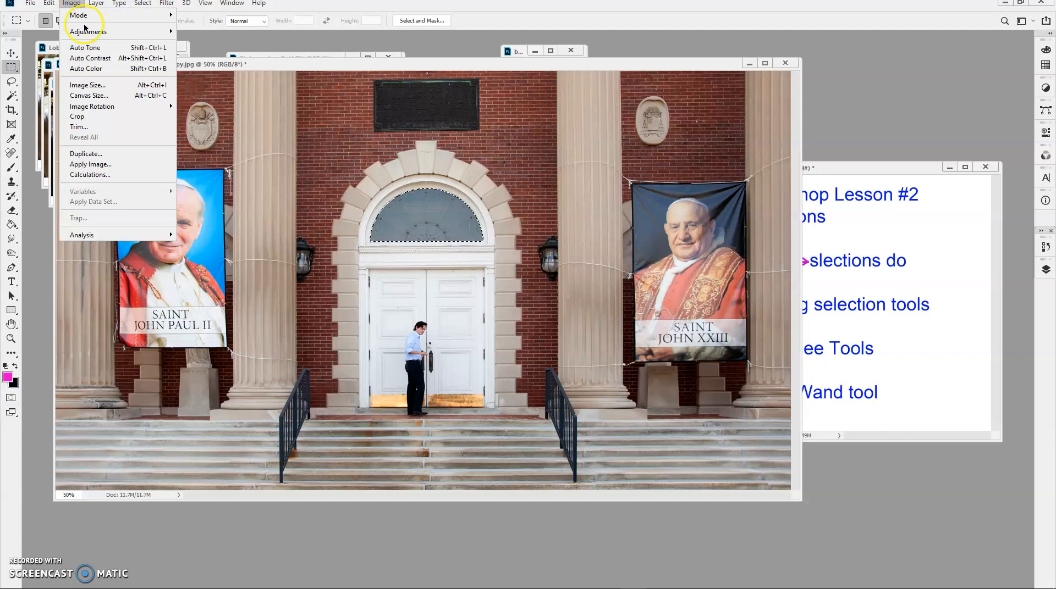
left_click(88, 32)
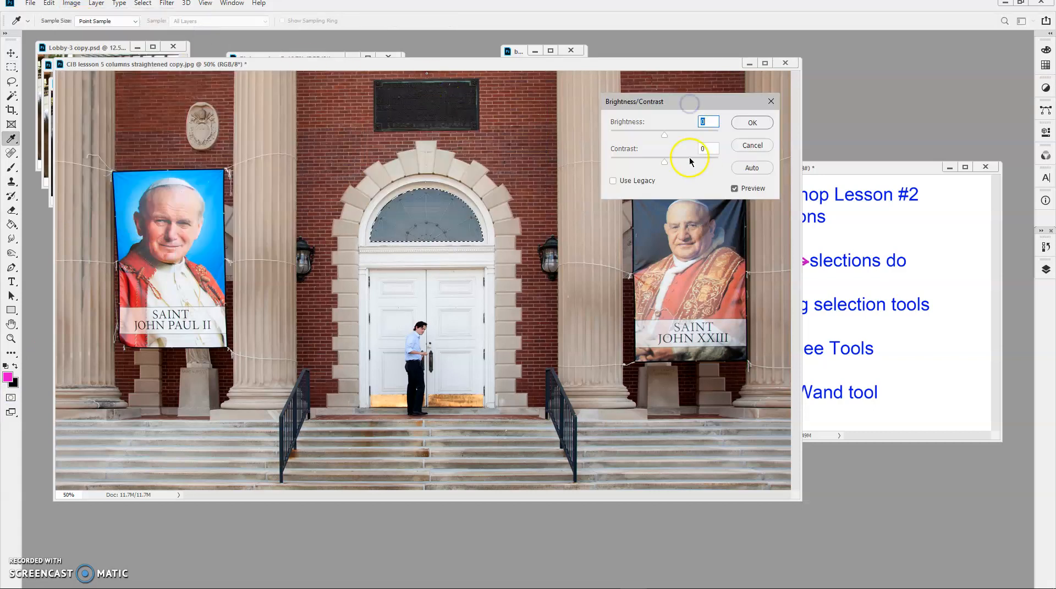
left_click_drag(664, 135, 679, 135)
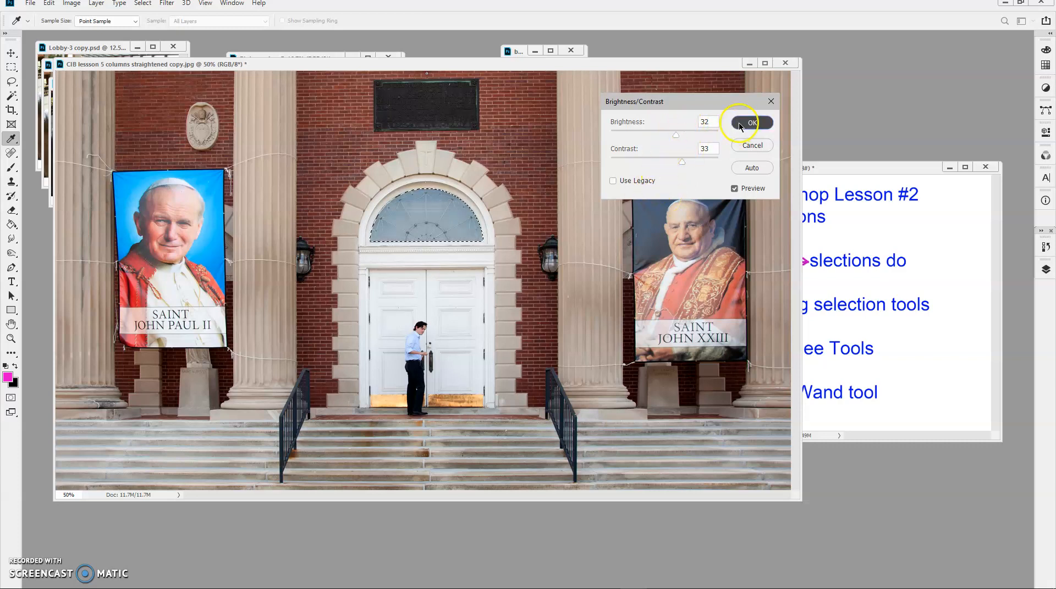
left_click(752, 122)
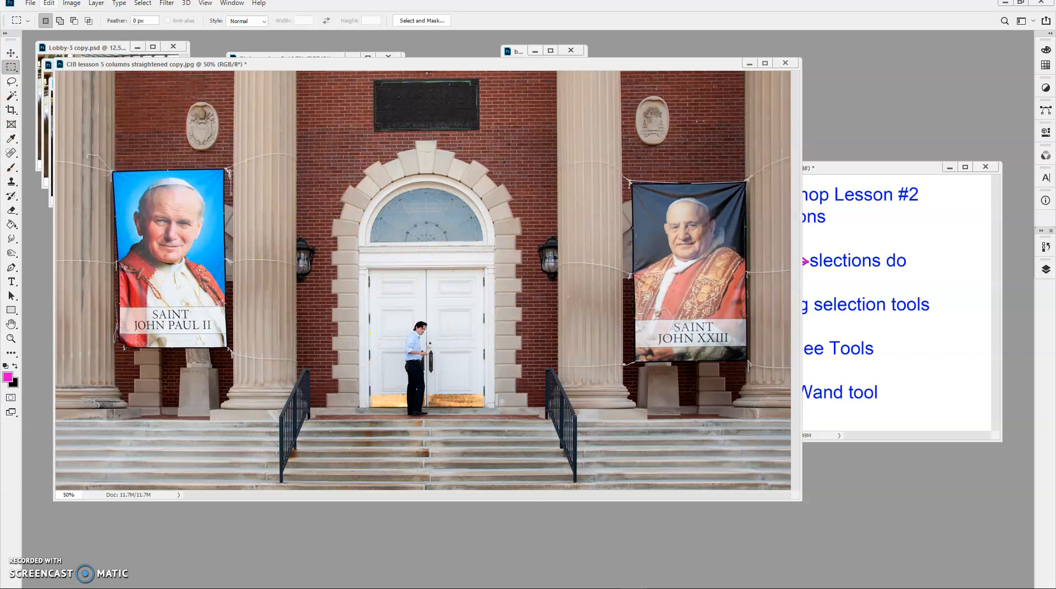
left_click(48, 3)
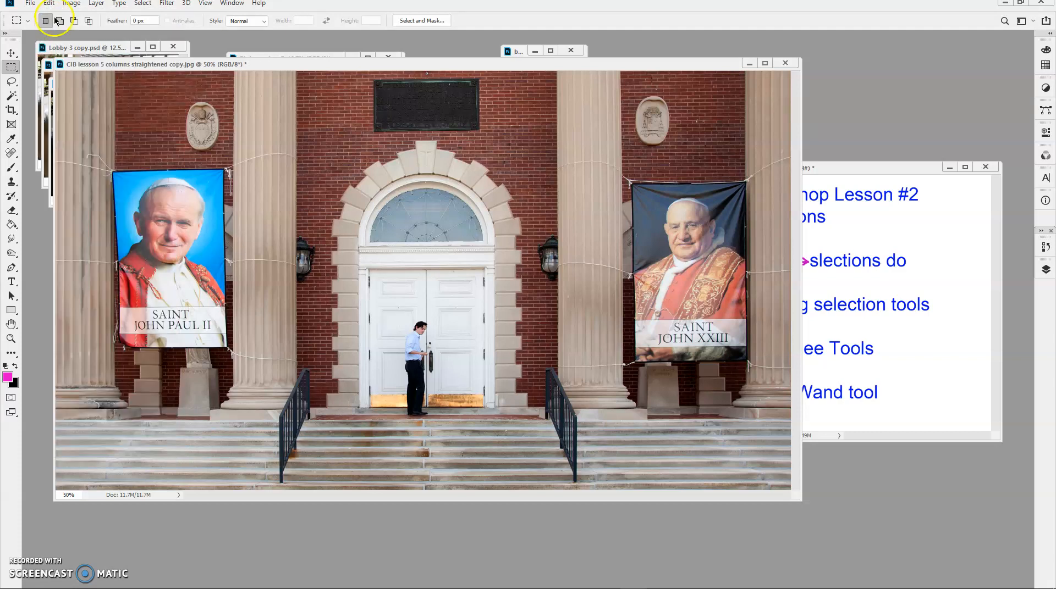
mouse_move(1022, 258)
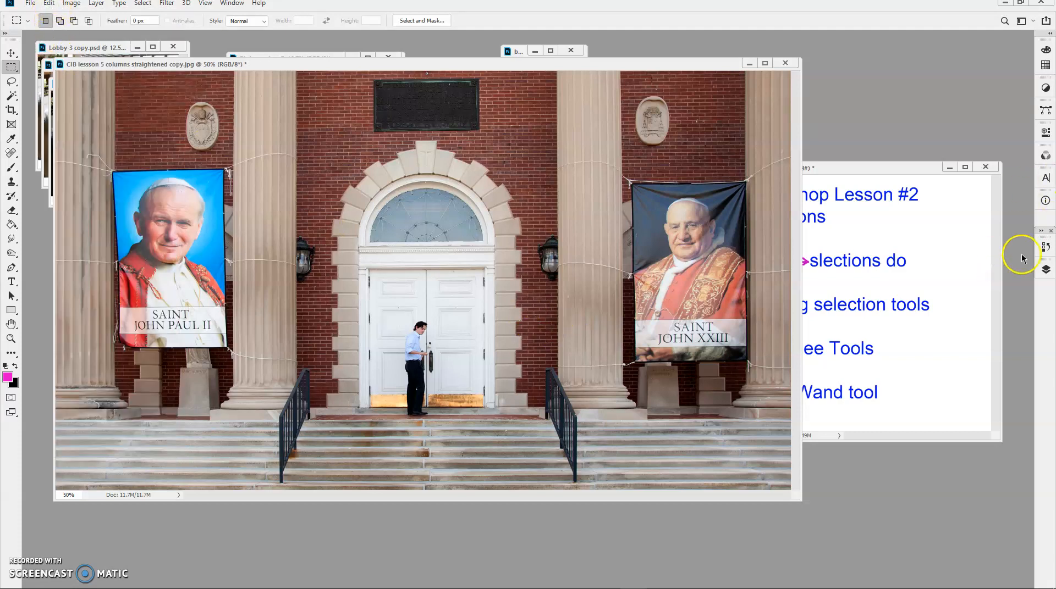
left_click(1045, 247)
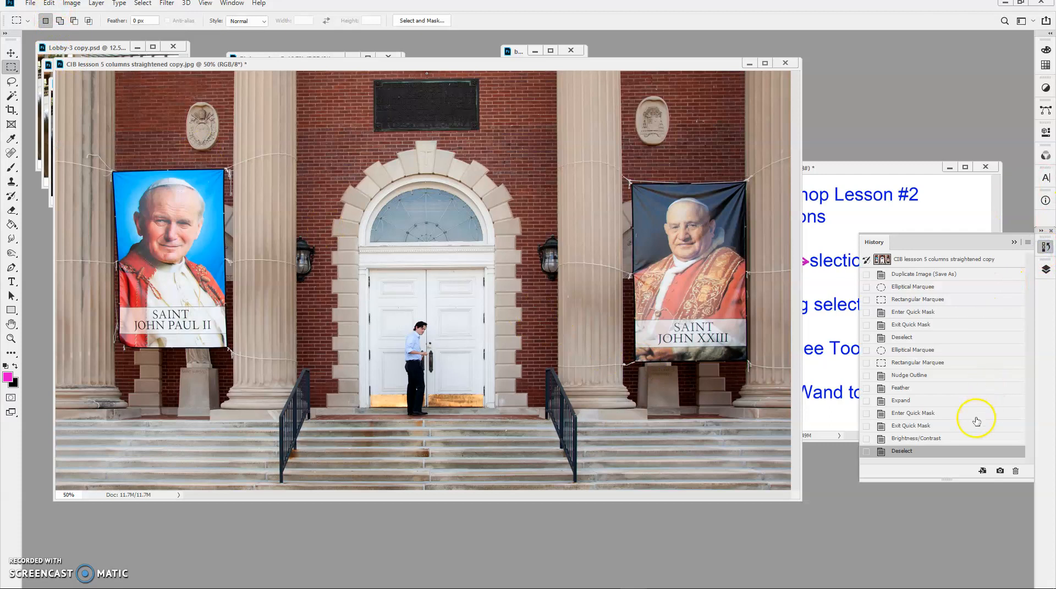
mouse_move(911, 264)
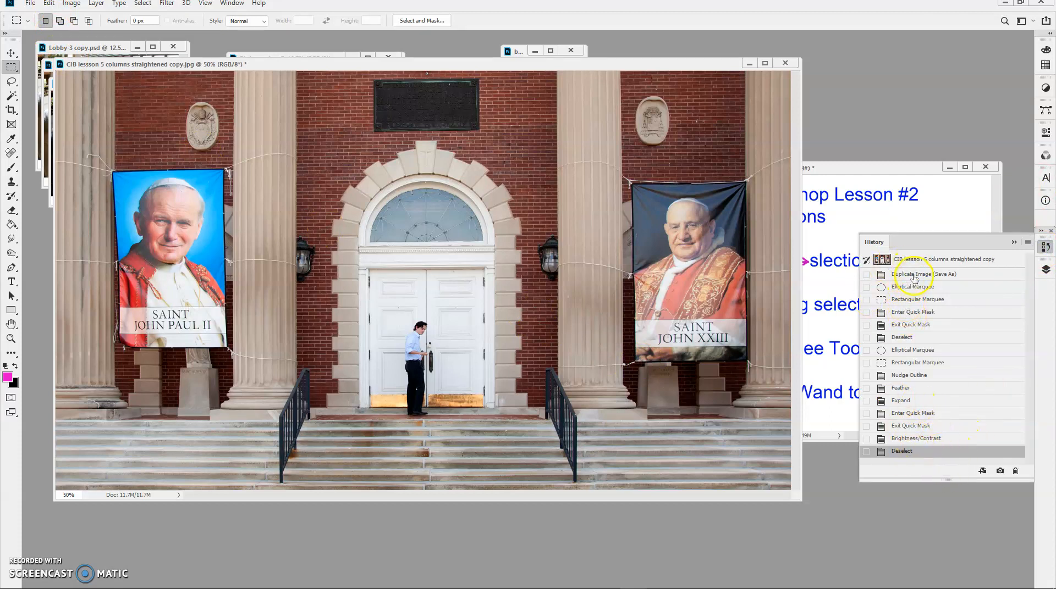
left_click(922, 274)
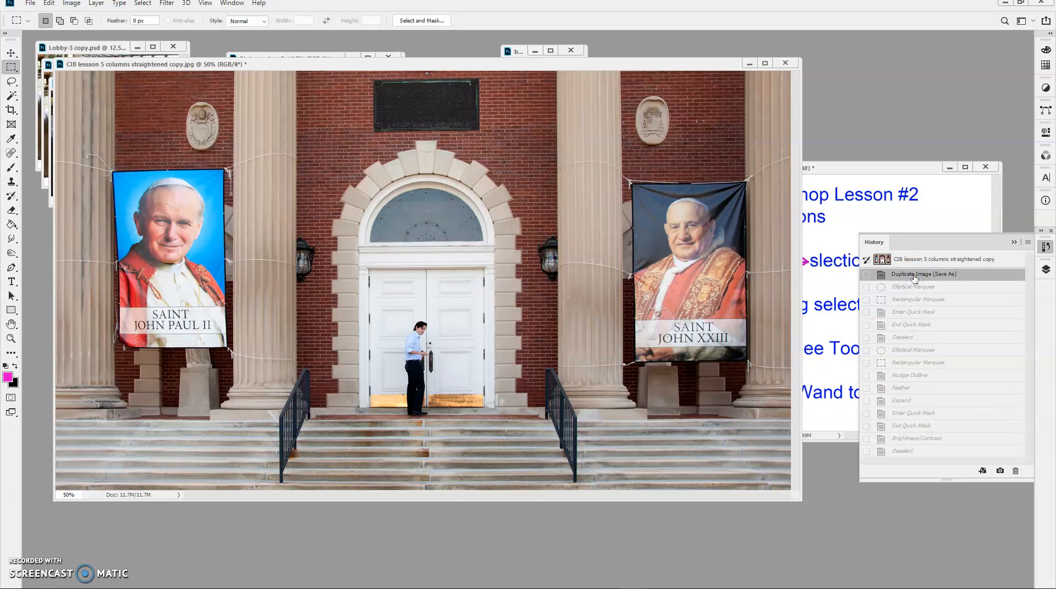
left_click(901, 451)
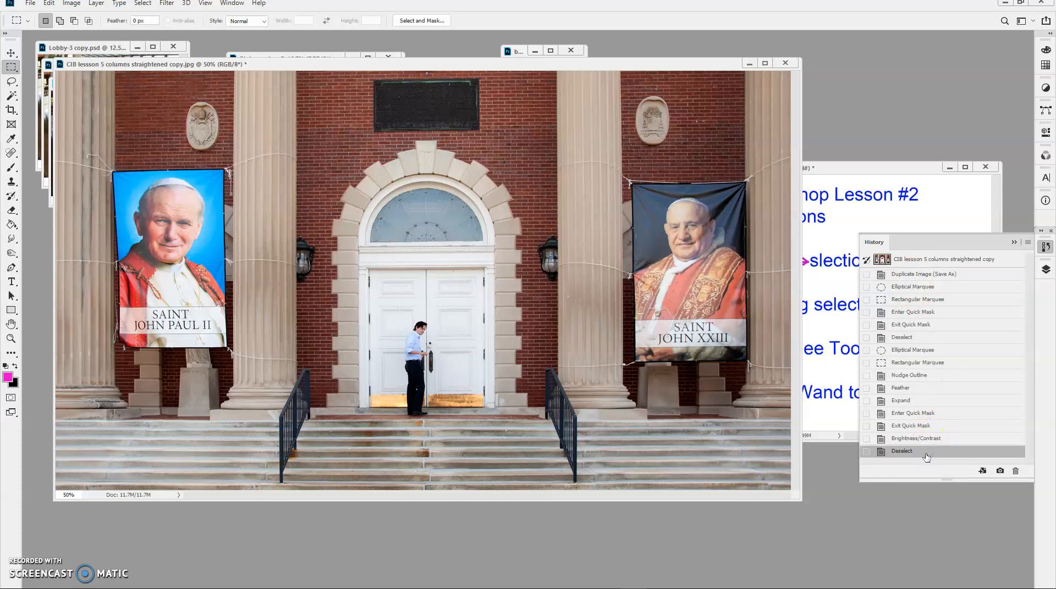
mouse_move(436, 231)
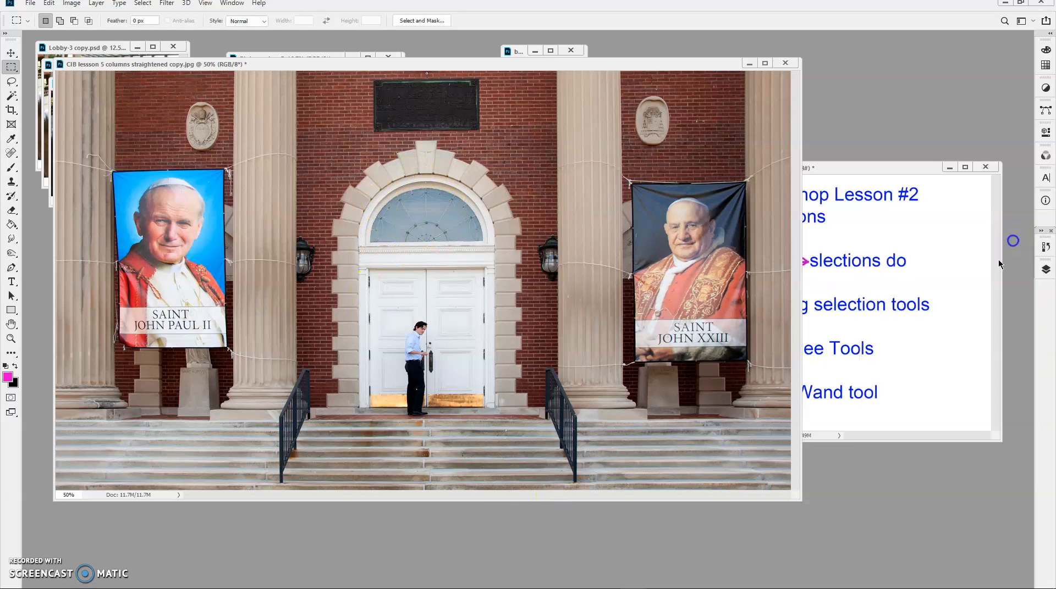
left_click(11, 338)
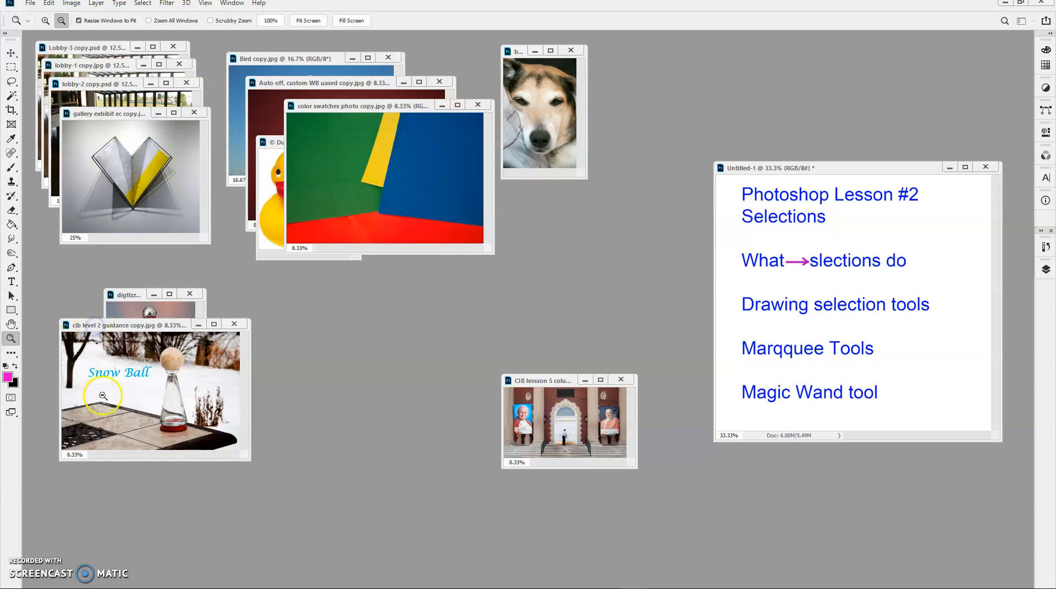
- Enlarge the snow photo and draw a rectangular selection around the Snow Ball text
left_click(103, 396)
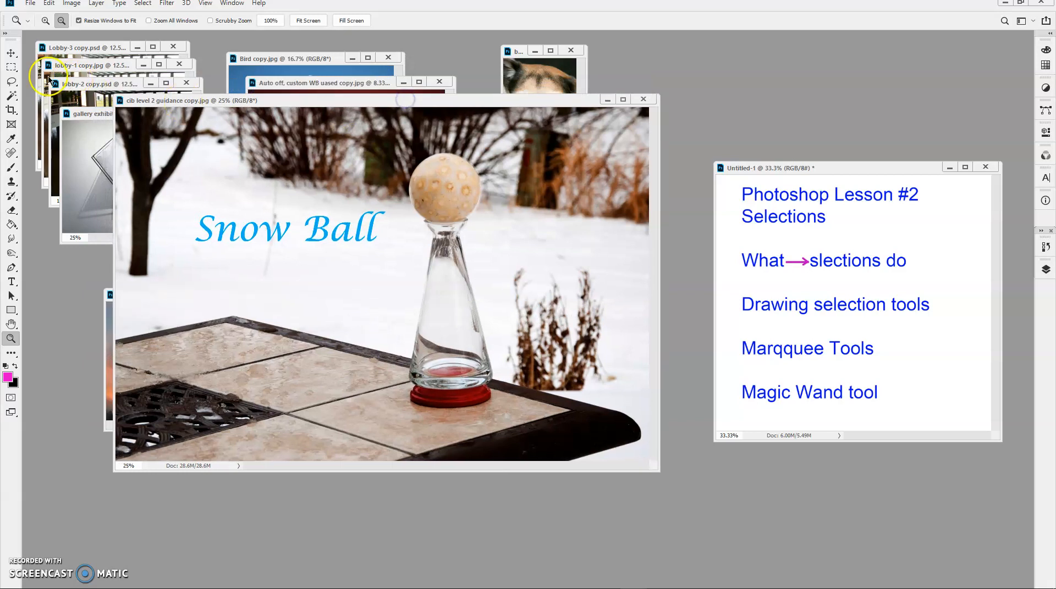
mouse_move(926, 192)
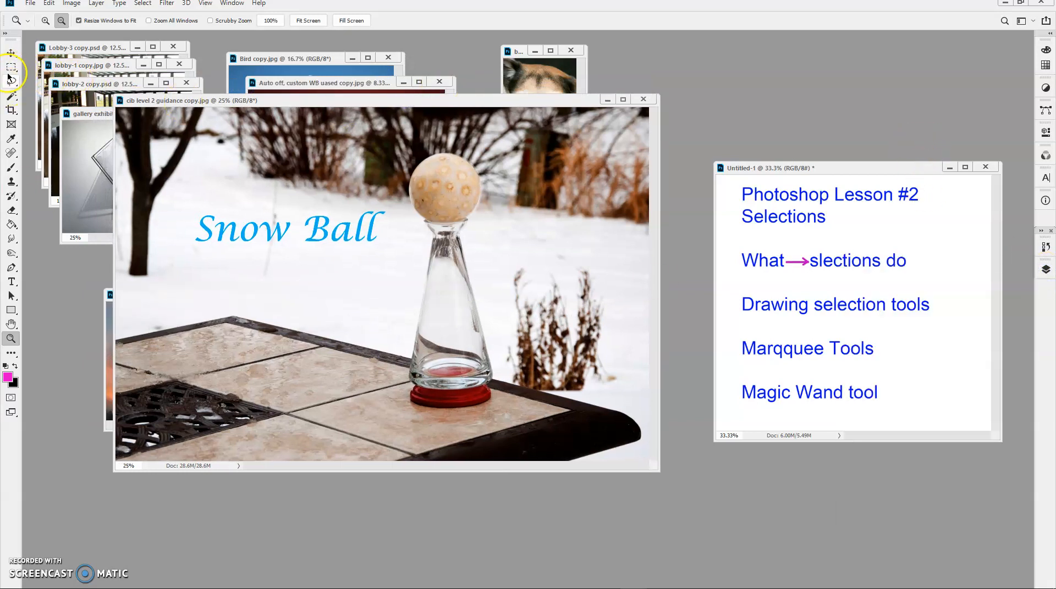
left_click(11, 65)
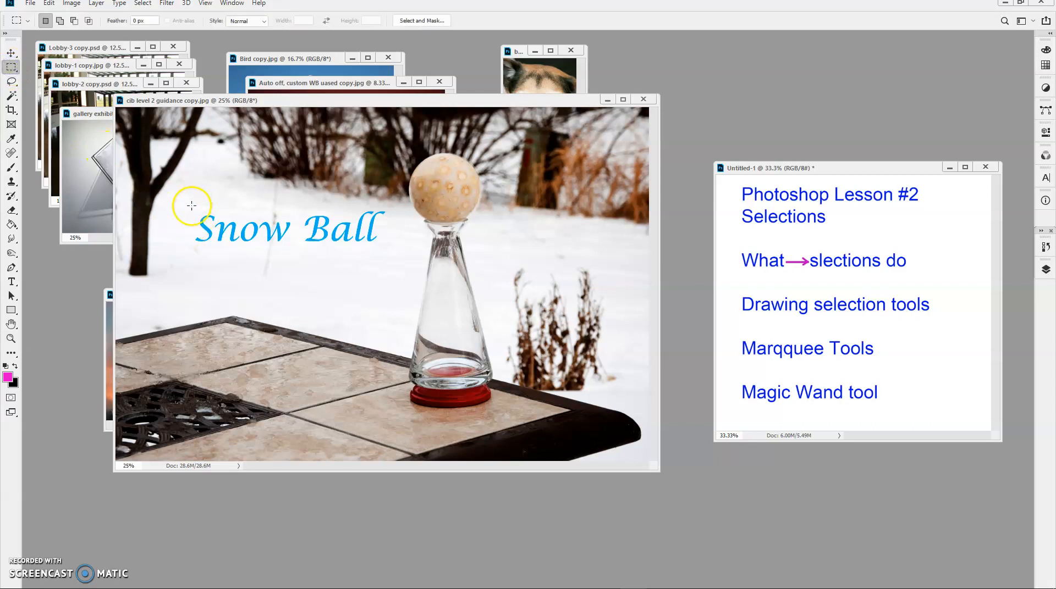
left_click_drag(192, 203, 391, 246)
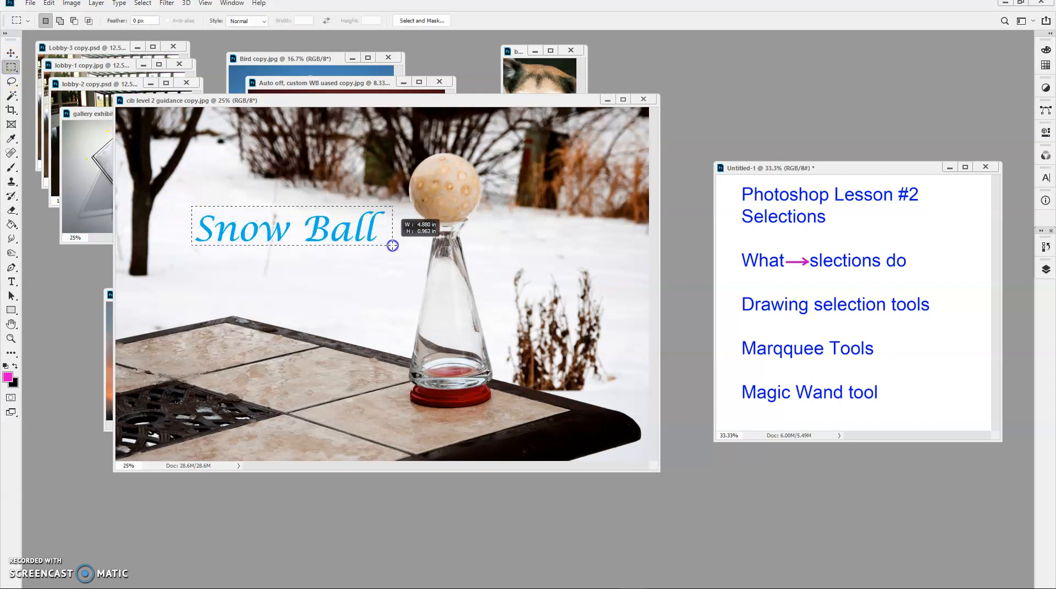
left_click_drag(392, 245, 392, 255)
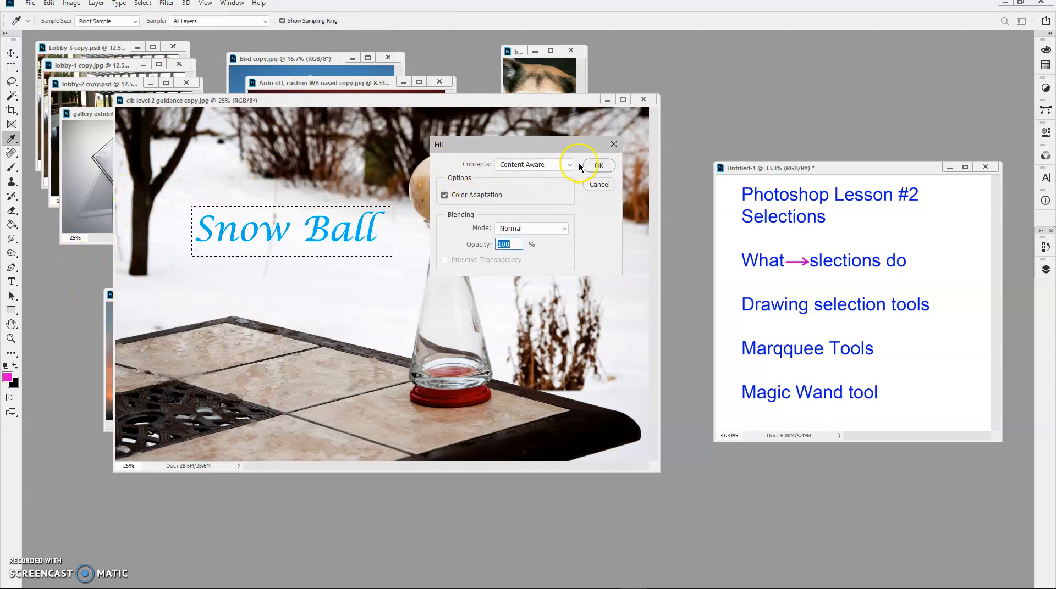
mouse_move(232, 293)
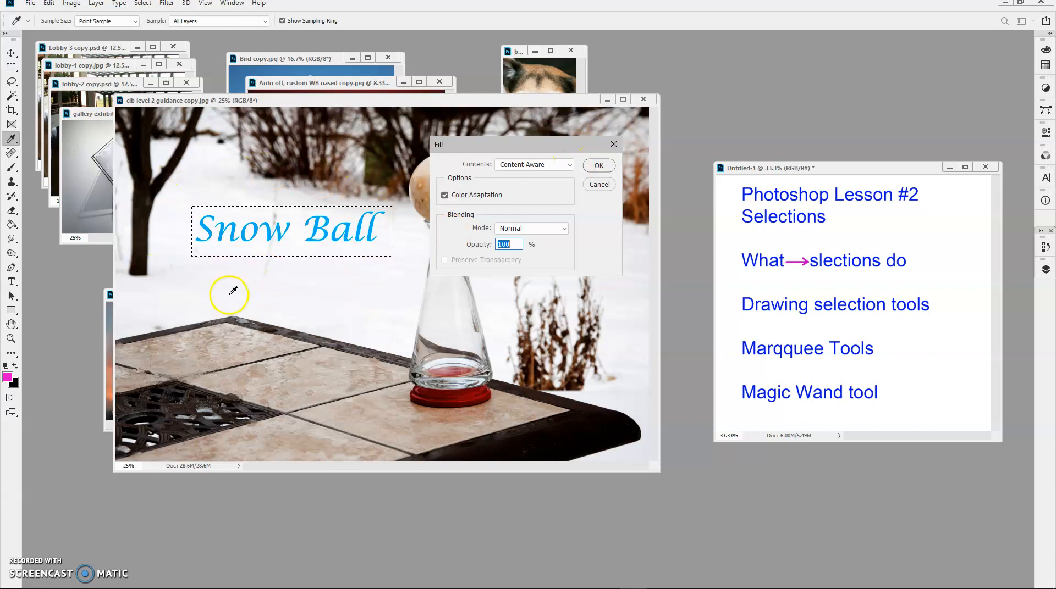
- Fill the selected text with Content-Aware snow and clear the selection
left_click(599, 166)
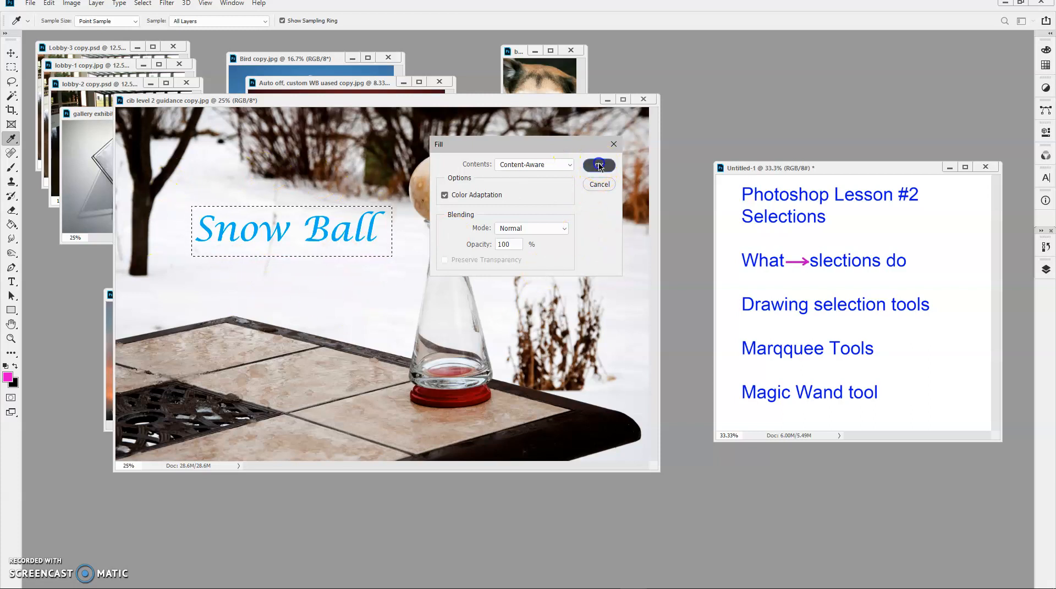
left_click(599, 166)
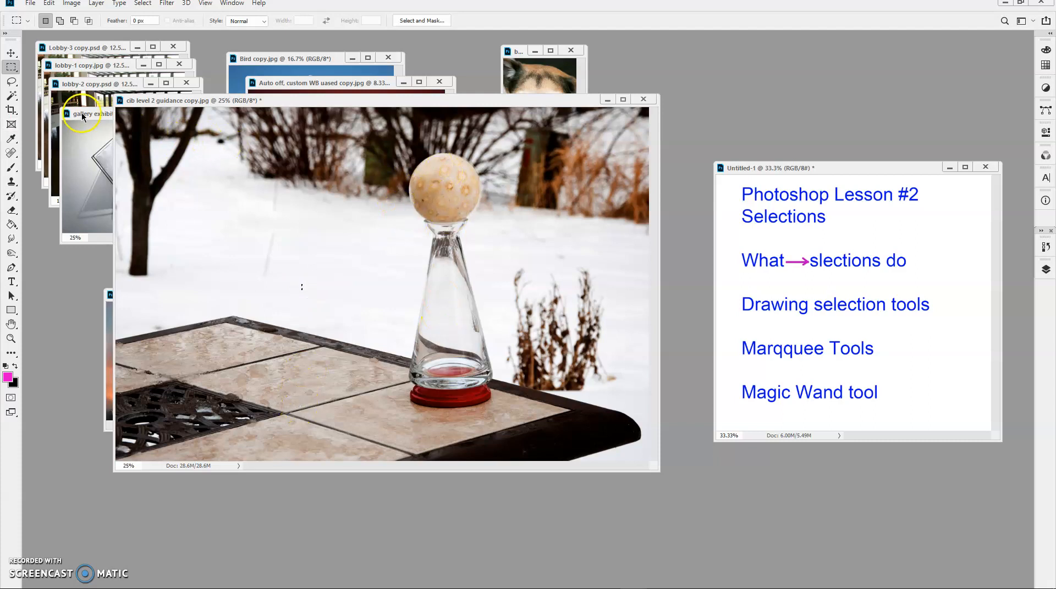
- Draw an elliptical selection fitted around the ball on top of the glass stand
left_click(11, 67)
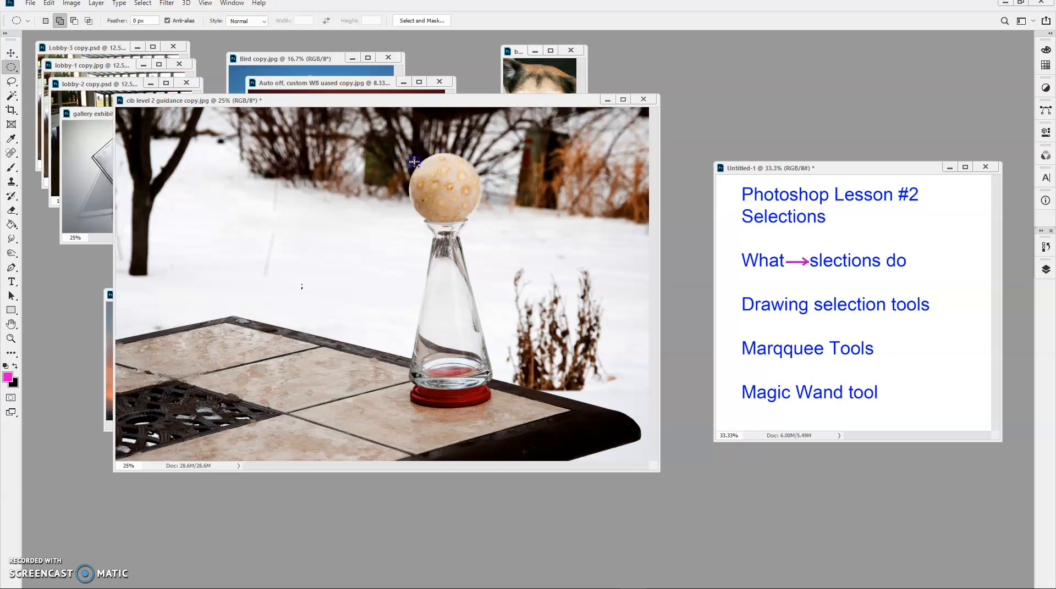
left_click_drag(415, 162, 474, 217)
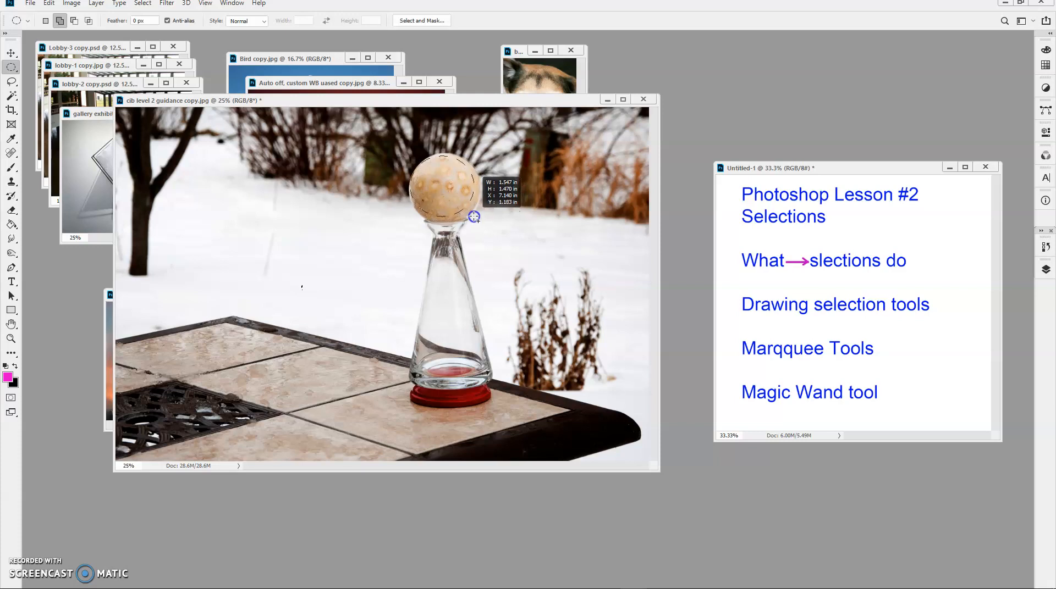
left_click_drag(473, 217, 479, 221)
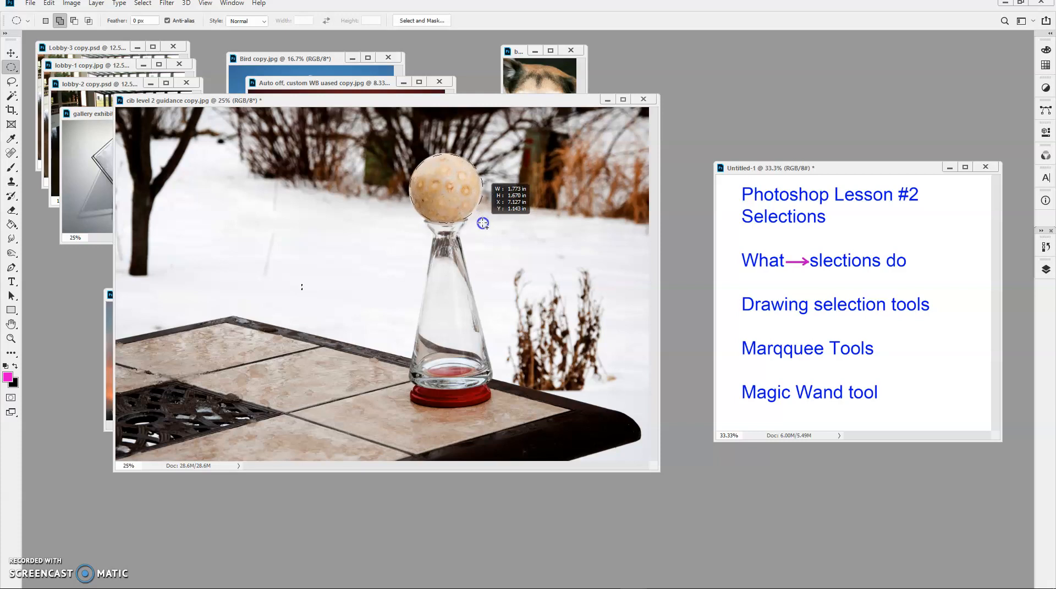
left_click_drag(483, 224, 479, 224)
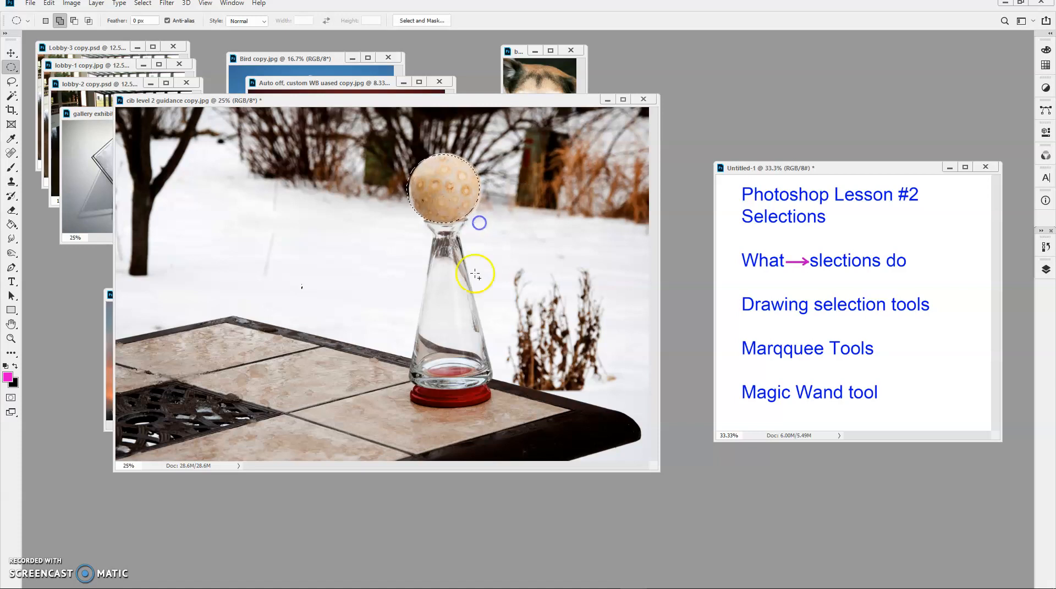
left_click(11, 398)
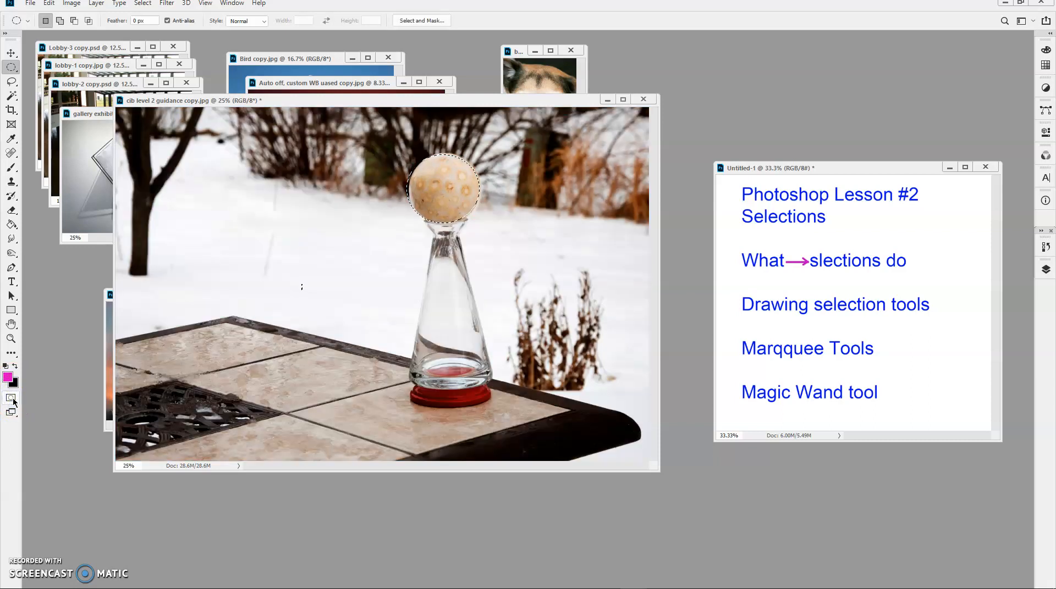
mouse_move(11, 398)
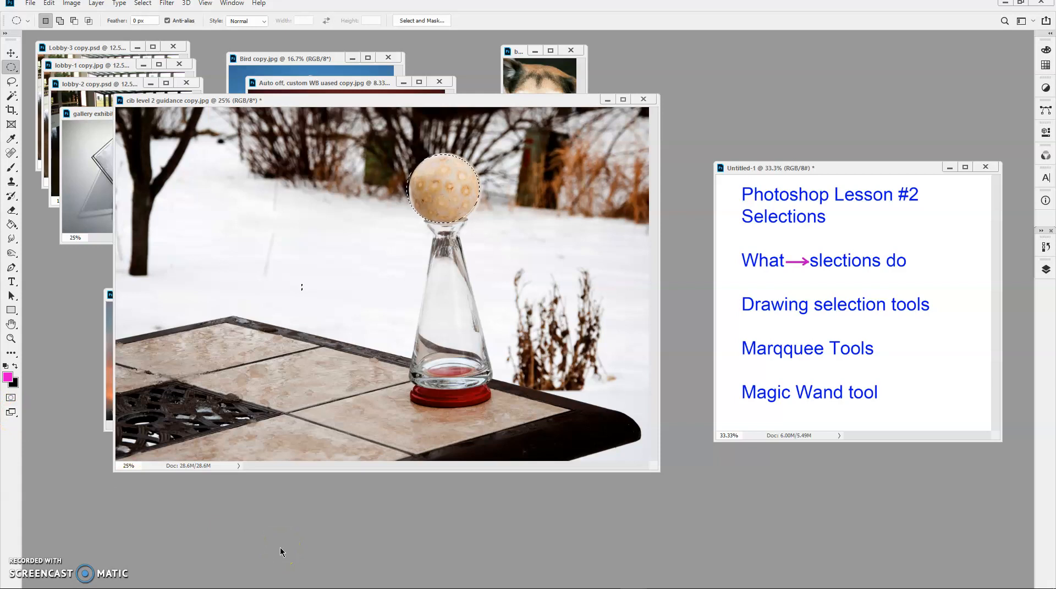
mouse_move(179, 254)
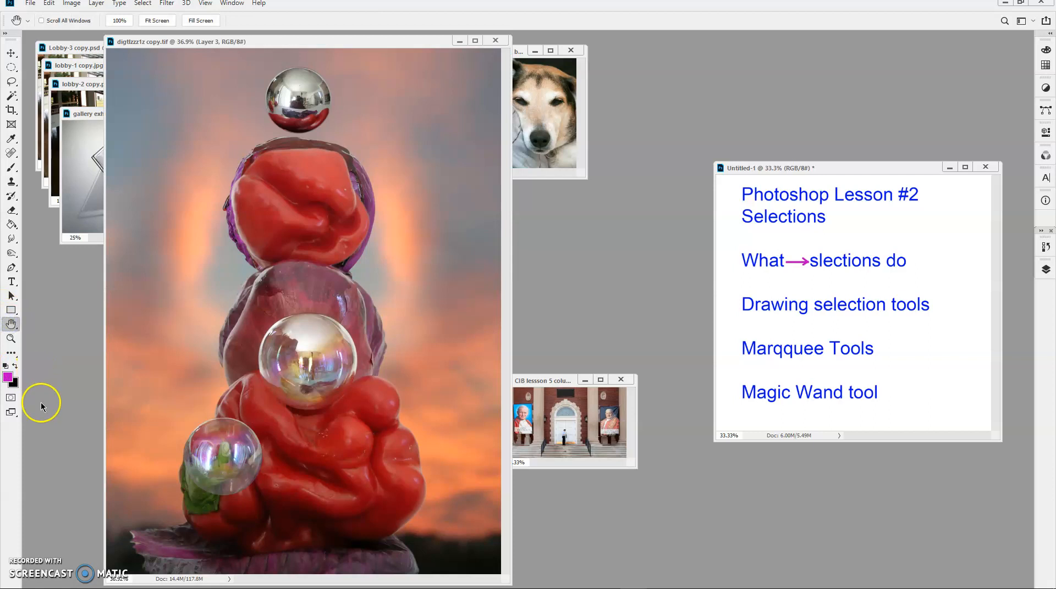
mouse_move(1043, 270)
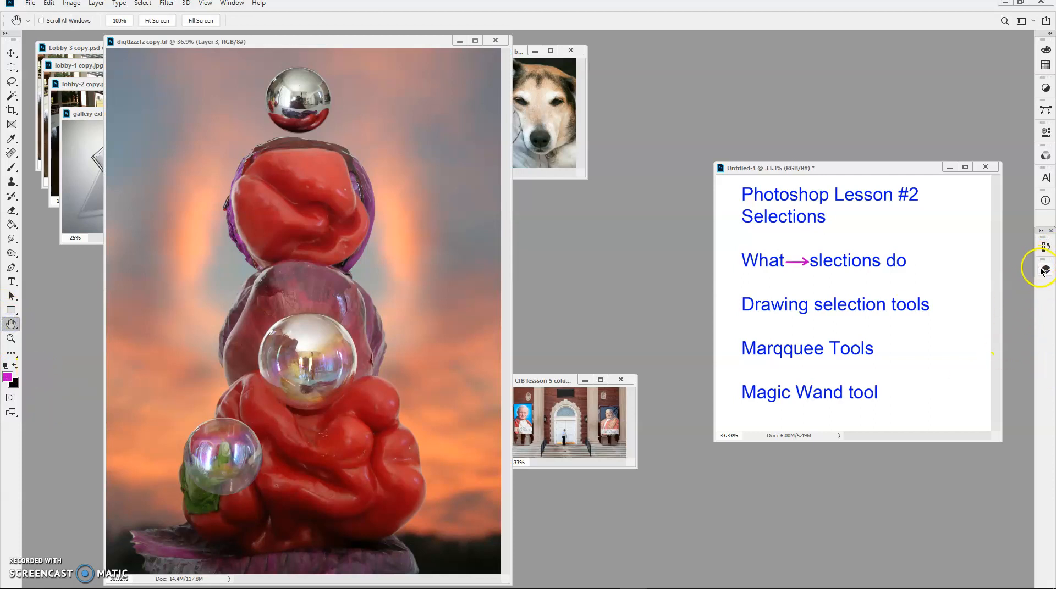
- Show the sculpture image's layer list briefly, then collapse it again
left_click(1046, 270)
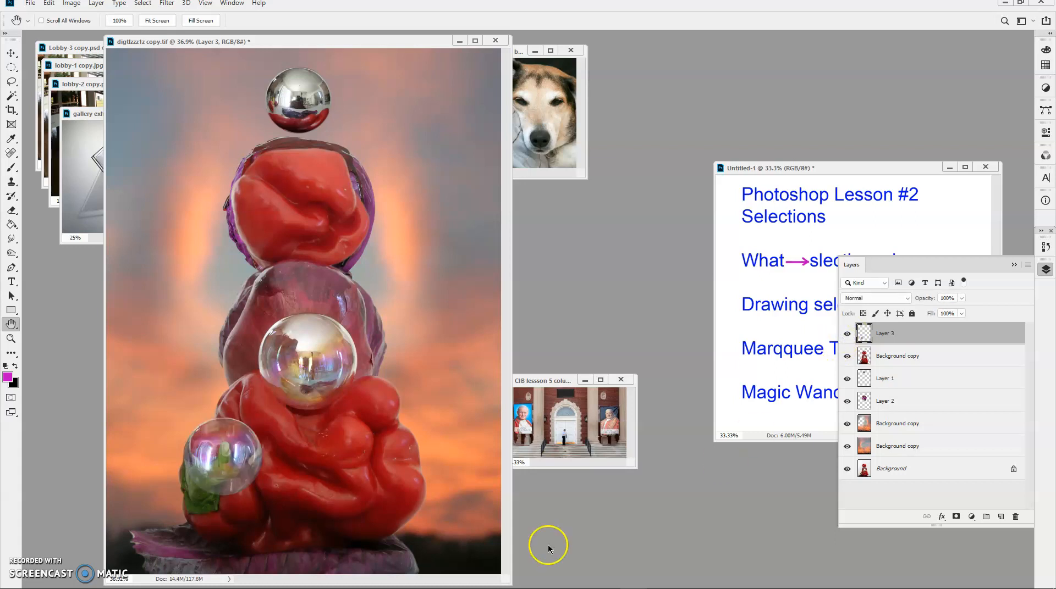
mouse_move(219, 438)
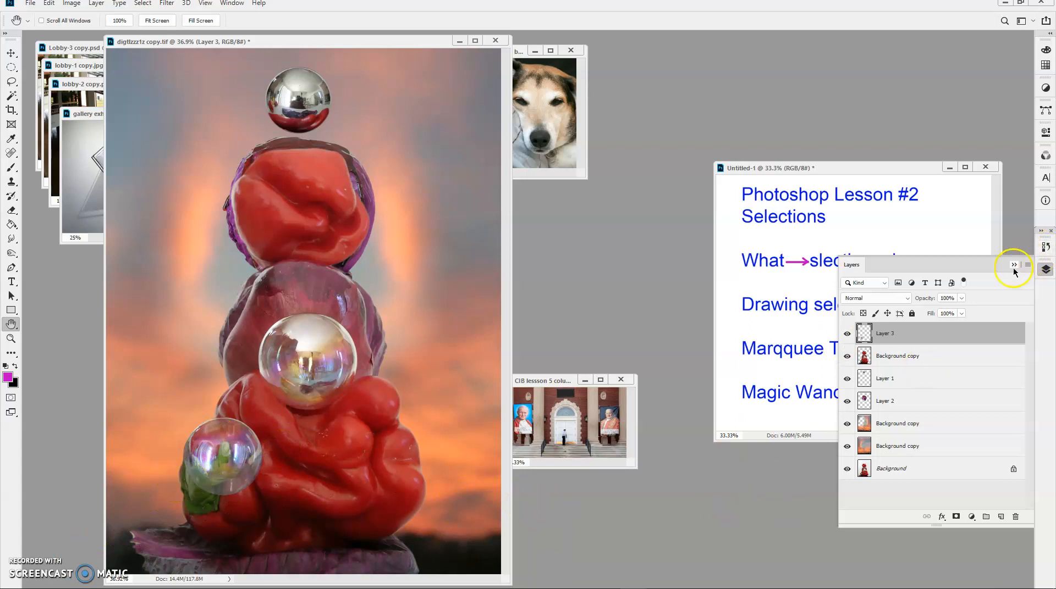
left_click(1013, 265)
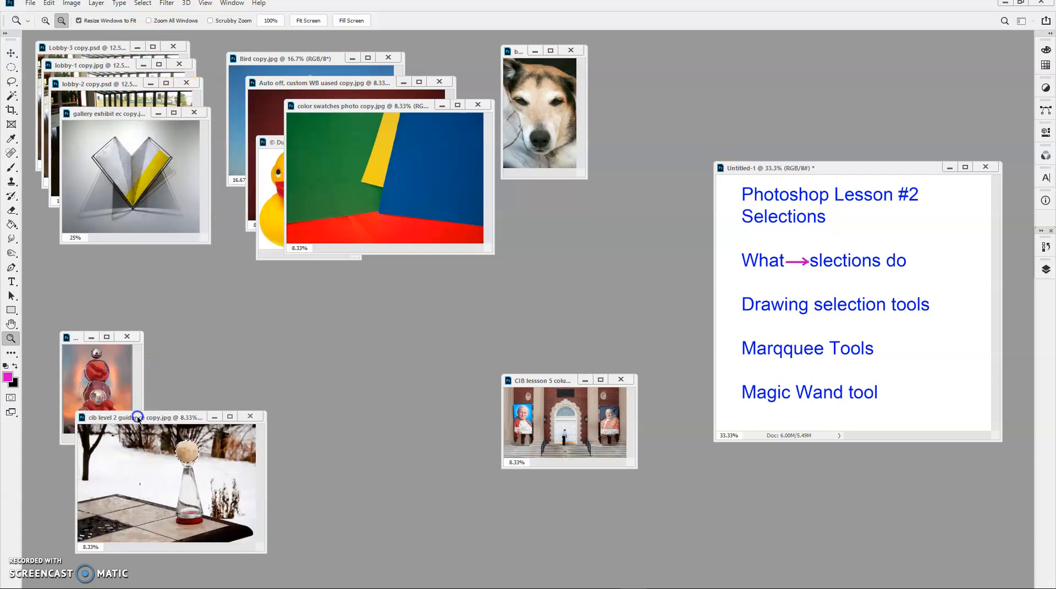
- Pull the color swatches photo out of the window stack and enlarge it to fill the workspace
left_click_drag(539, 380, 197, 467)
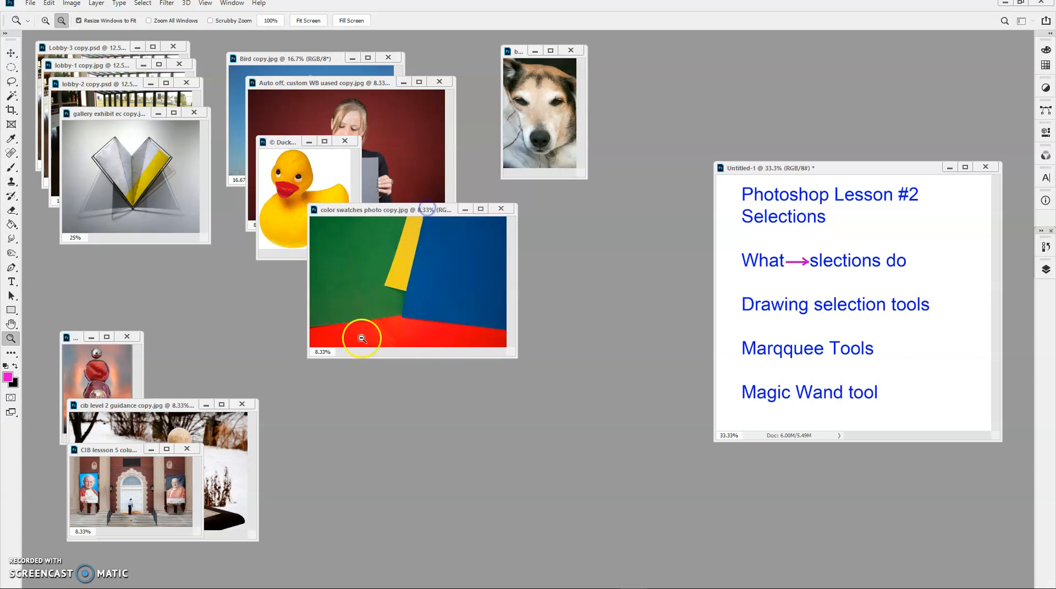
mouse_move(11, 325)
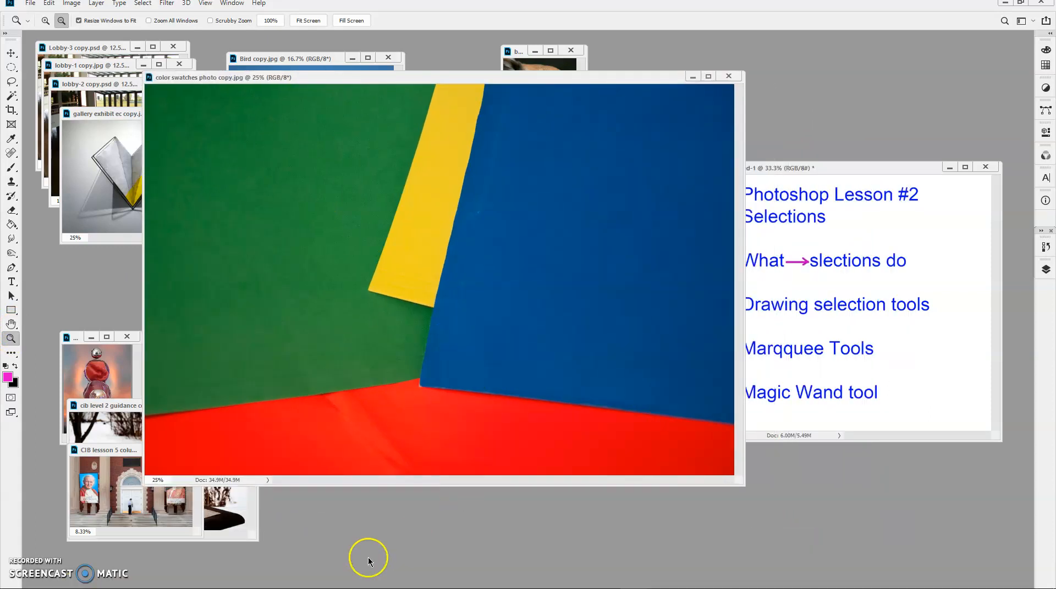
mouse_move(670, 403)
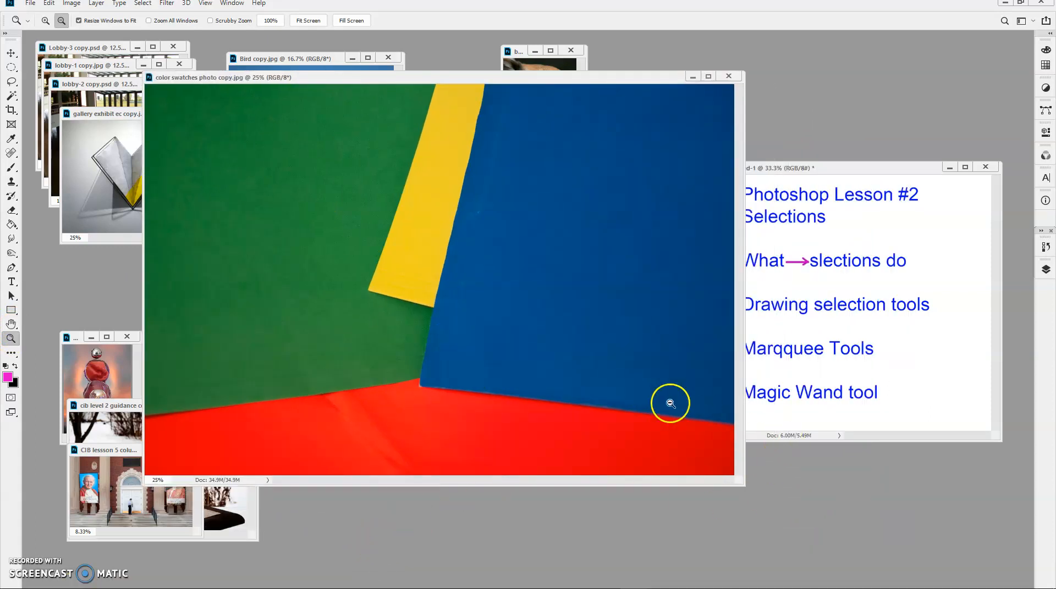
left_click(11, 99)
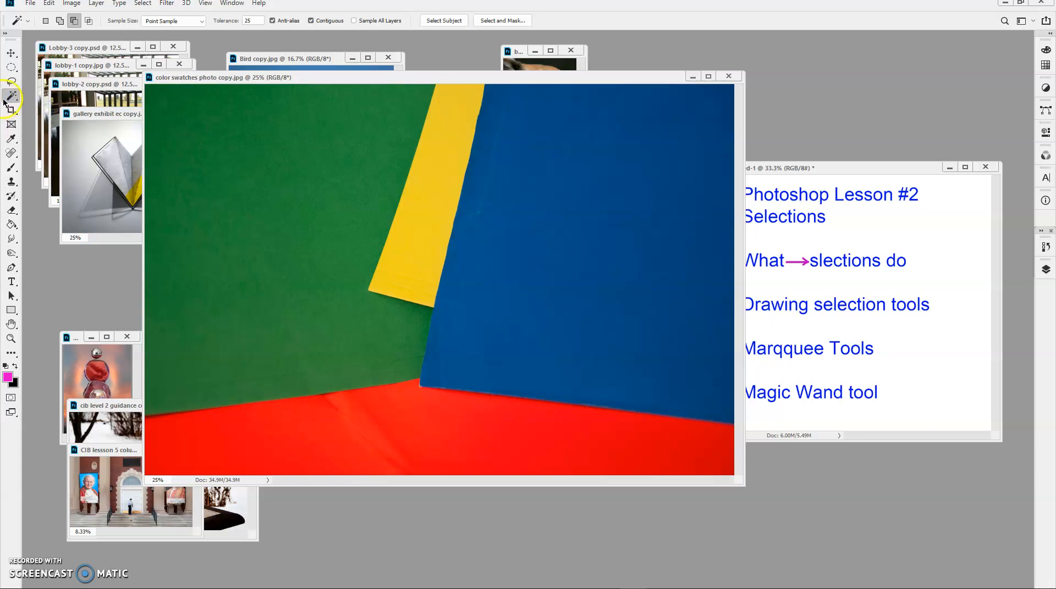
mouse_move(182, 315)
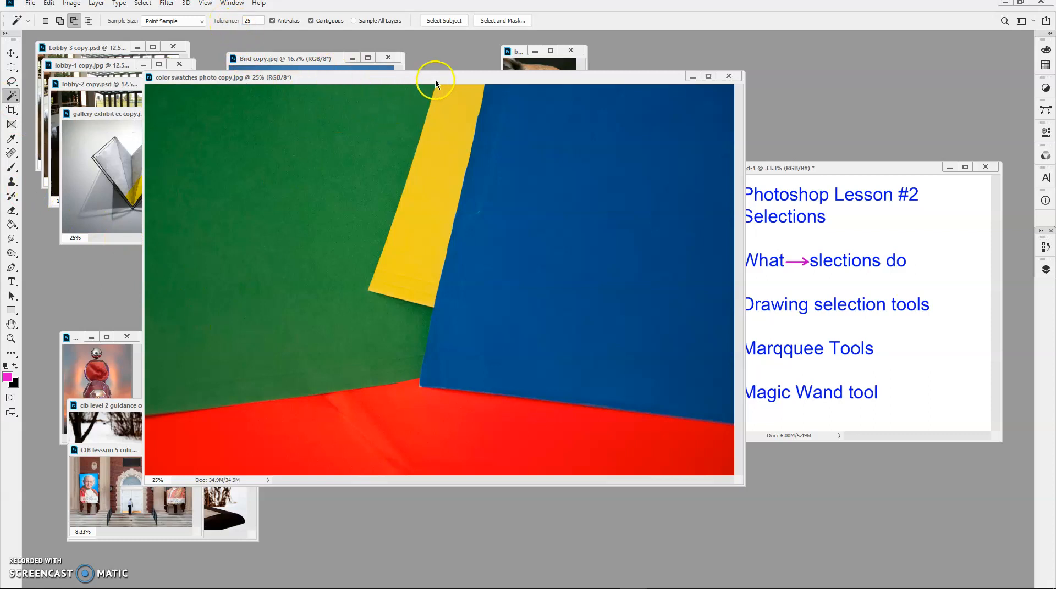
mouse_move(444, 180)
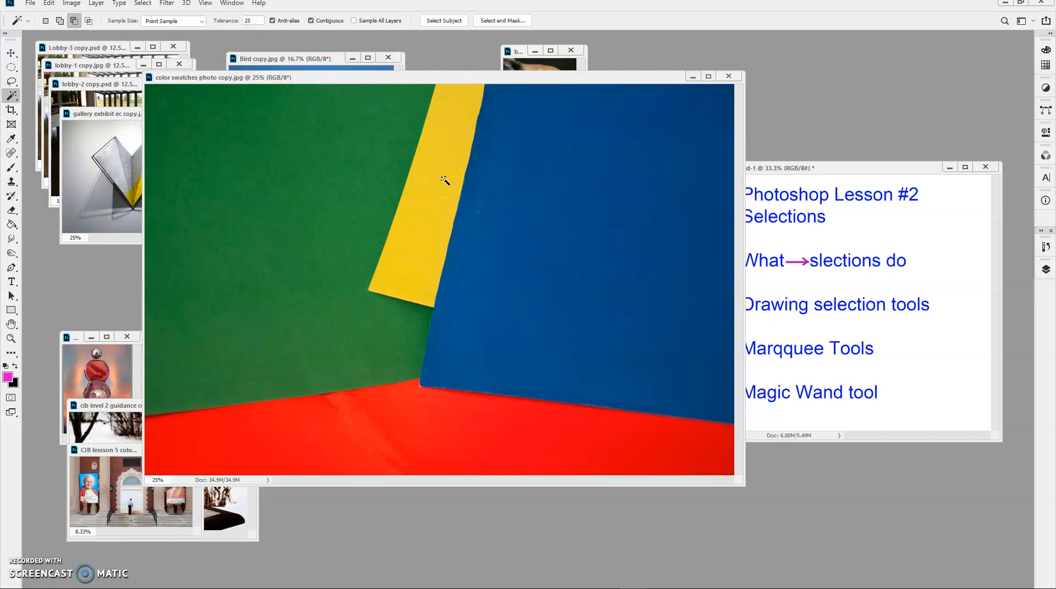
- Magic Wand the yellow and red paper at Tolerance 25, then Deselect the patchy result
left_click(444, 181)
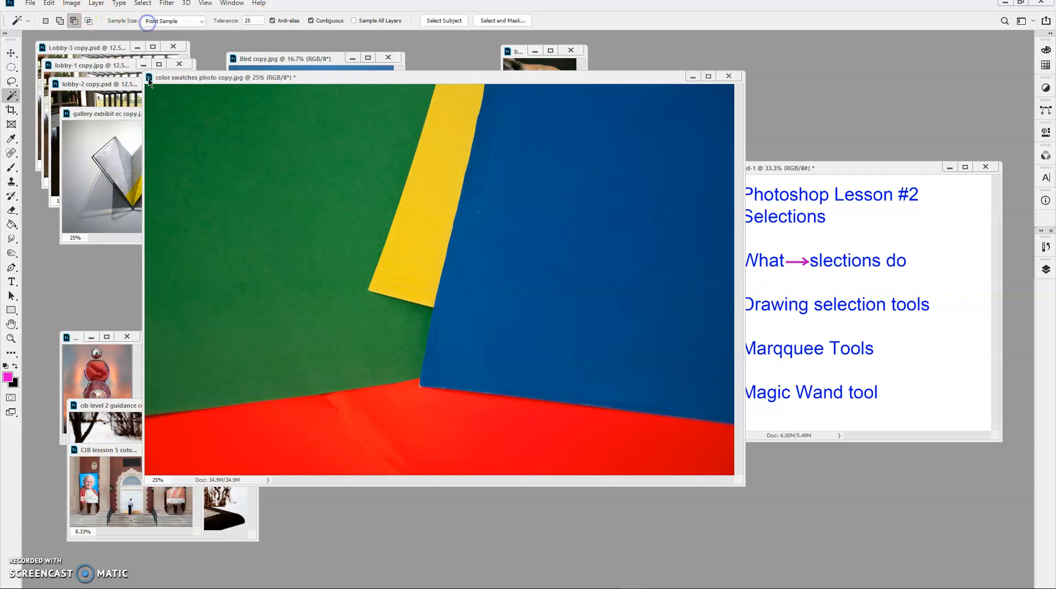
left_click(373, 435)
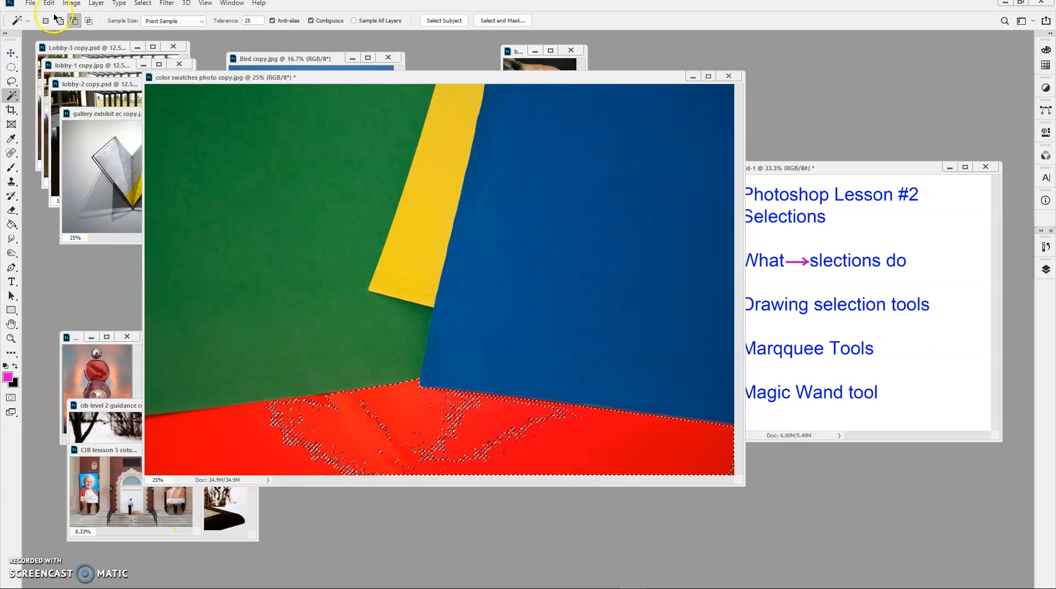
left_click(142, 3)
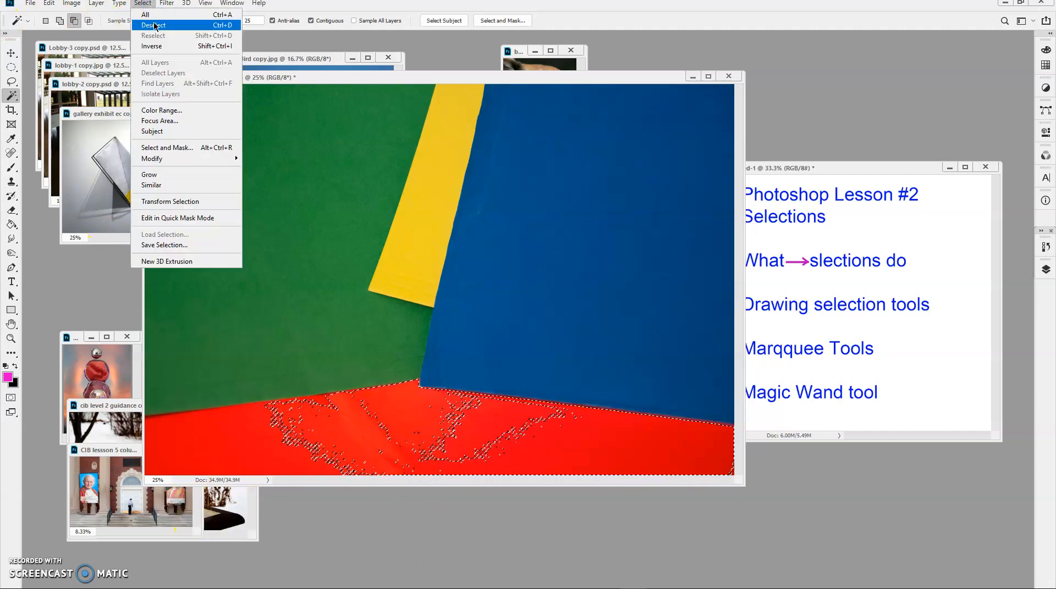
left_click(152, 25)
type("50")
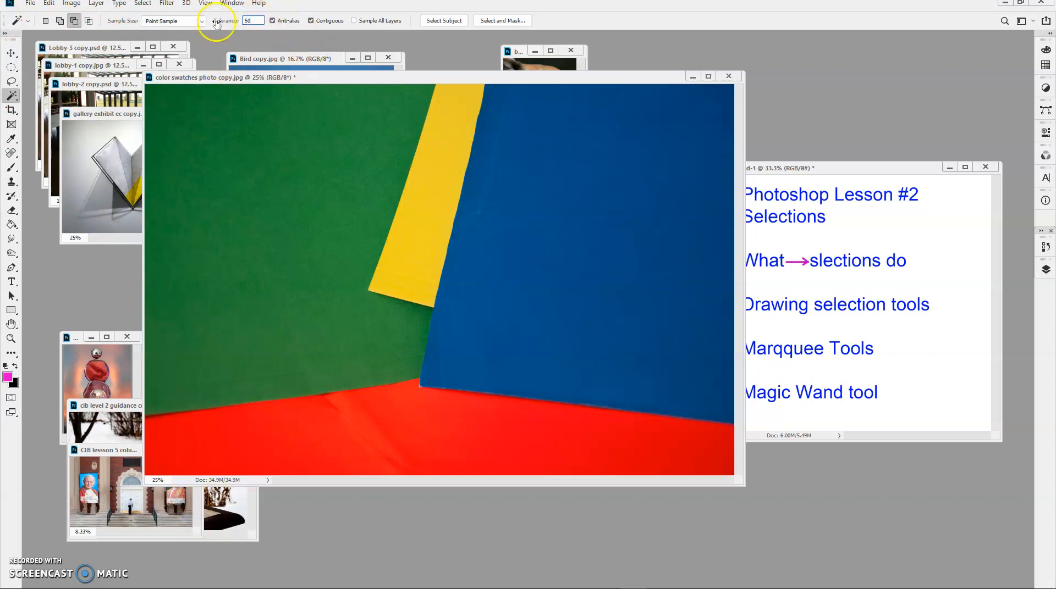
- At Tolerance 50 select the red, then blue, then green paper cleanly, then shrink the swatches photo
left_click(410, 448)
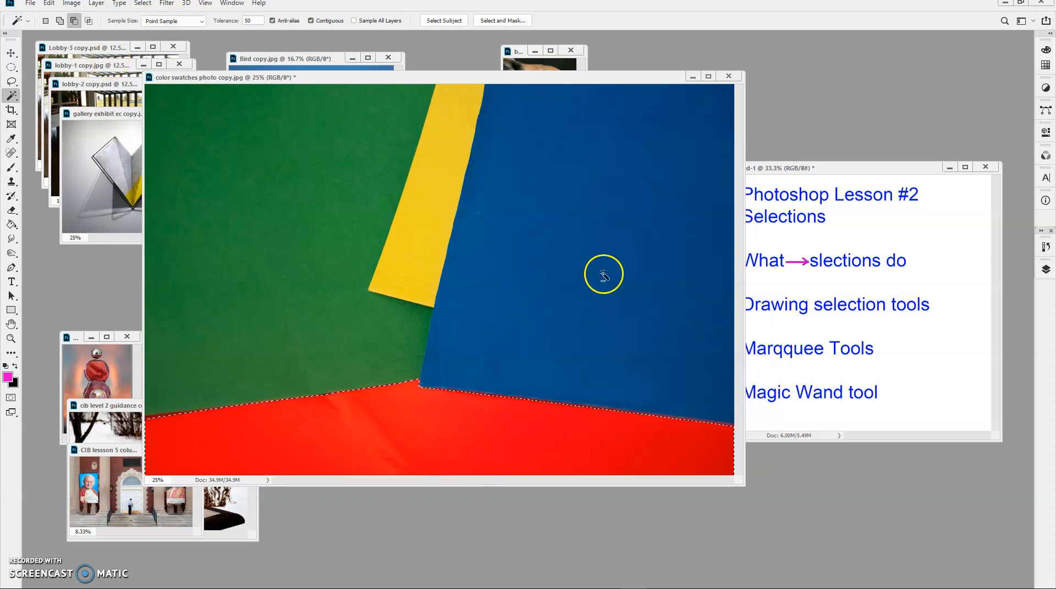
left_click(141, 4)
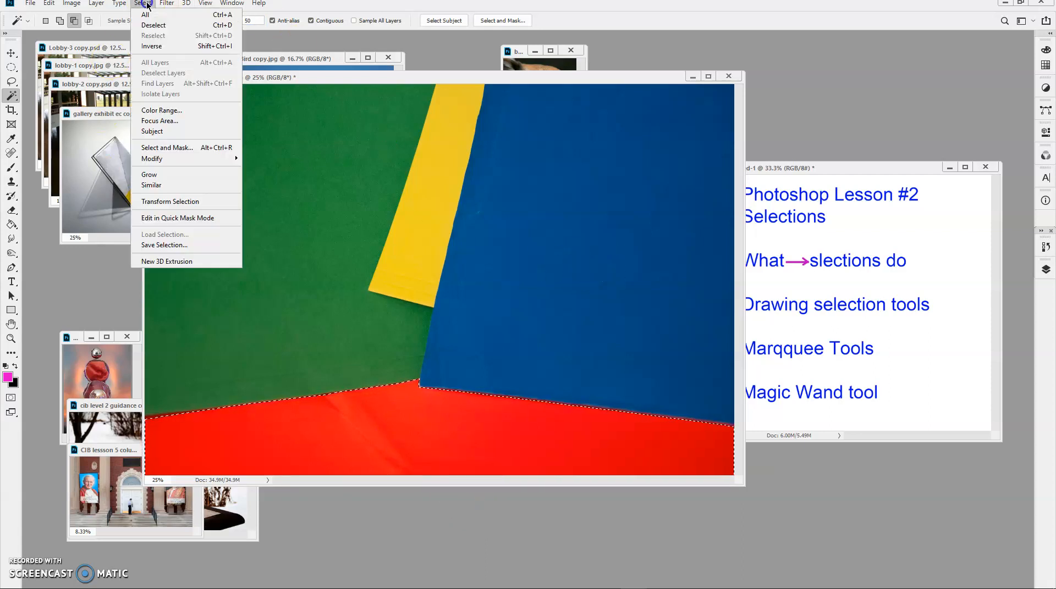
mouse_move(170, 201)
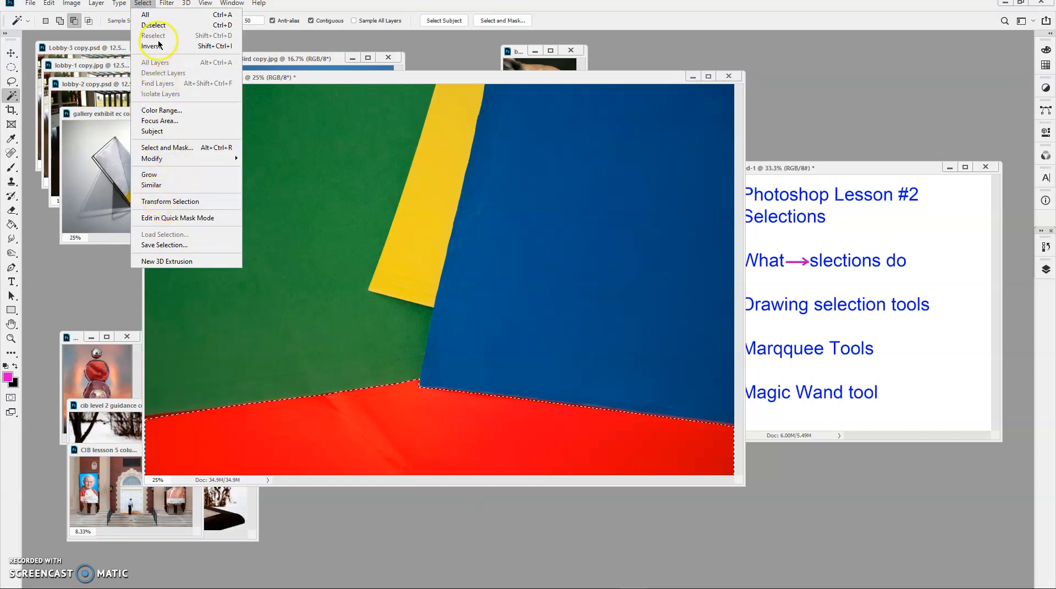
left_click(154, 46)
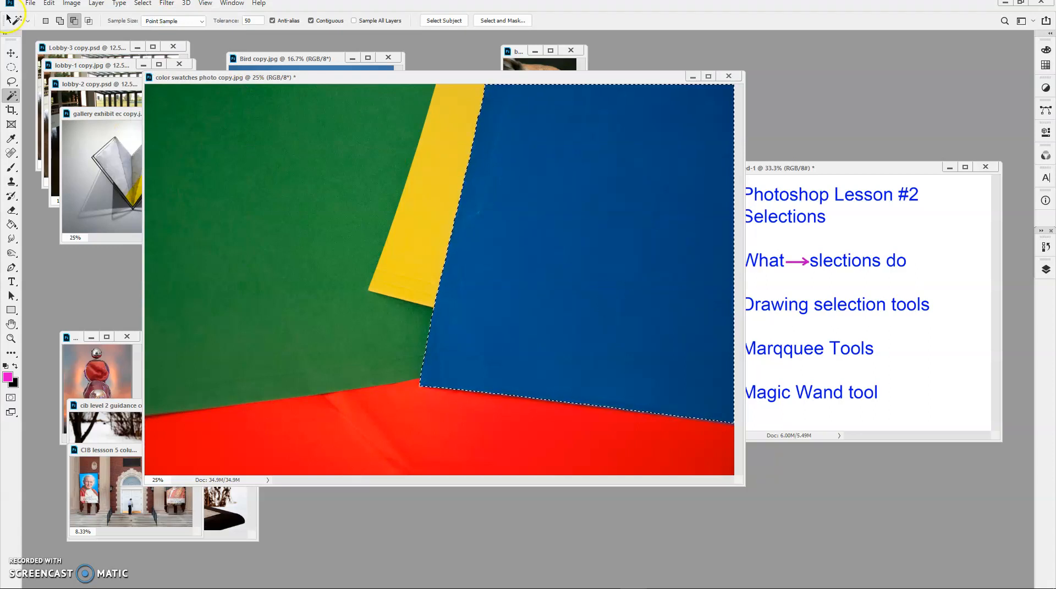
left_click(142, 3)
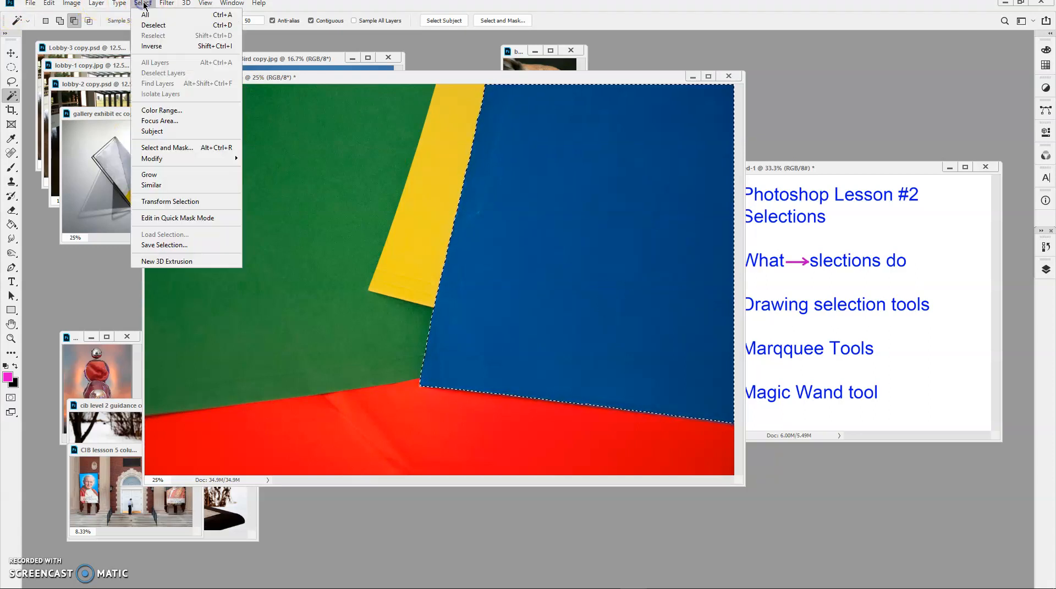
left_click(153, 25)
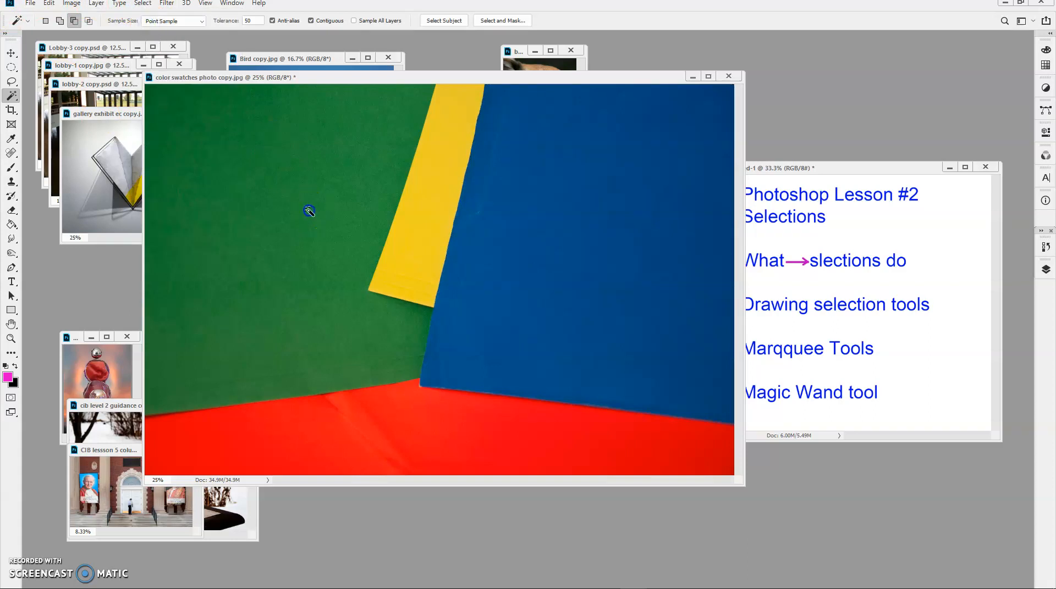
left_click(309, 211)
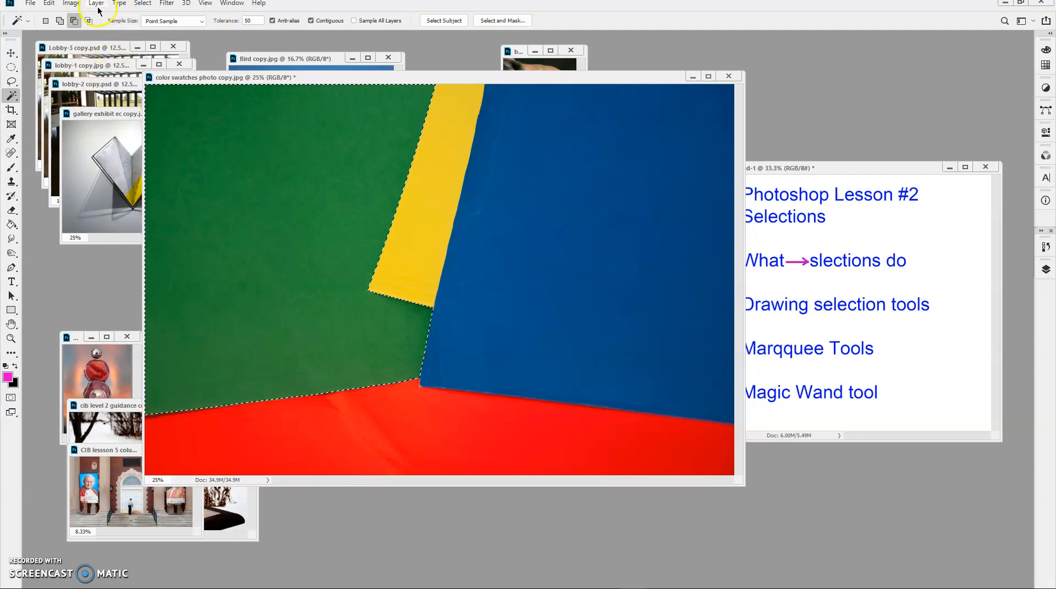
mouse_move(630, 85)
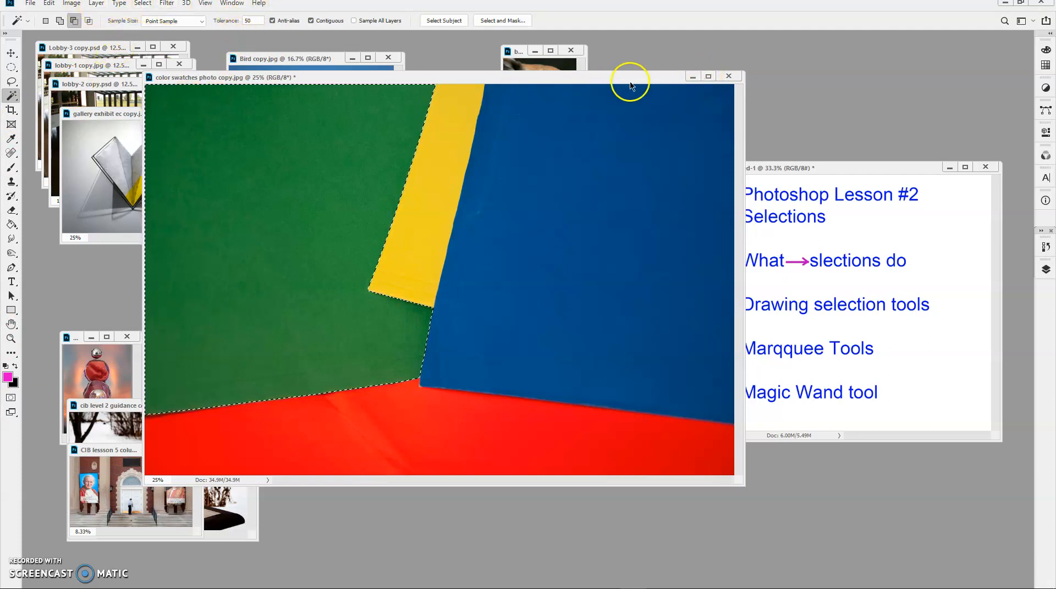
left_click(11, 339)
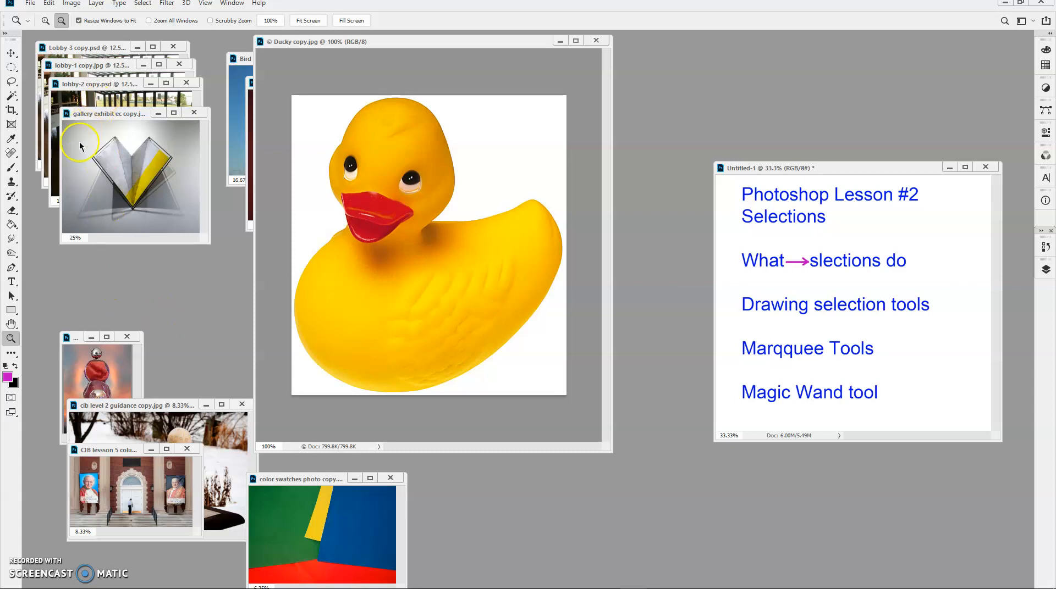
mouse_move(371, 283)
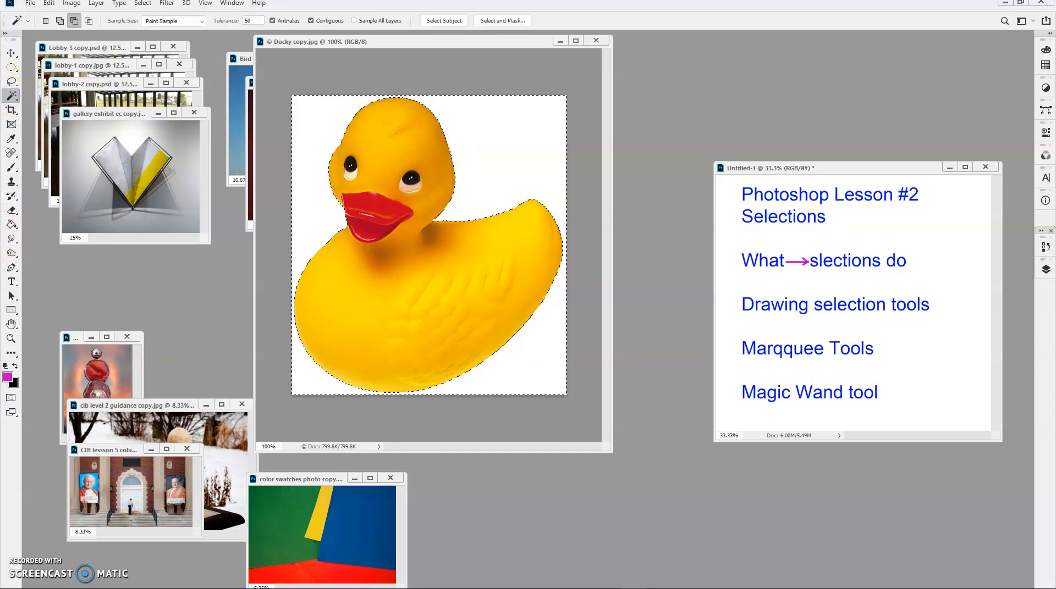
- Preview the inverted duck selection as a Quick Mask, then turn the mask preview off
left_click(11, 397)
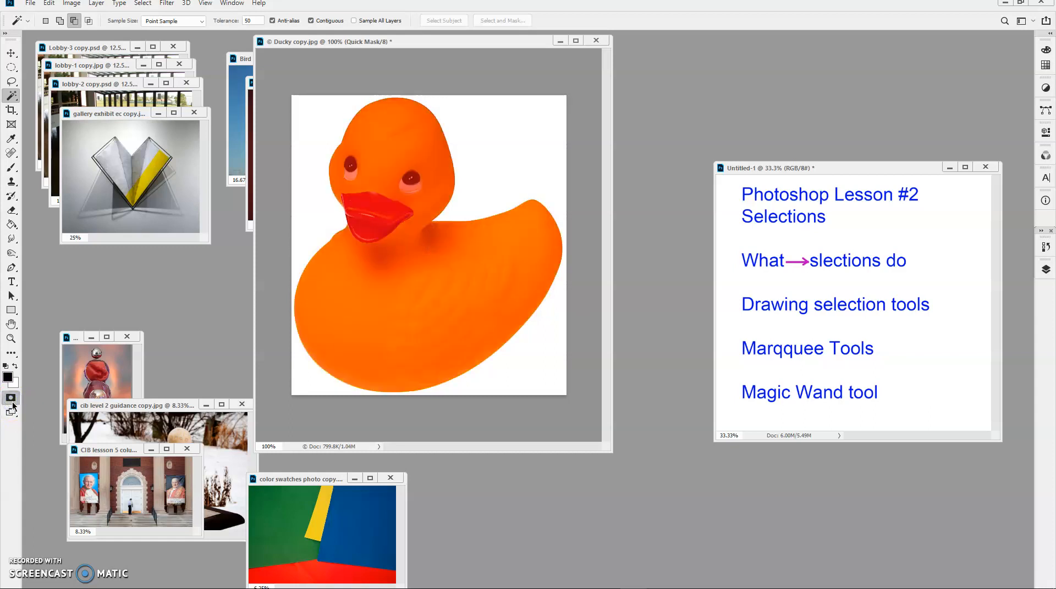
mouse_move(11, 397)
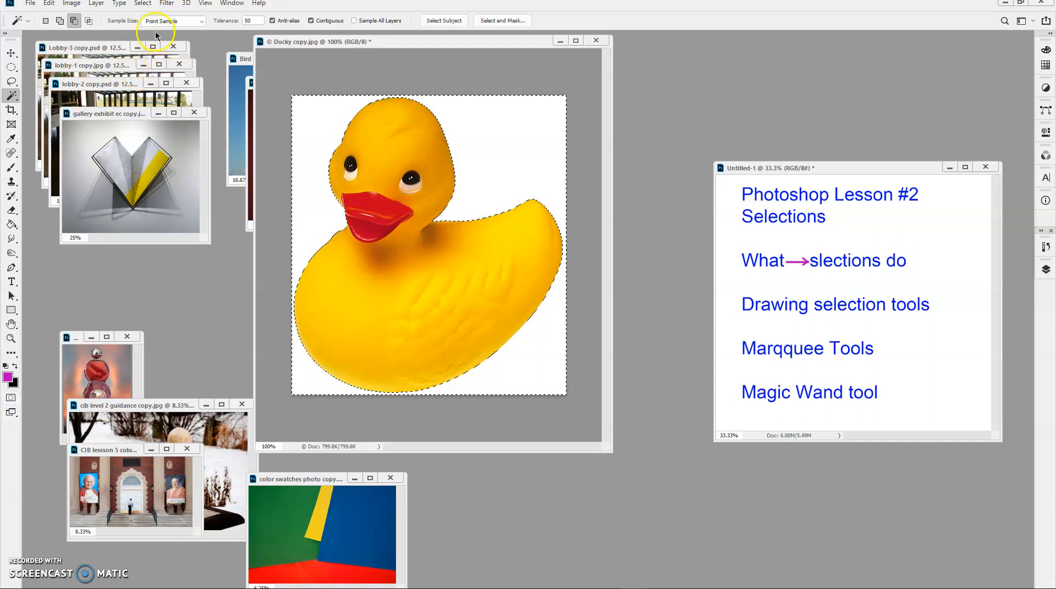
left_click(142, 3)
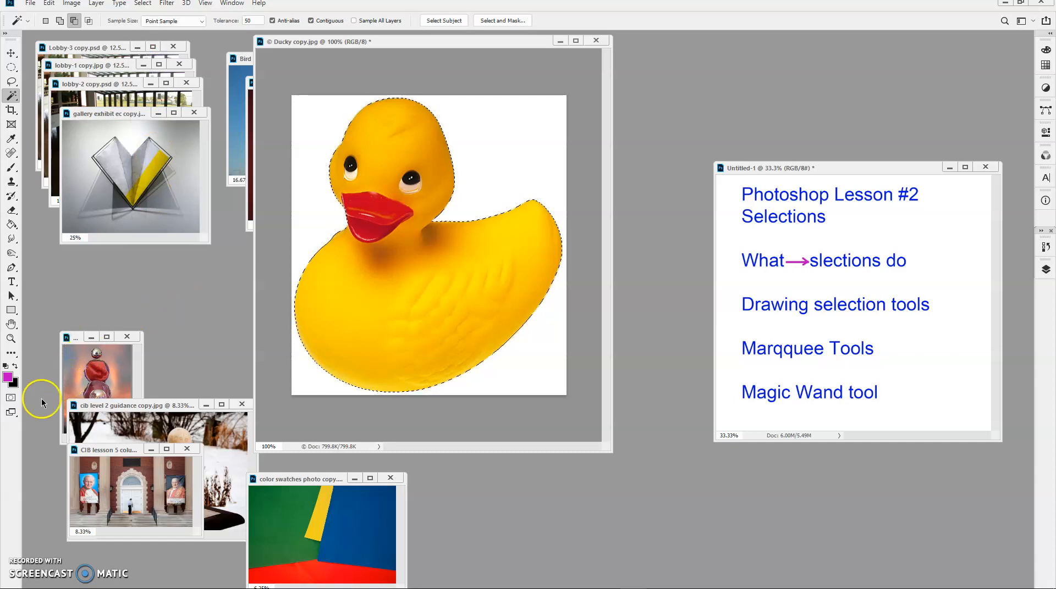
left_click(11, 397)
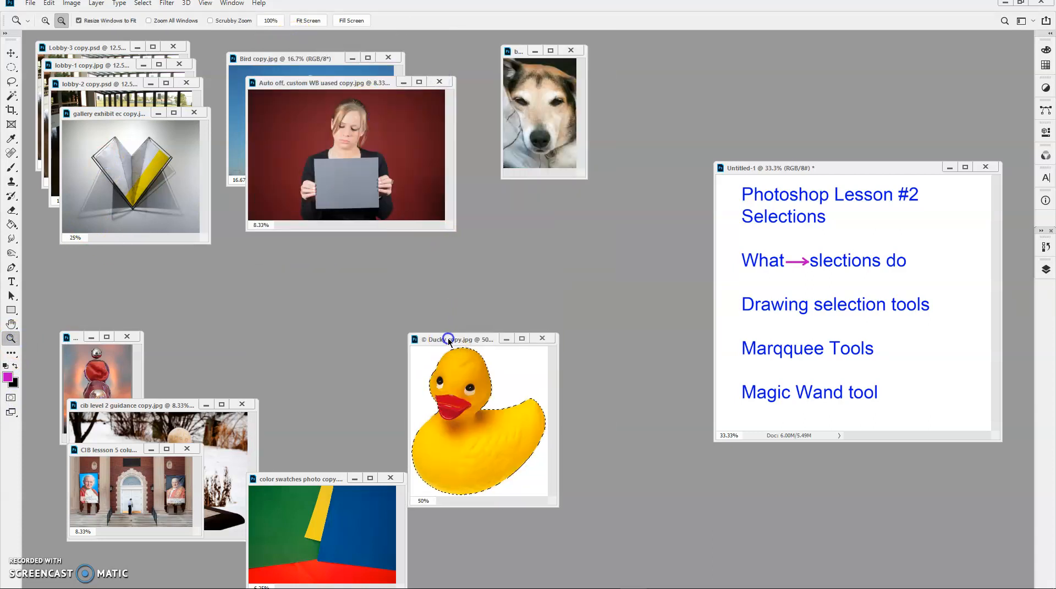
- Move the duck photo aside and show the Layers panel for the gray card portrait
left_click_drag(447, 339, 457, 395)
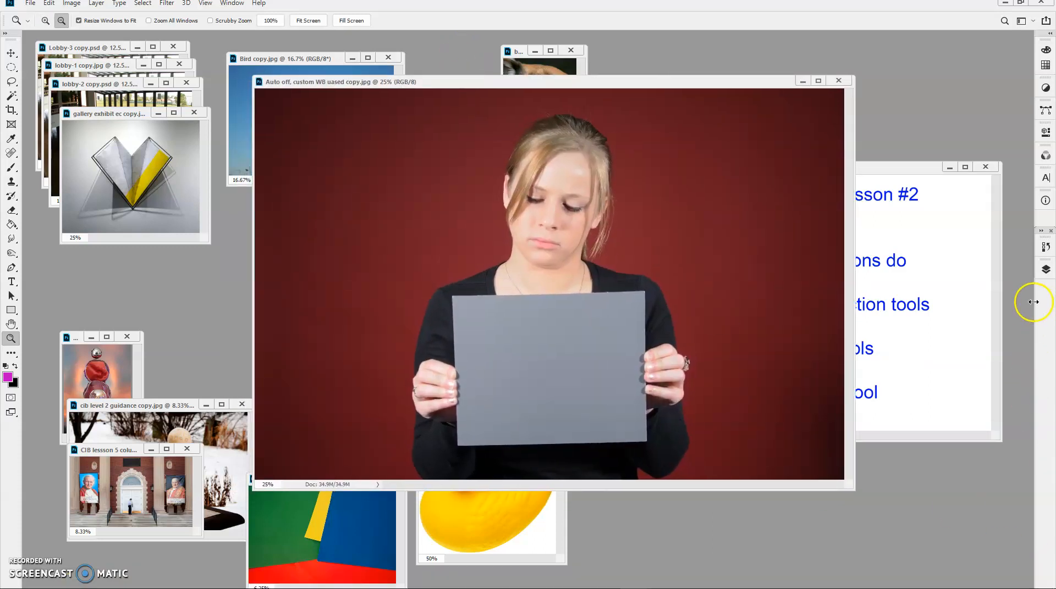
mouse_move(1040, 283)
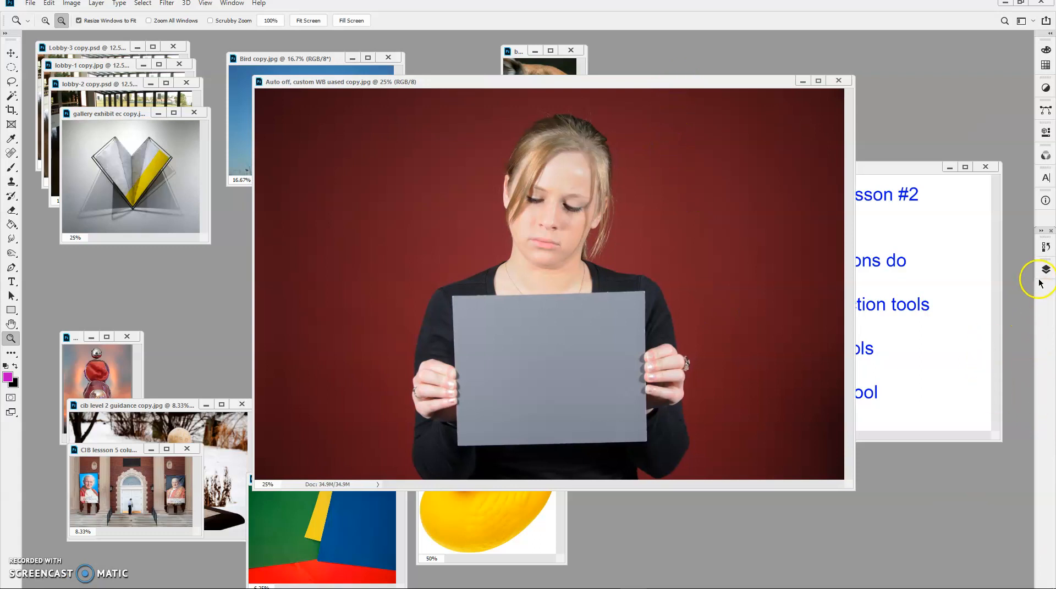
left_click(1044, 270)
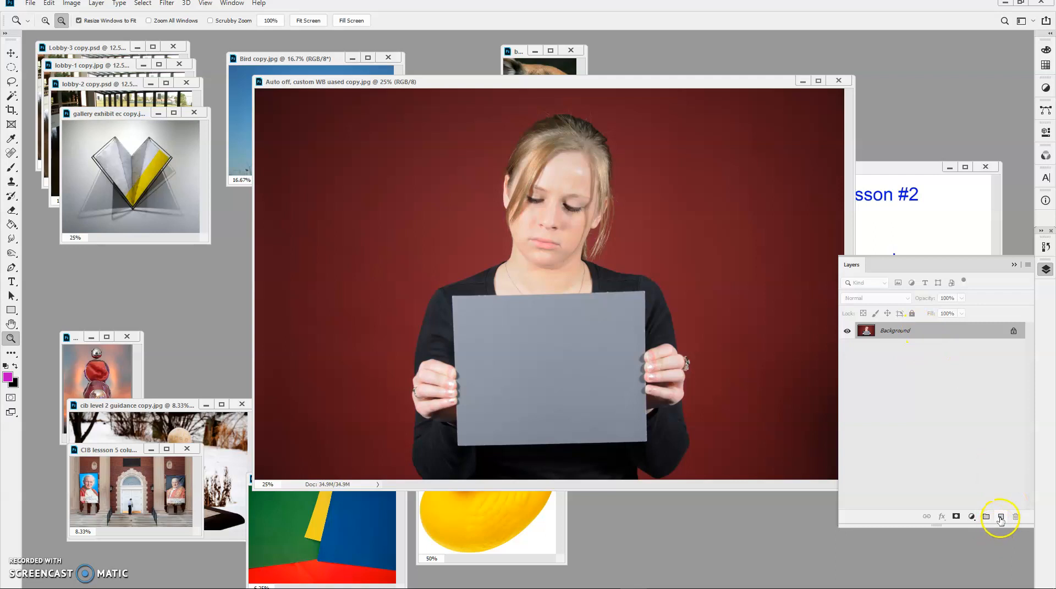
mouse_move(1001, 517)
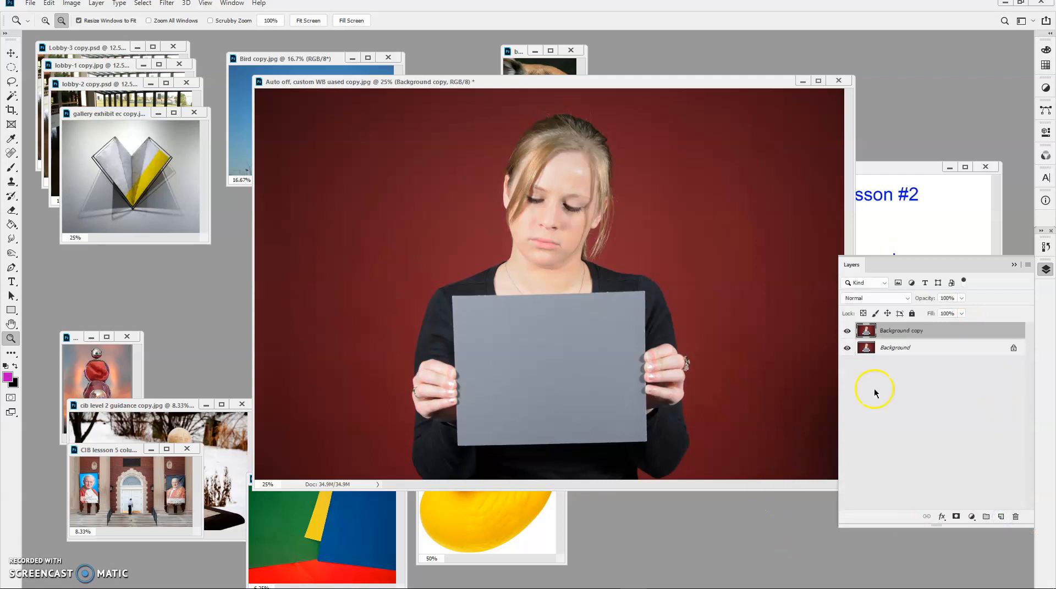
mouse_move(862, 420)
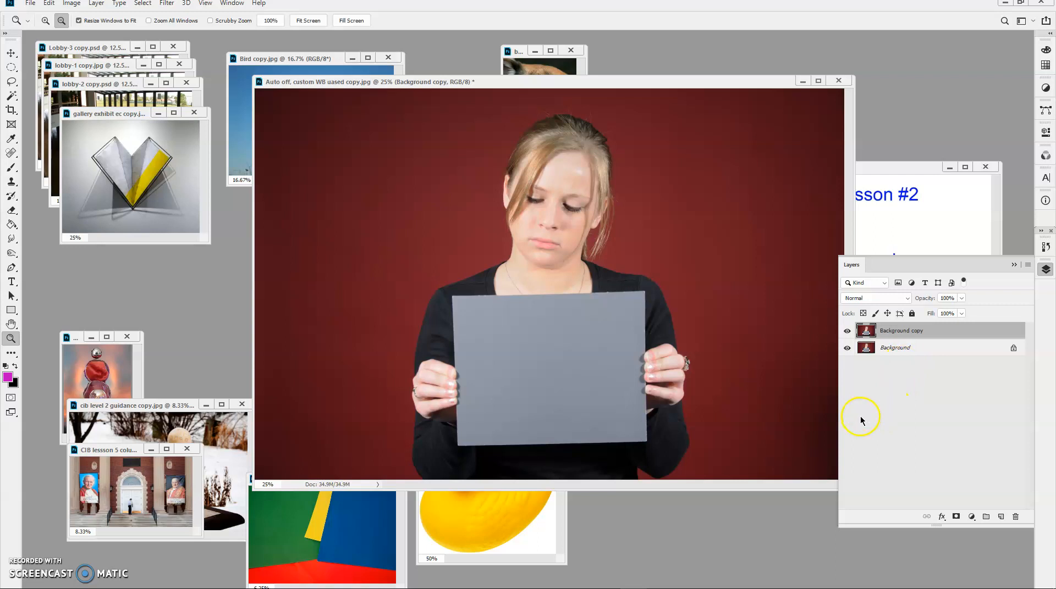
mouse_move(895, 349)
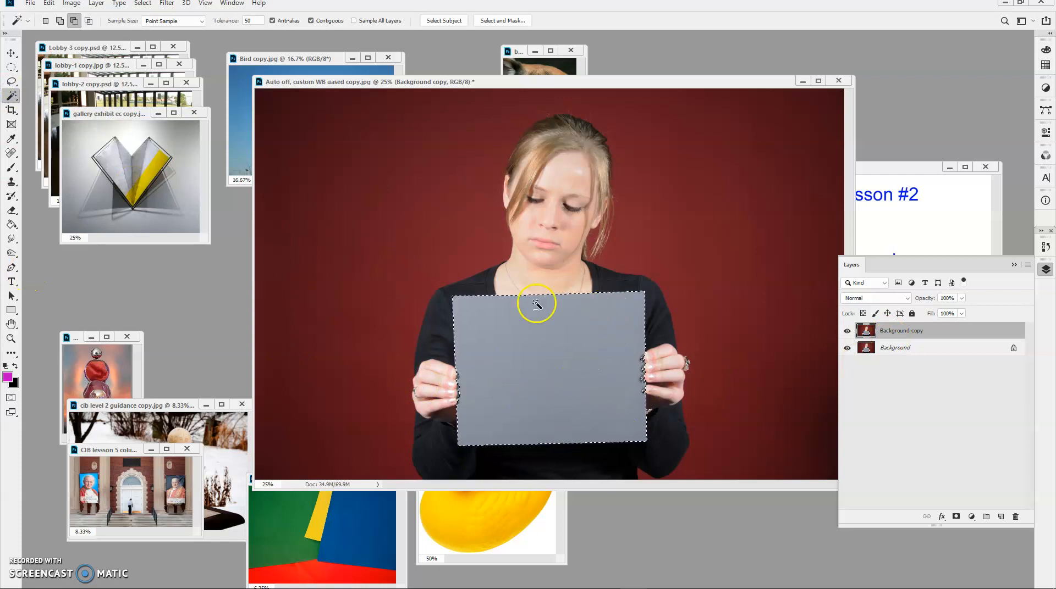
mouse_move(555, 465)
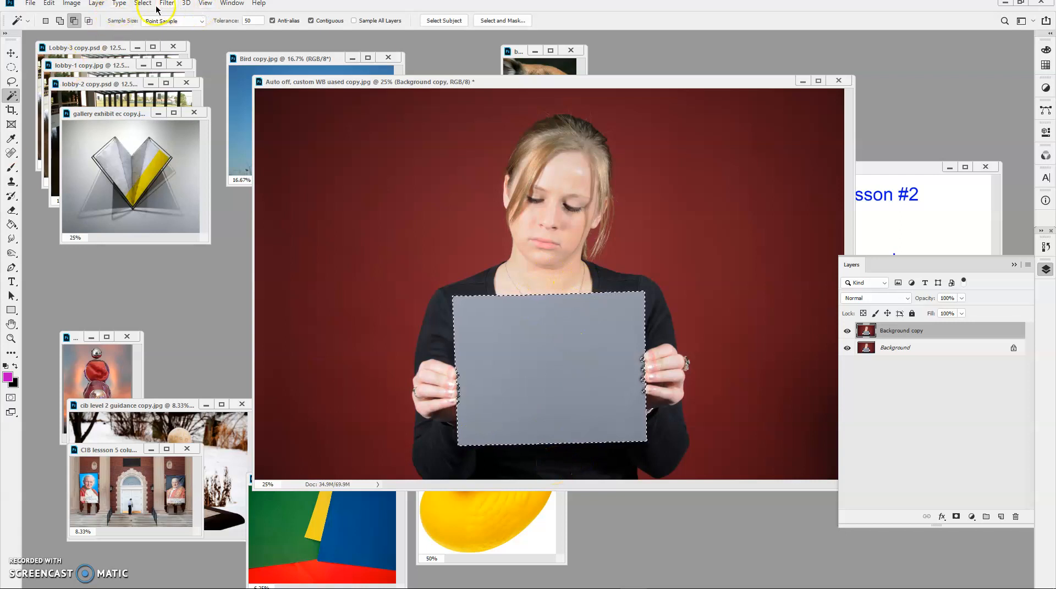
- Try Select > Modify Expand and Contract on the gray card selection, then move to the Edit menu
left_click(143, 3)
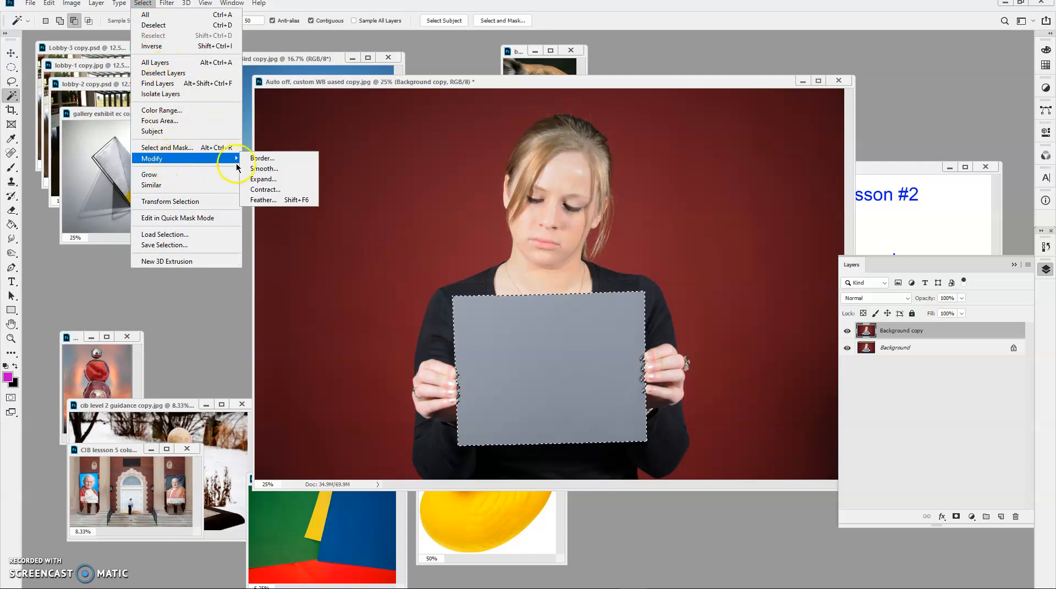
left_click(263, 178)
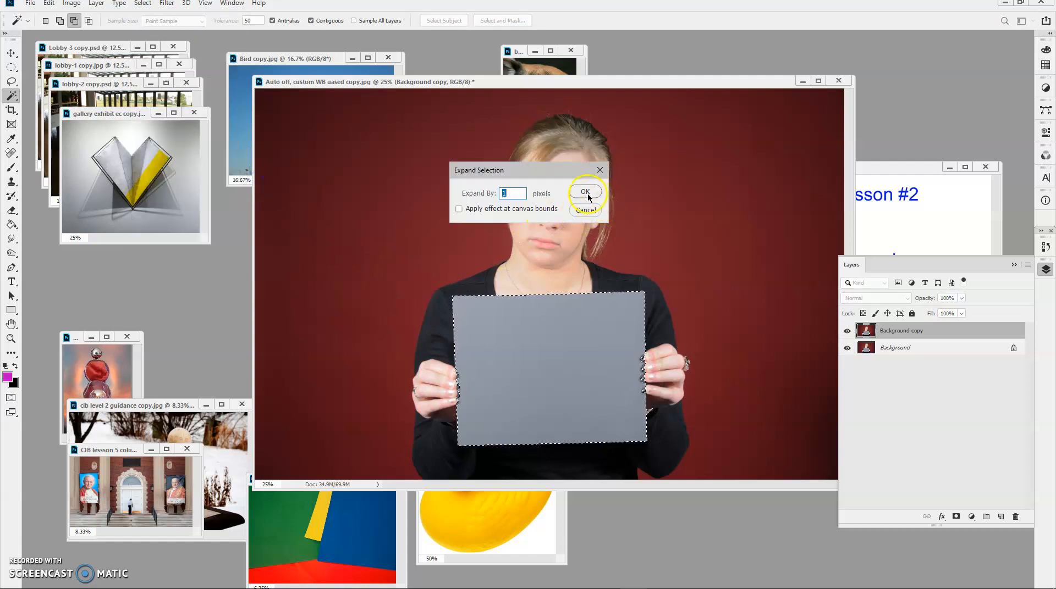
left_click(584, 192)
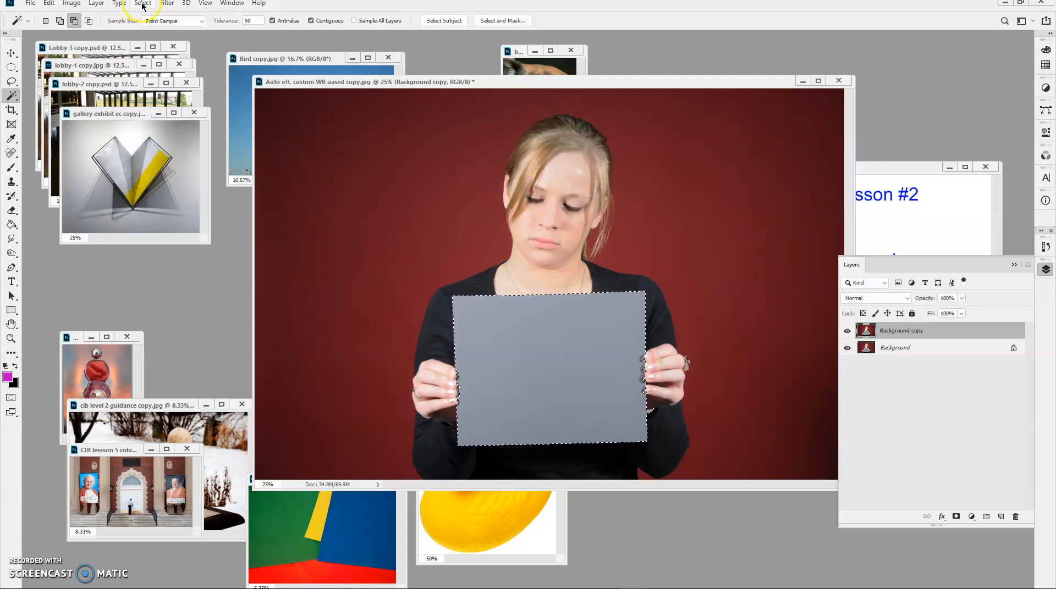
left_click(142, 3)
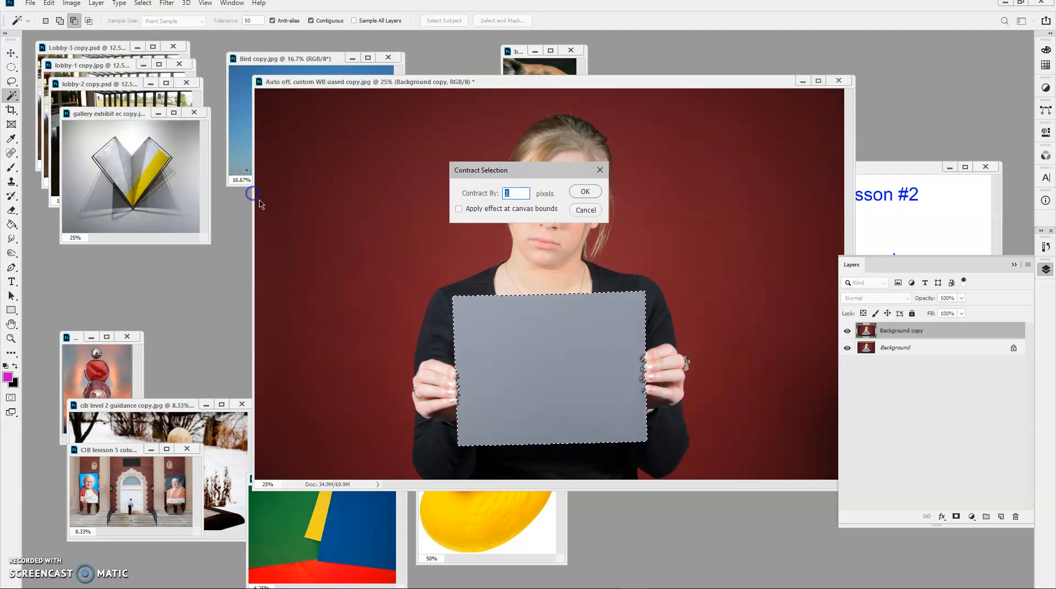
left_click(584, 191)
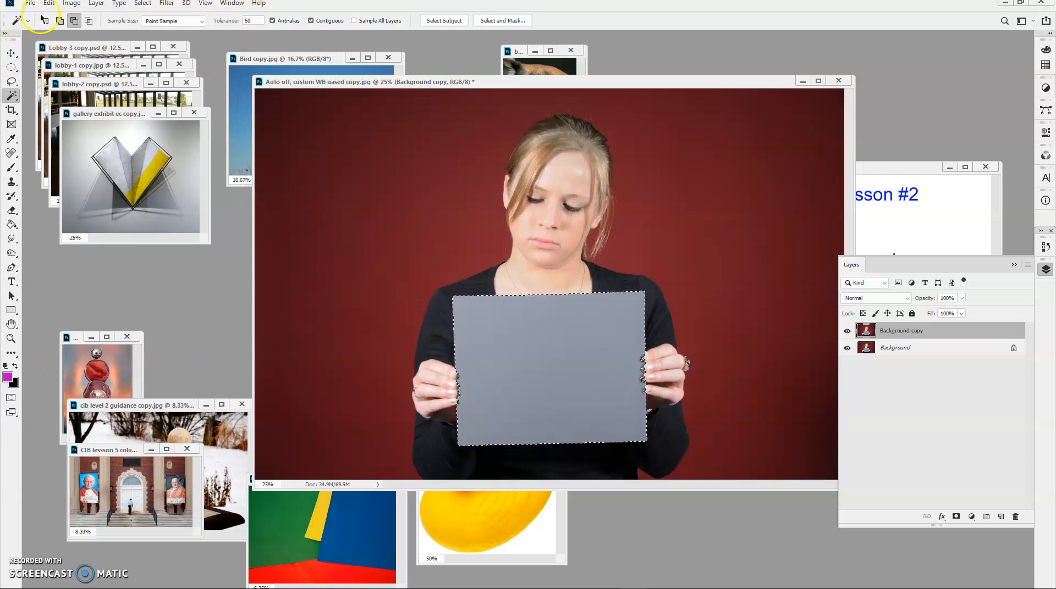
left_click(48, 3)
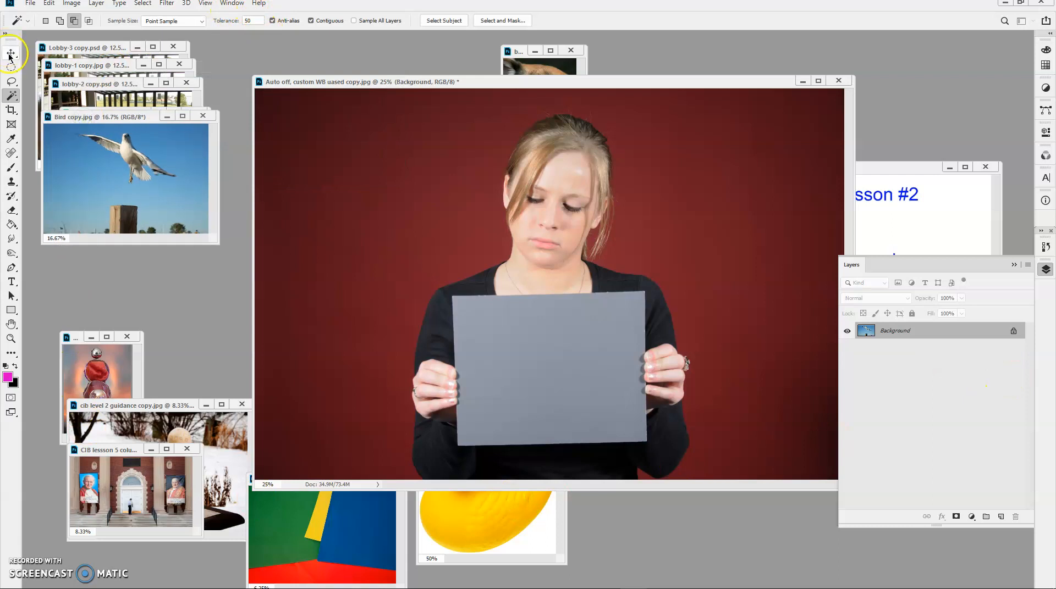
- With the Move tool shift the pasted gull photo so it sits within the gray card
left_click(11, 53)
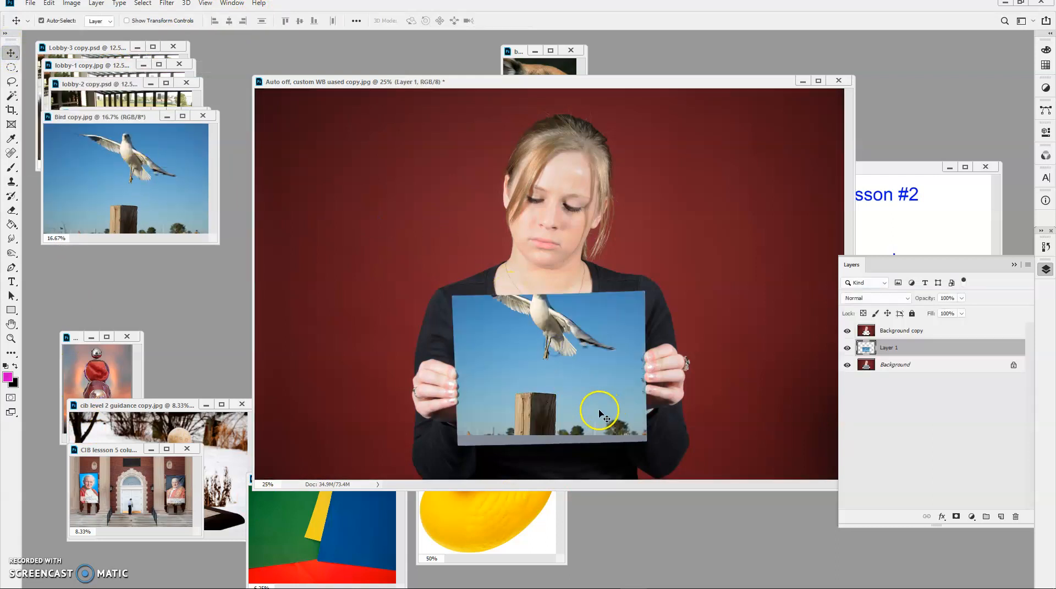
left_click_drag(600, 414, 581, 374)
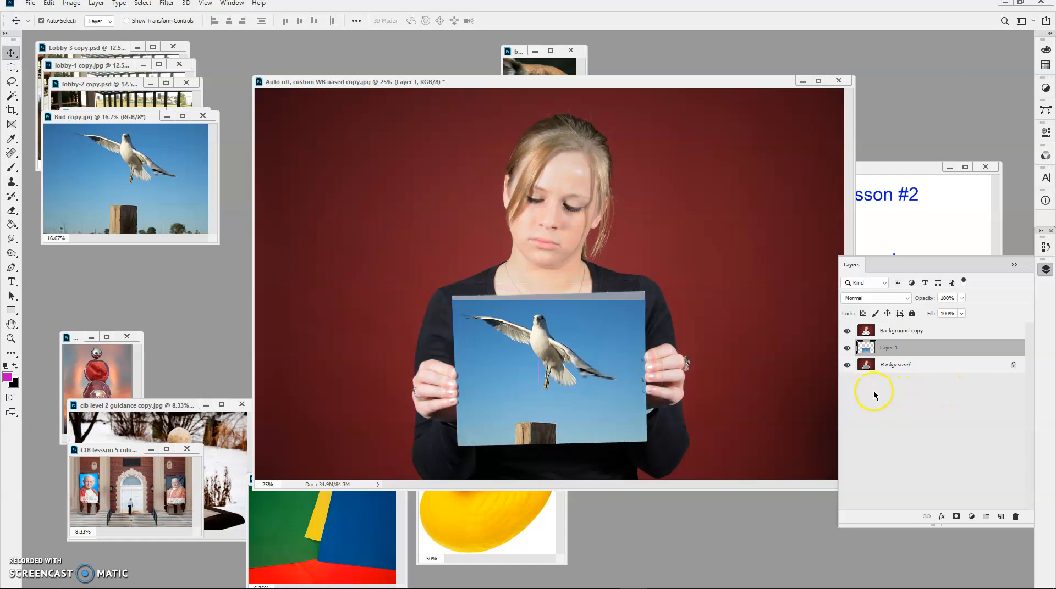
mouse_move(60, 10)
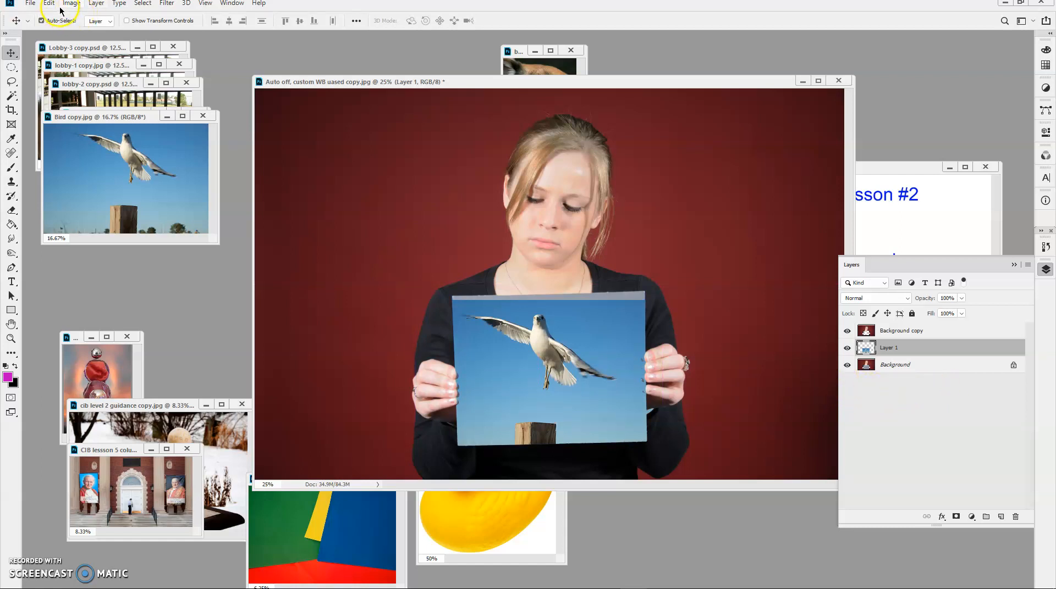
left_click(48, 4)
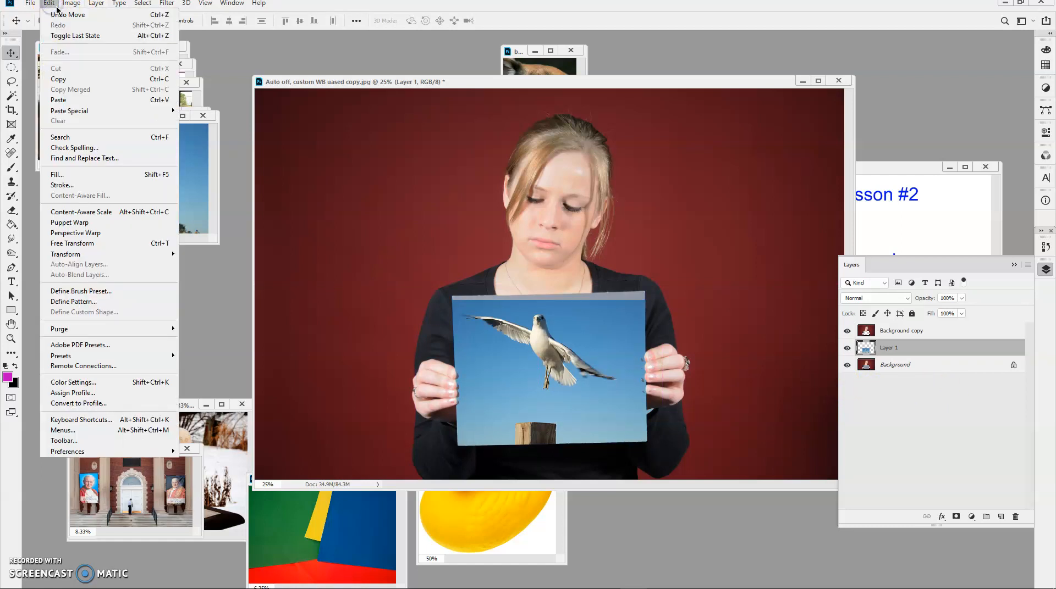
mouse_move(73, 243)
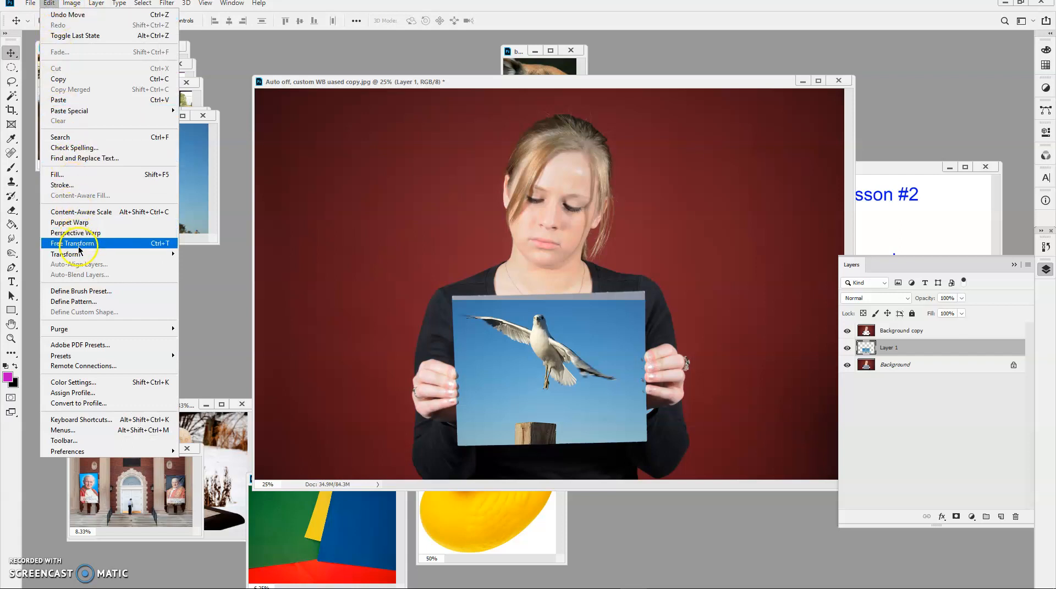
- Free Transform the gull layer, rotate it to the card's tilt and commit the transform
left_click(74, 243)
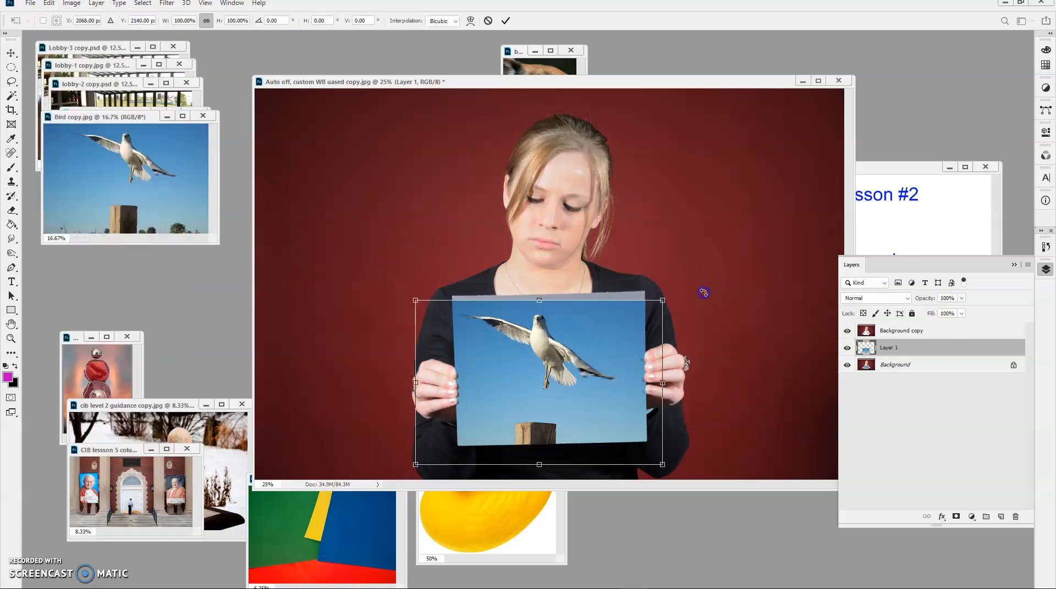
left_click_drag(704, 293, 701, 291)
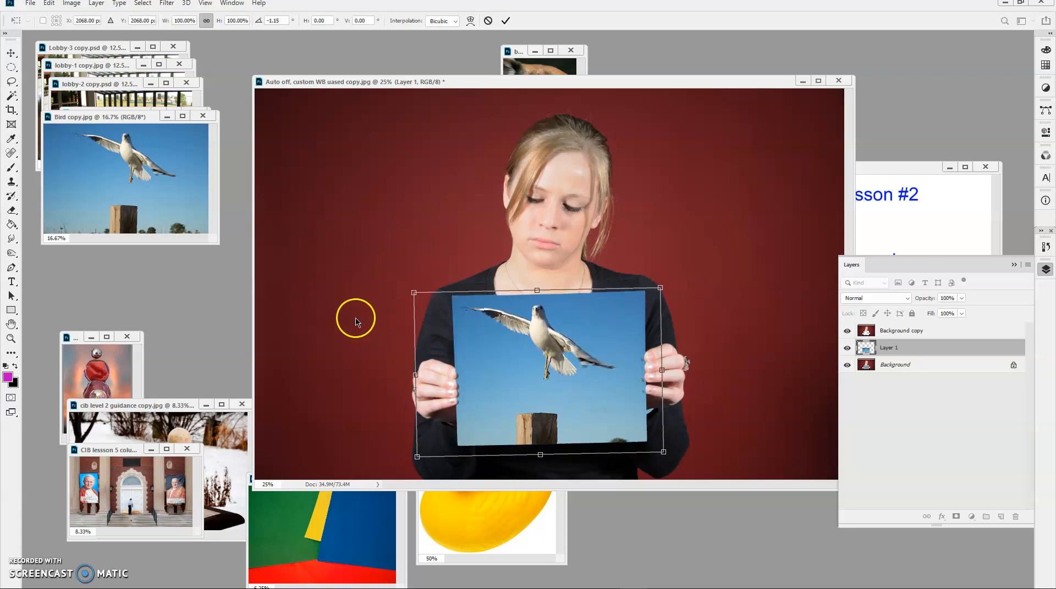
left_click(505, 20)
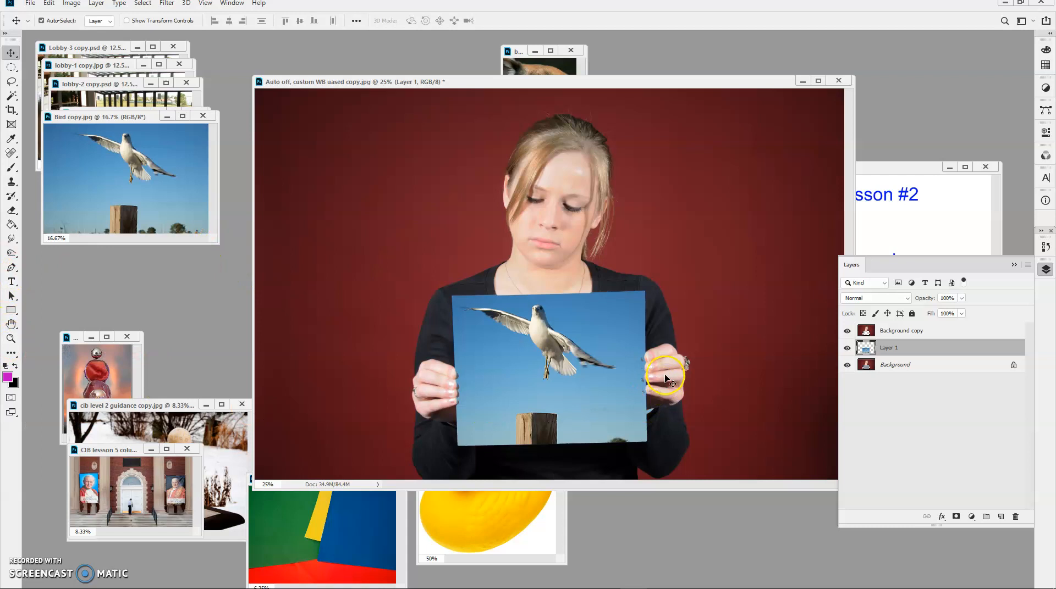
mouse_move(10, 297)
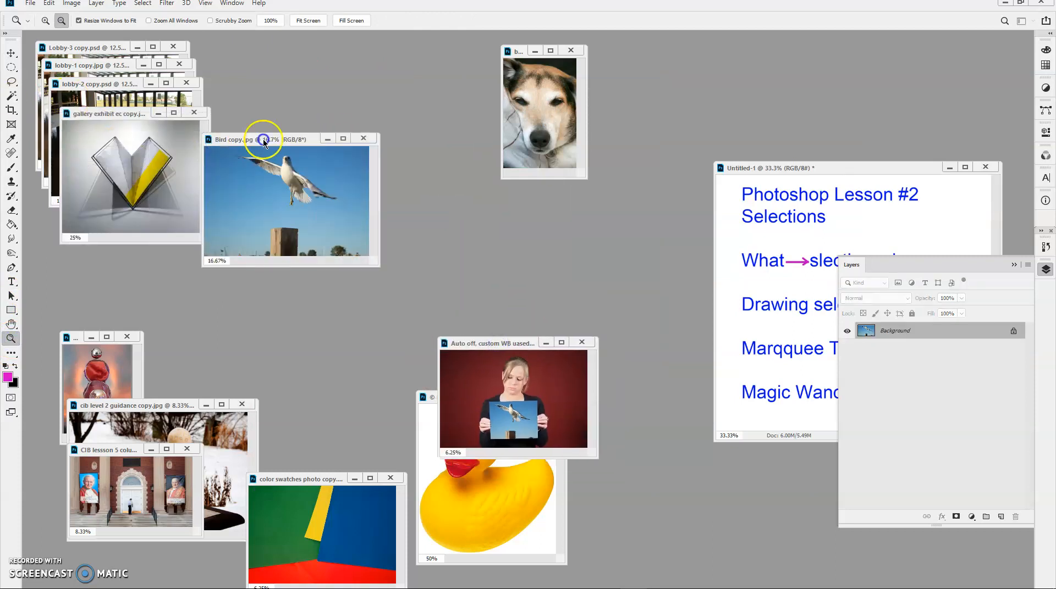
- Move the bird photo window aside to reach the gallery sculpture photo
left_click_drag(263, 139, 280, 387)
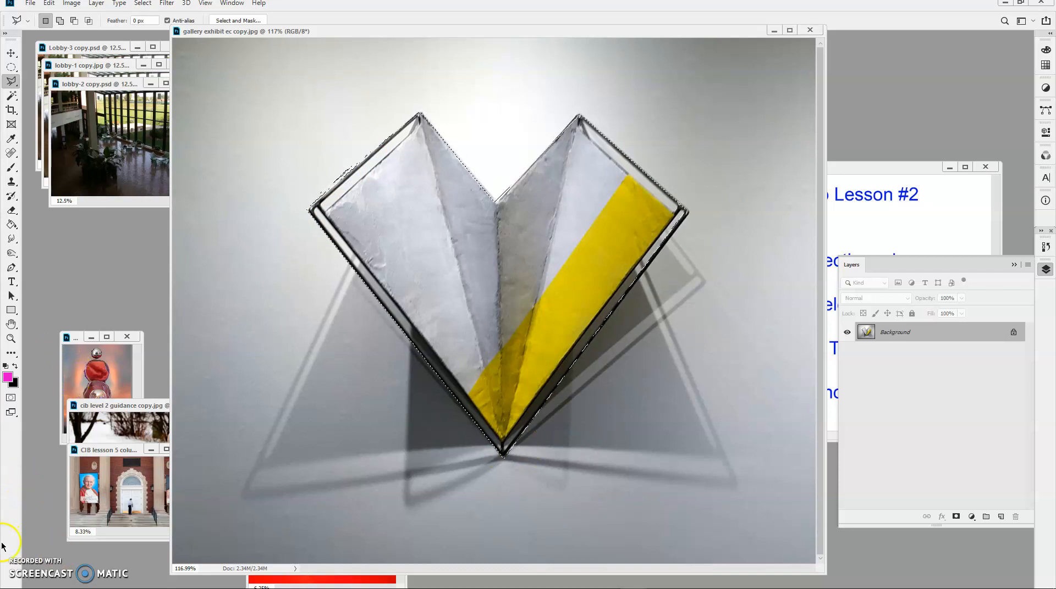
- Zoom into the sculpture's upper-left edge and Shift-add the missed dark frame to the Polygonal Lasso selection
left_click(11, 397)
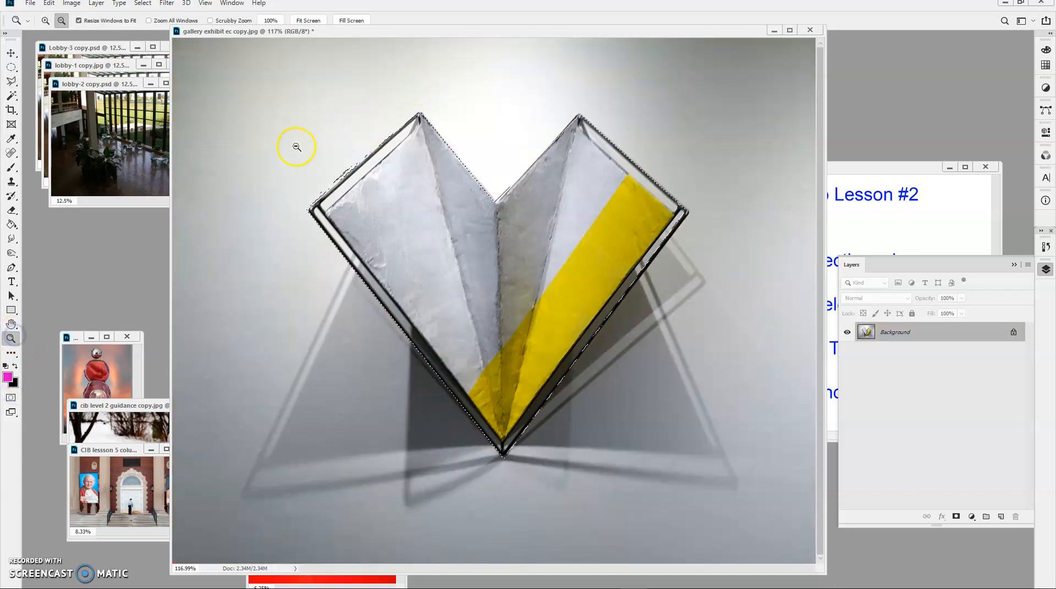
left_click_drag(295, 147, 395, 260)
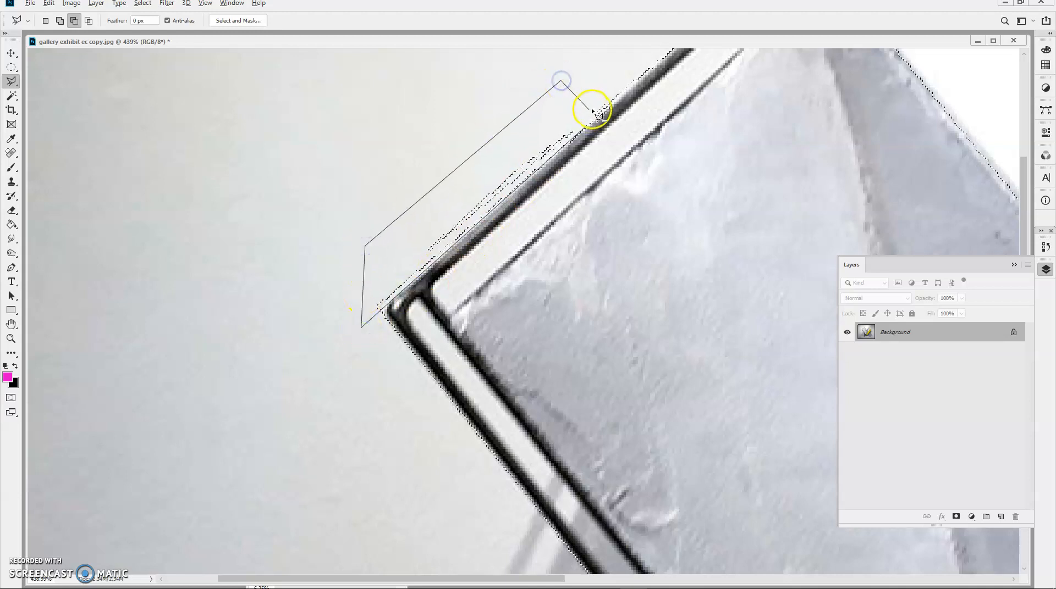
left_click(593, 111)
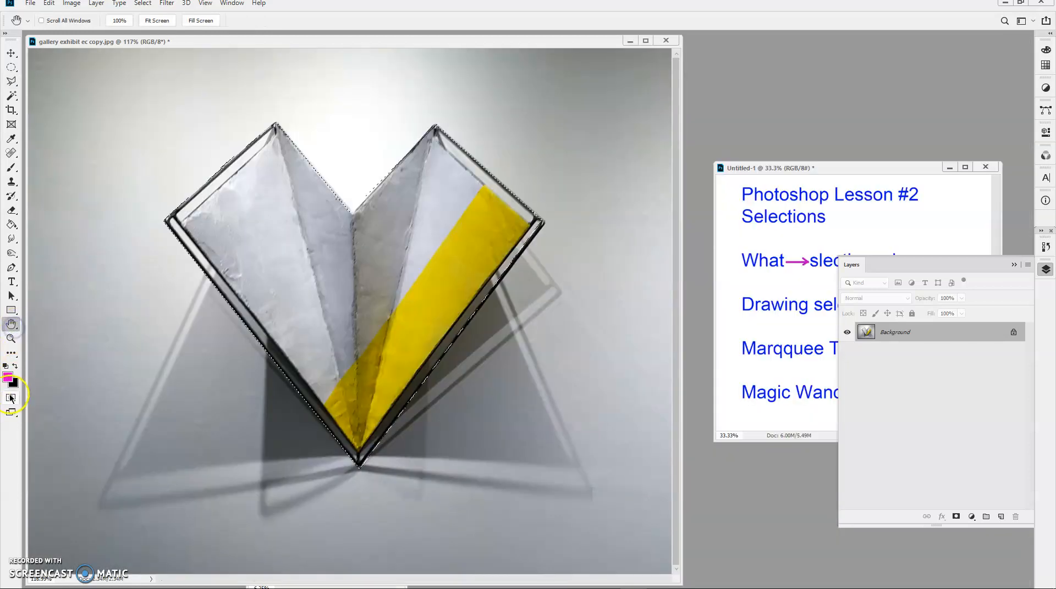
left_click(11, 397)
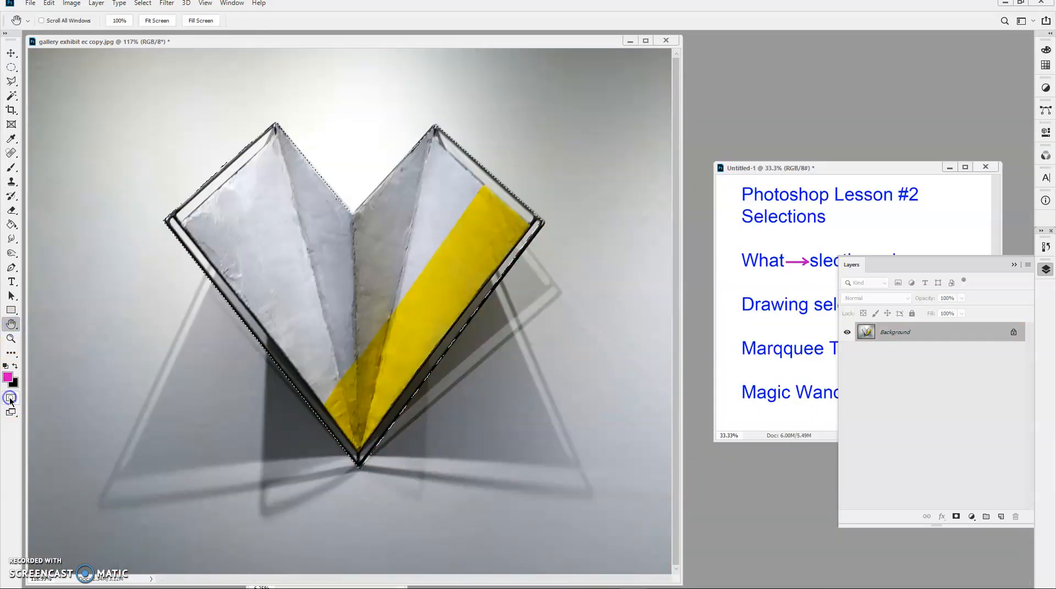
left_click(11, 339)
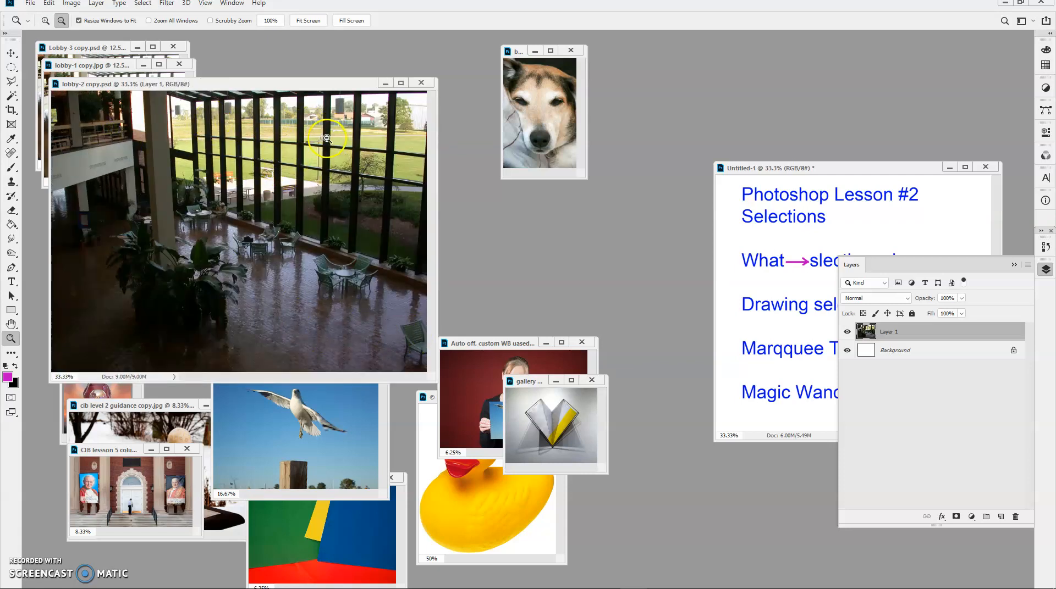
mouse_move(215, 112)
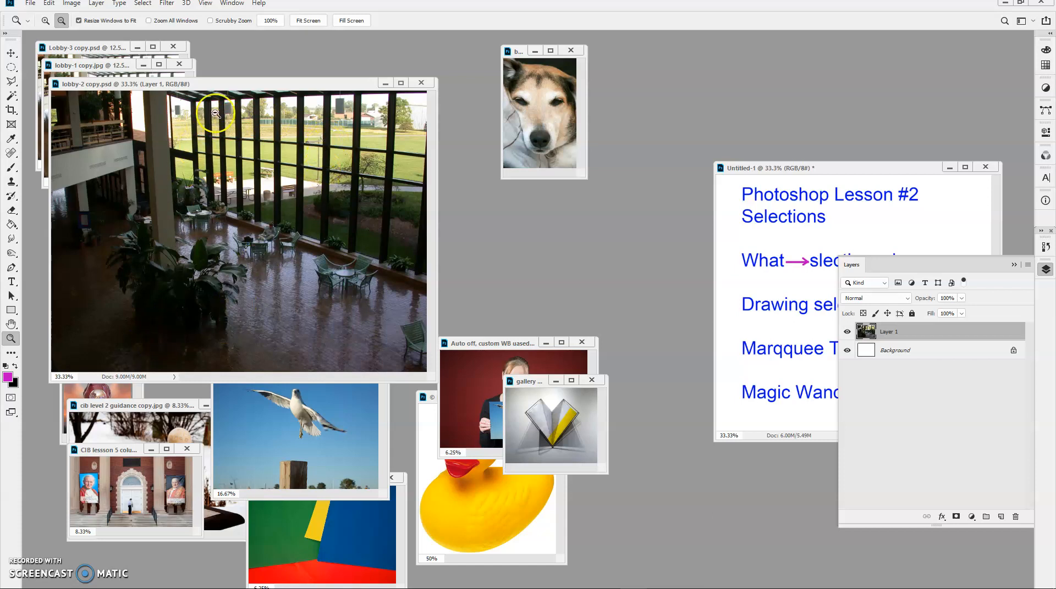
mouse_move(225, 88)
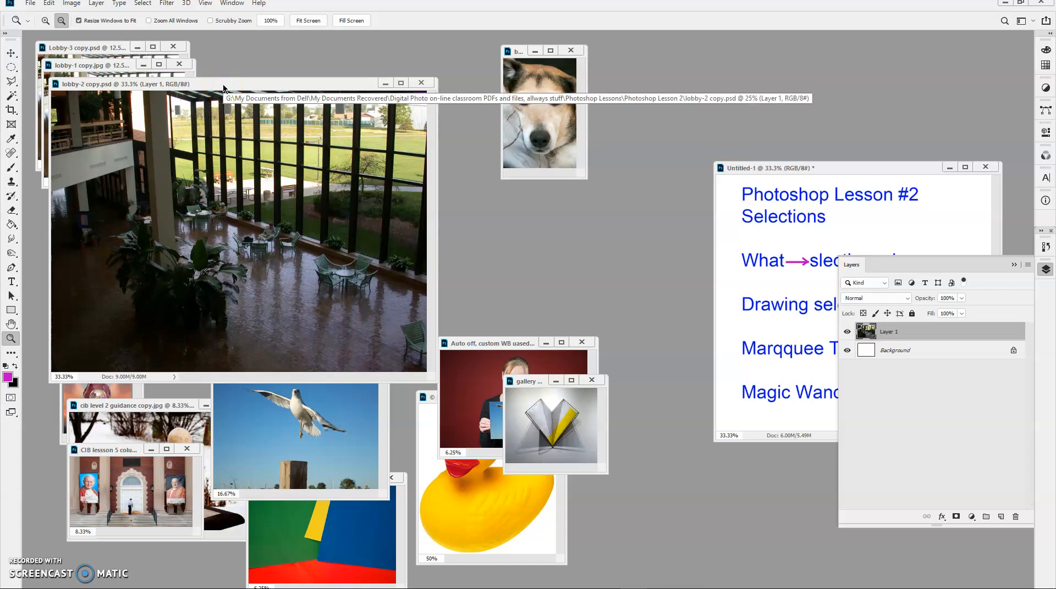